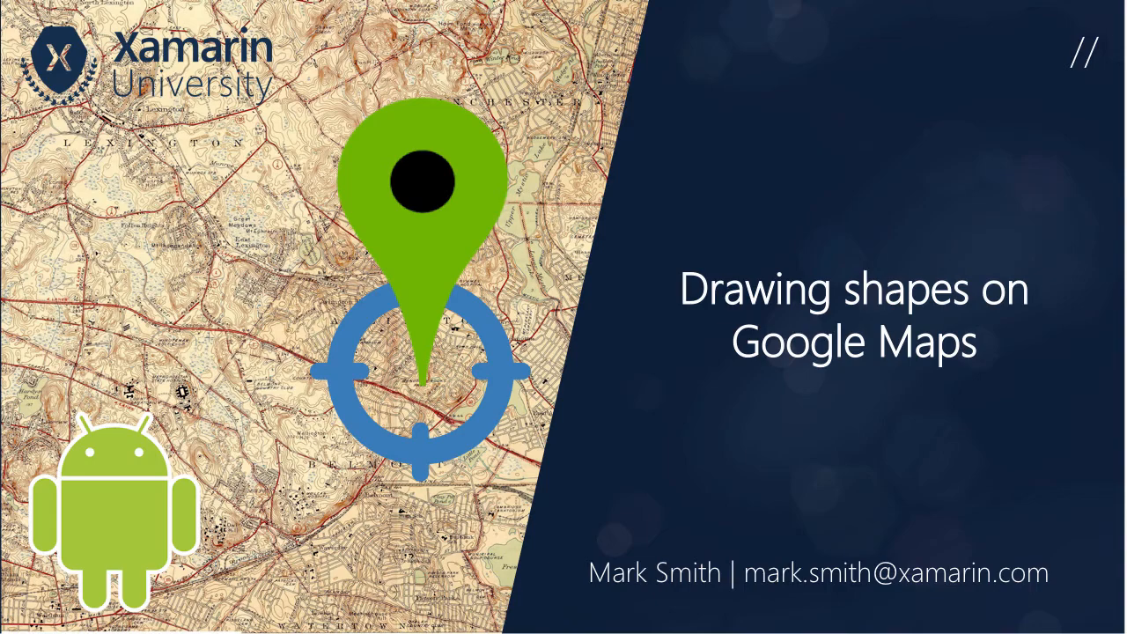
Step: Advance past the title slide to the 'Highlighting the map' slide
key(Right)
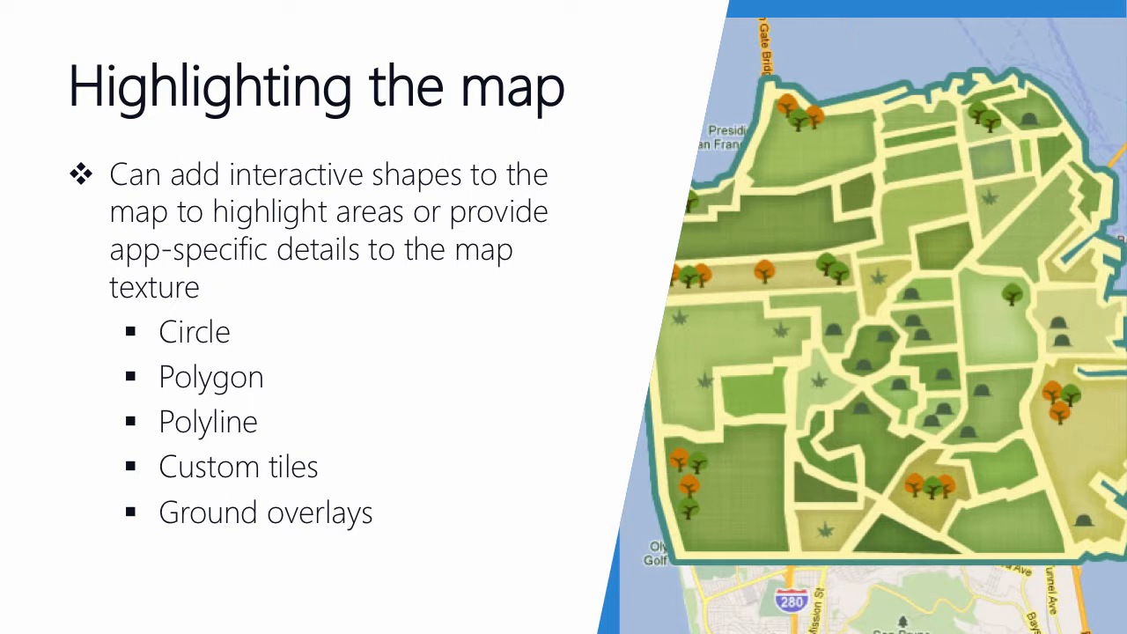
Step: Advance to the slide introducing AddCircle, AddPolygon and AddPolyline
key(Right)
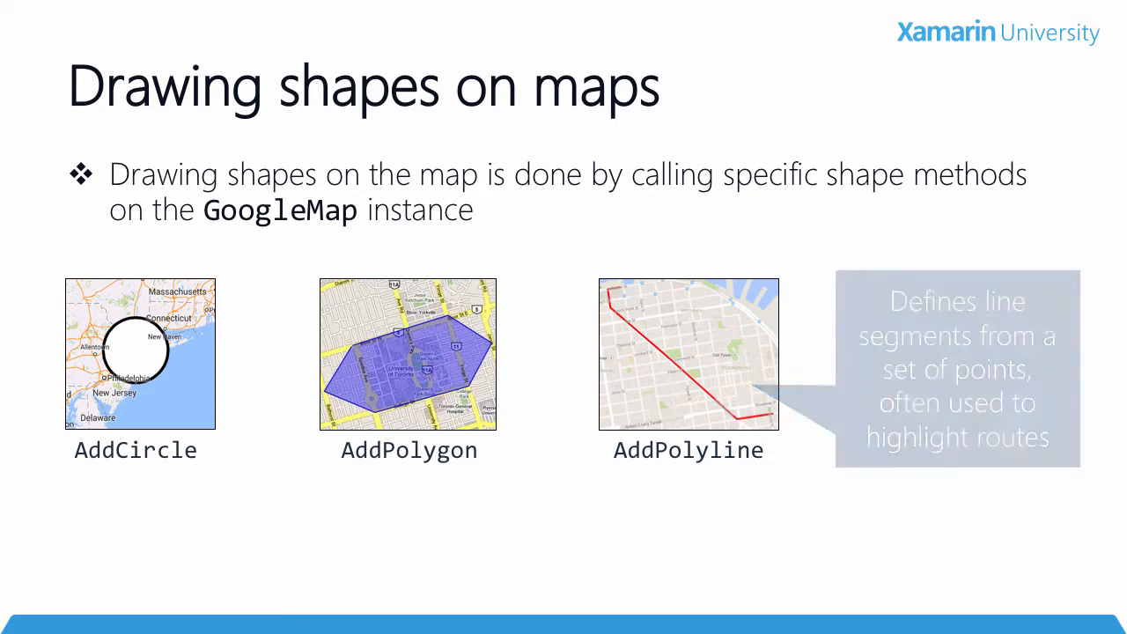
Step: Reveal the AddTileOverlay callout and tip, then advance to 'What are shape options?'
key(Right)
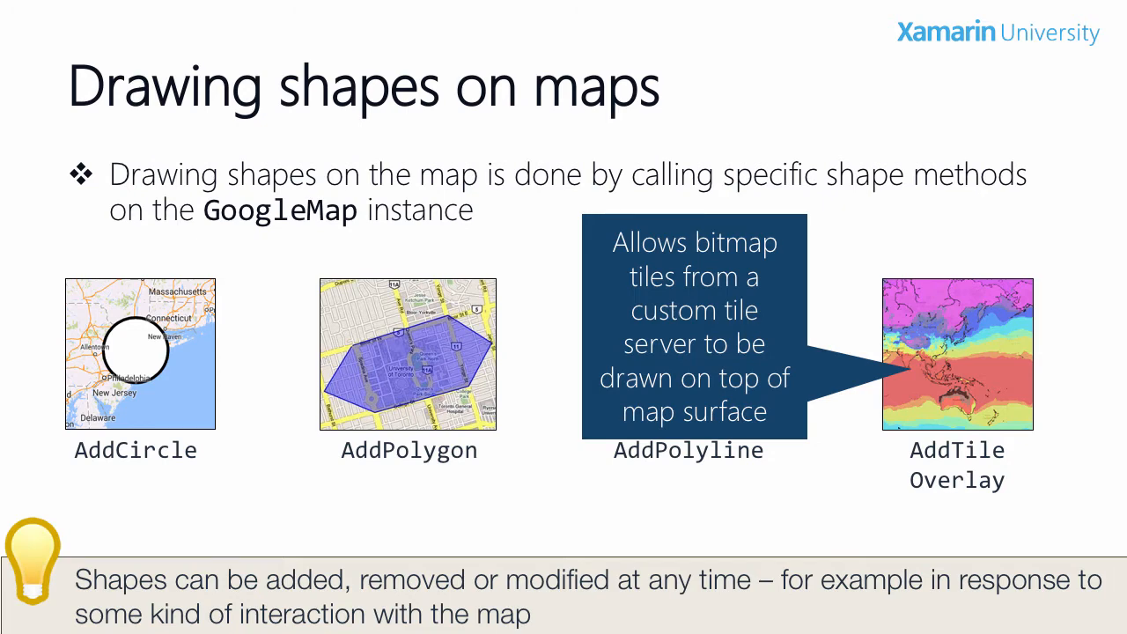
key(Right)
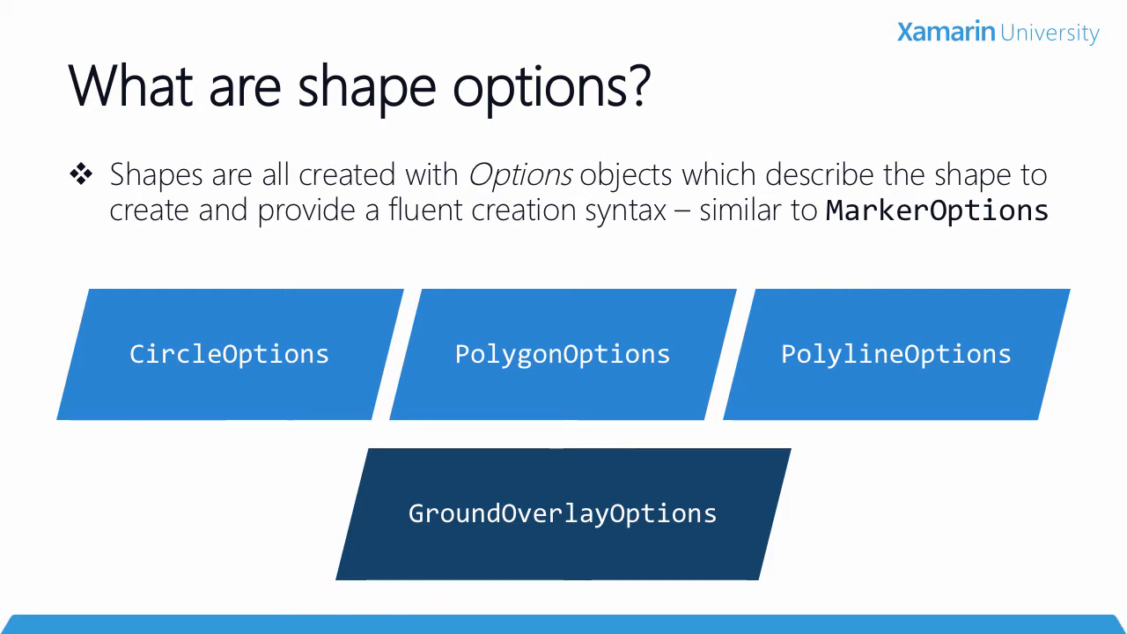
key(Right)
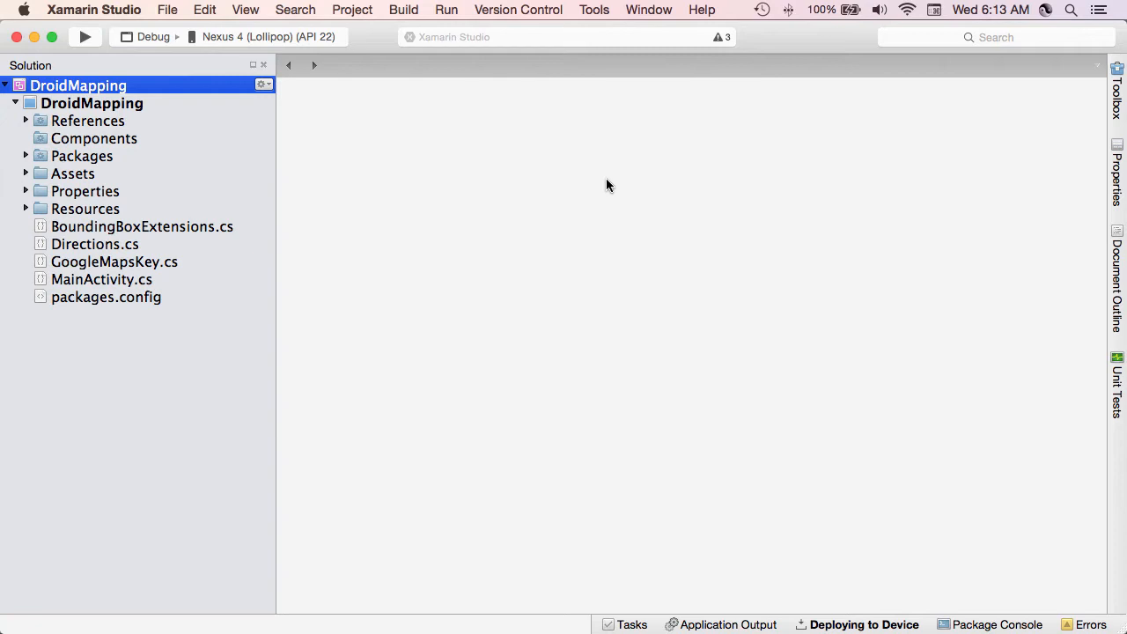
mouse_move(252, 209)
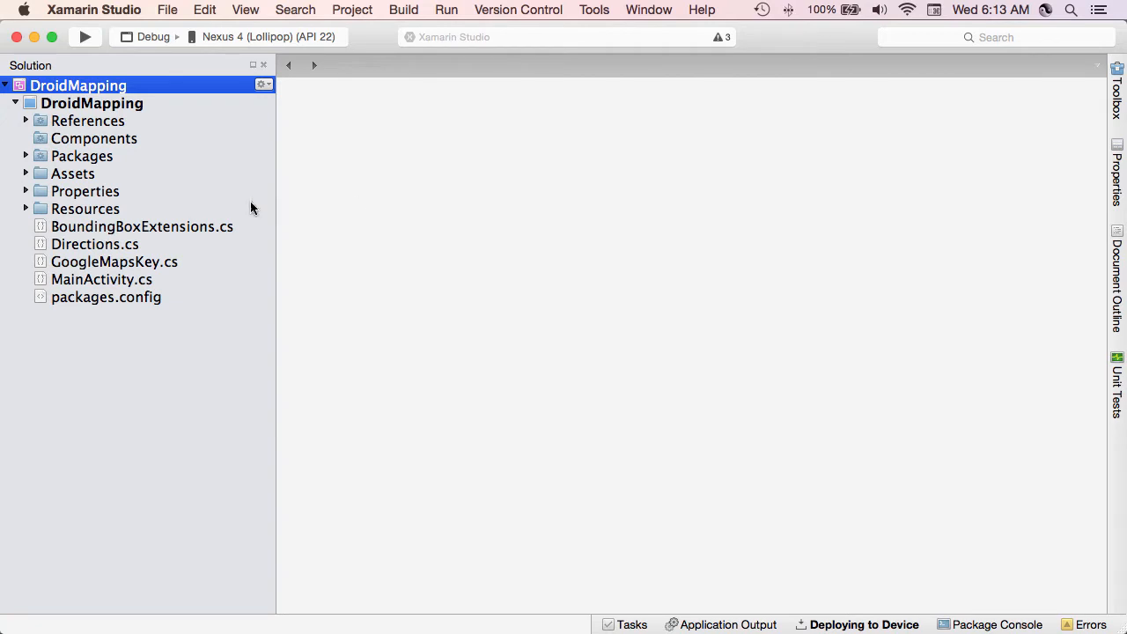
mouse_move(152, 132)
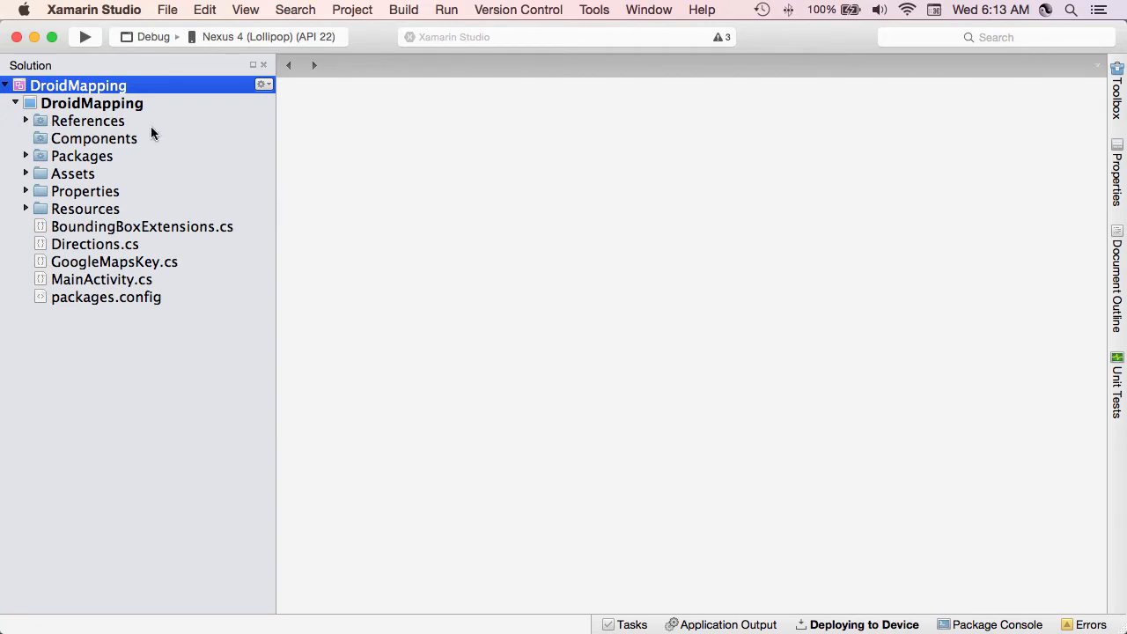
mouse_move(101, 125)
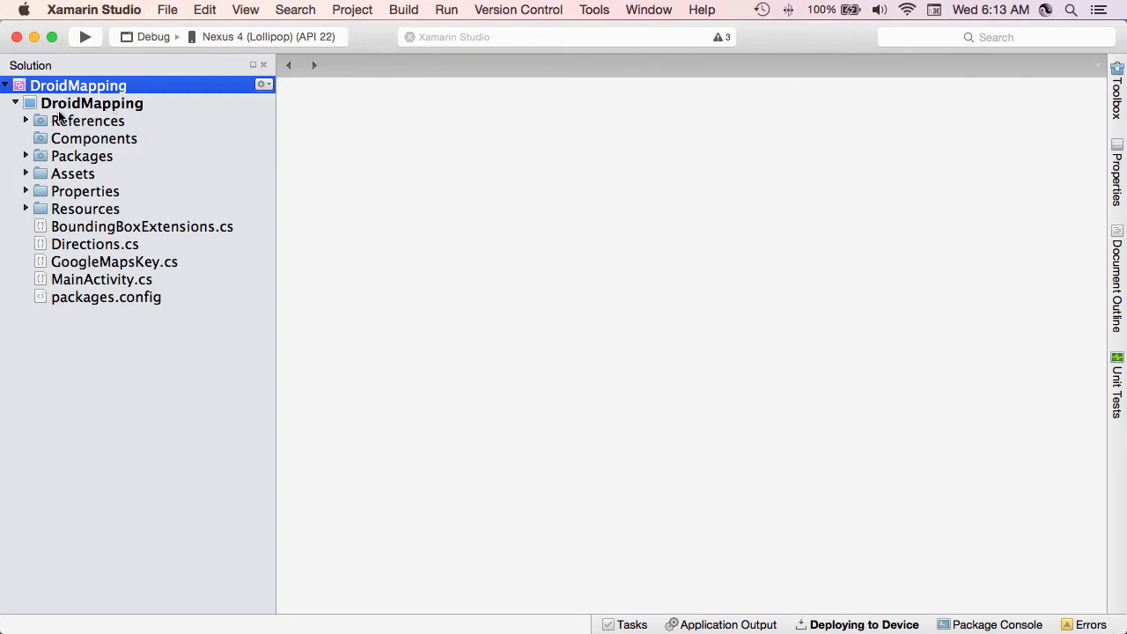
click(26, 120)
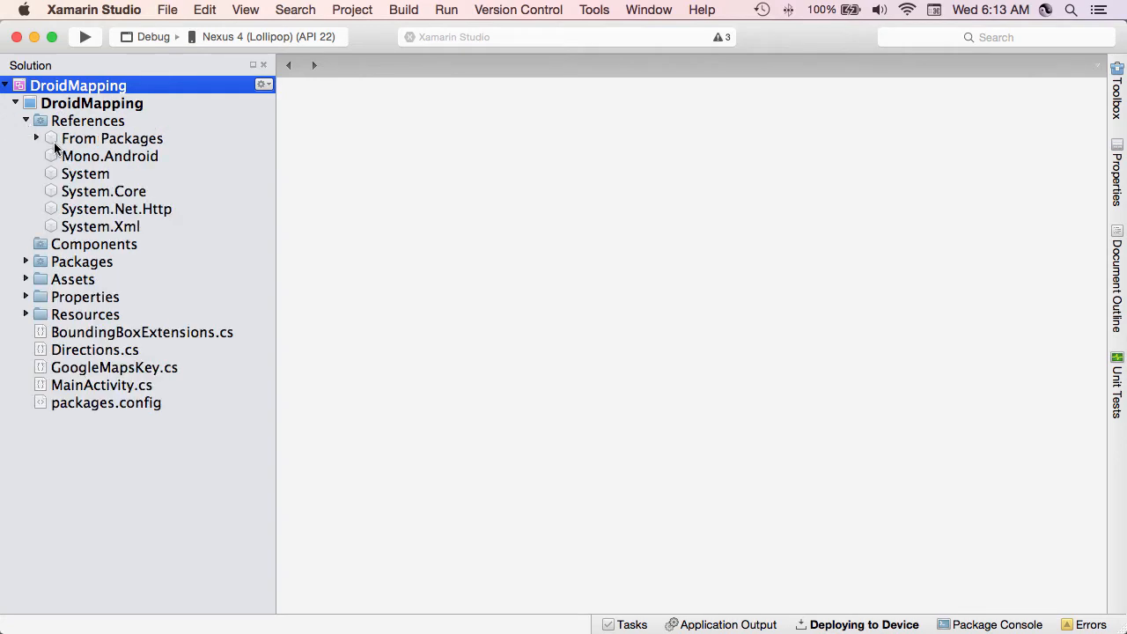
click(37, 139)
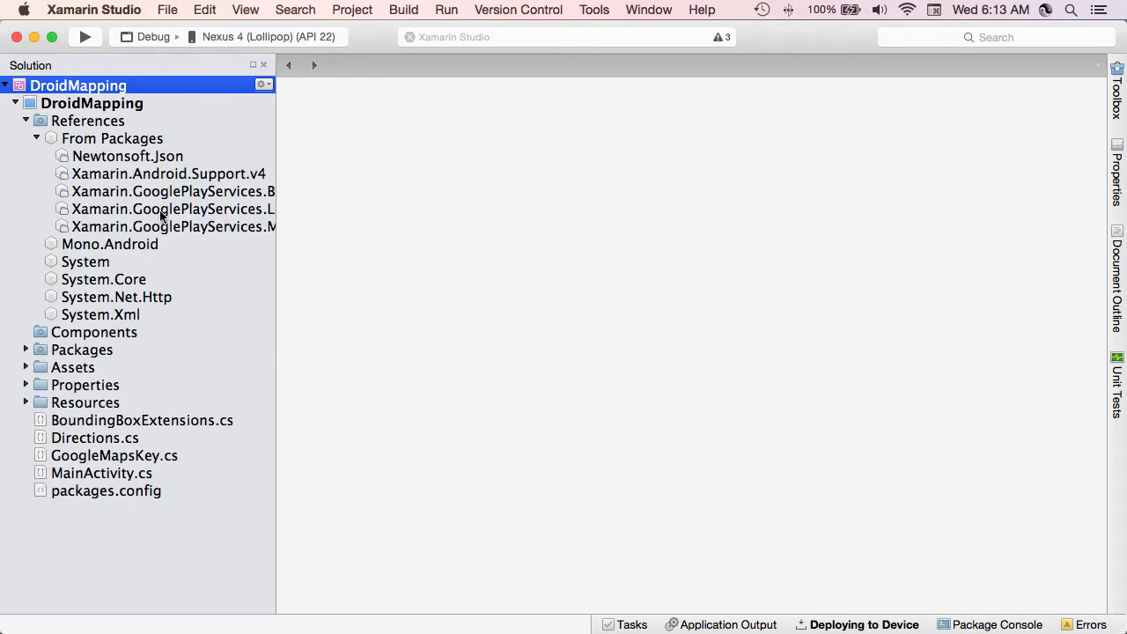
mouse_move(162, 238)
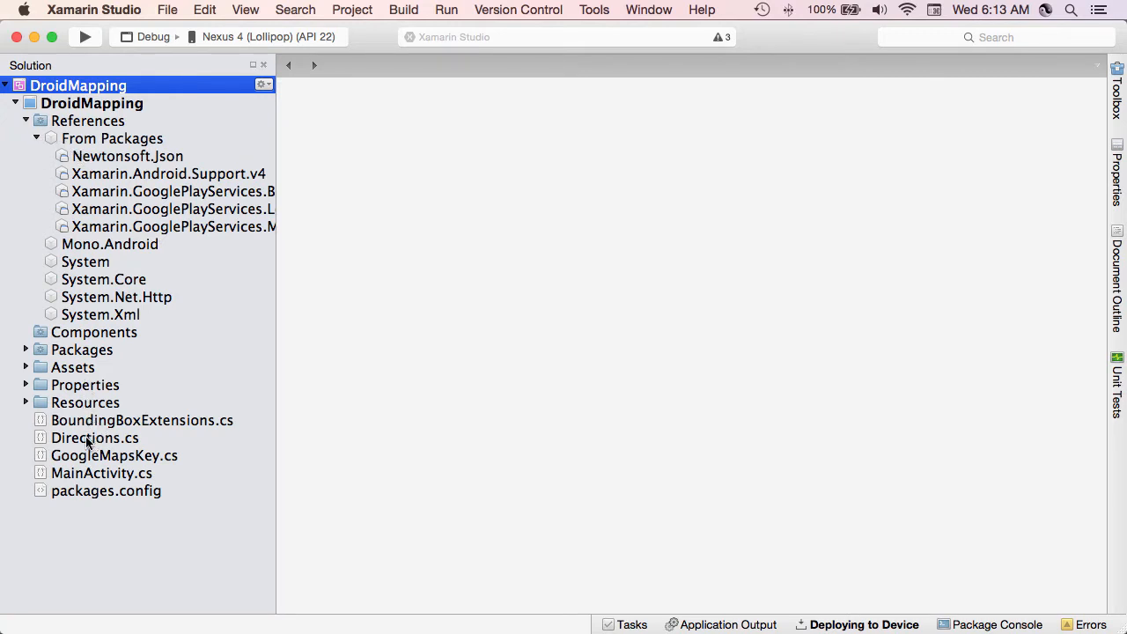
double_click(94, 438)
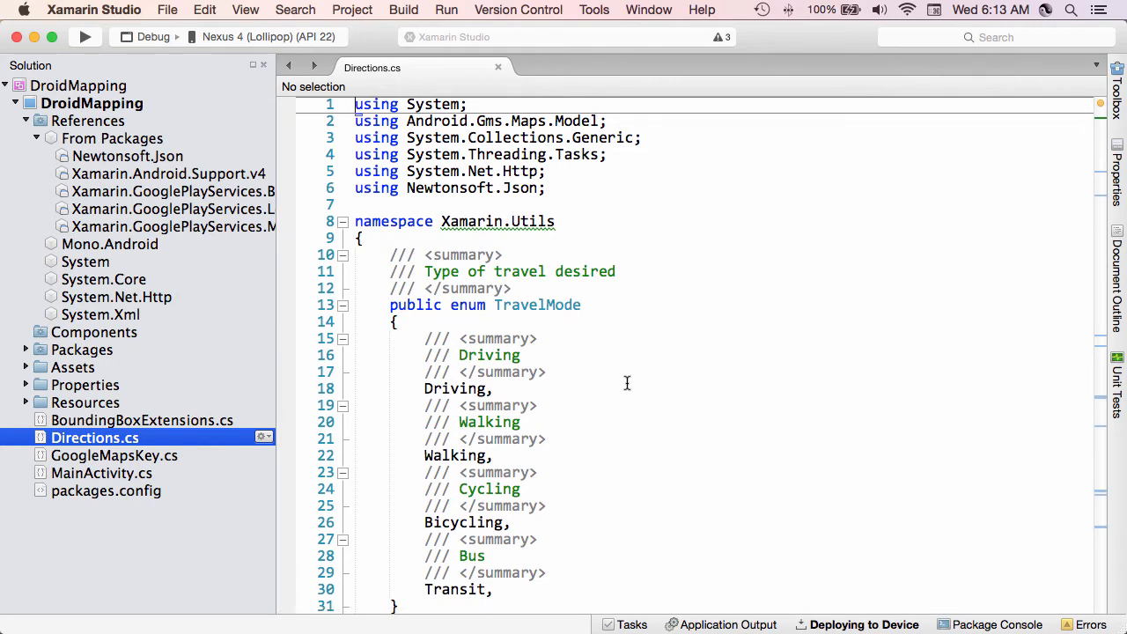
scroll(down, 3)
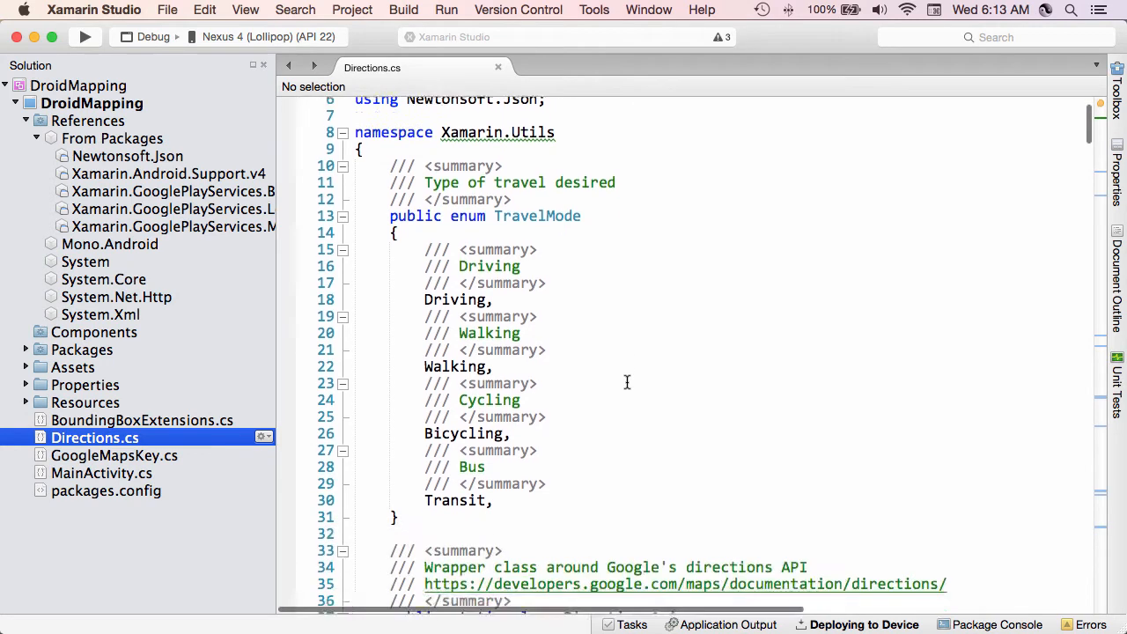
scroll(down, 3)
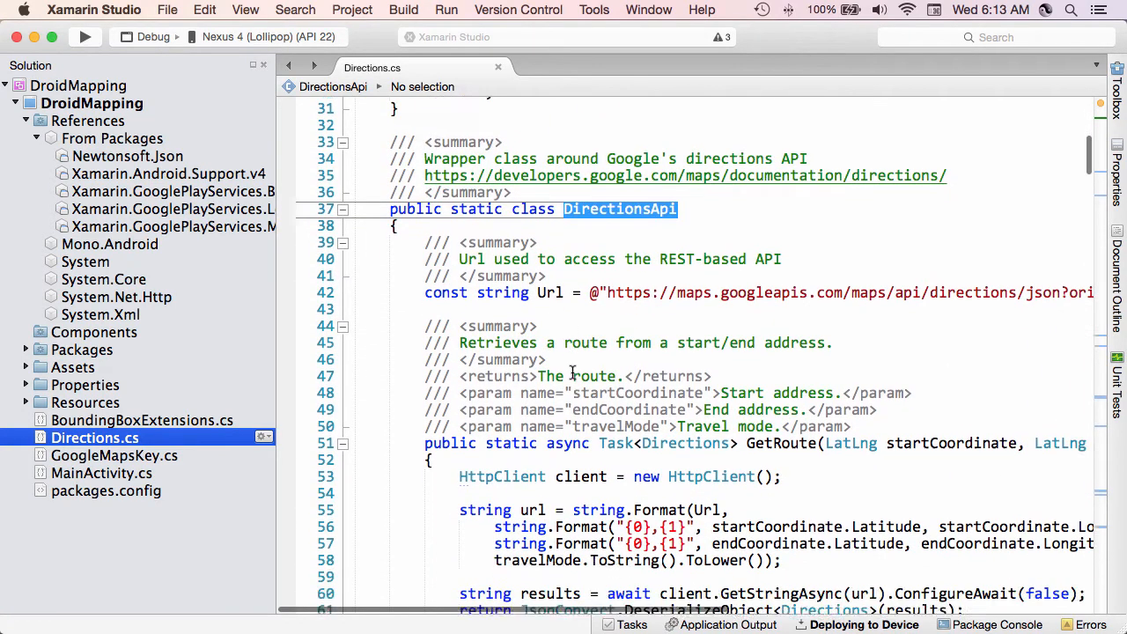
scroll(down, 3)
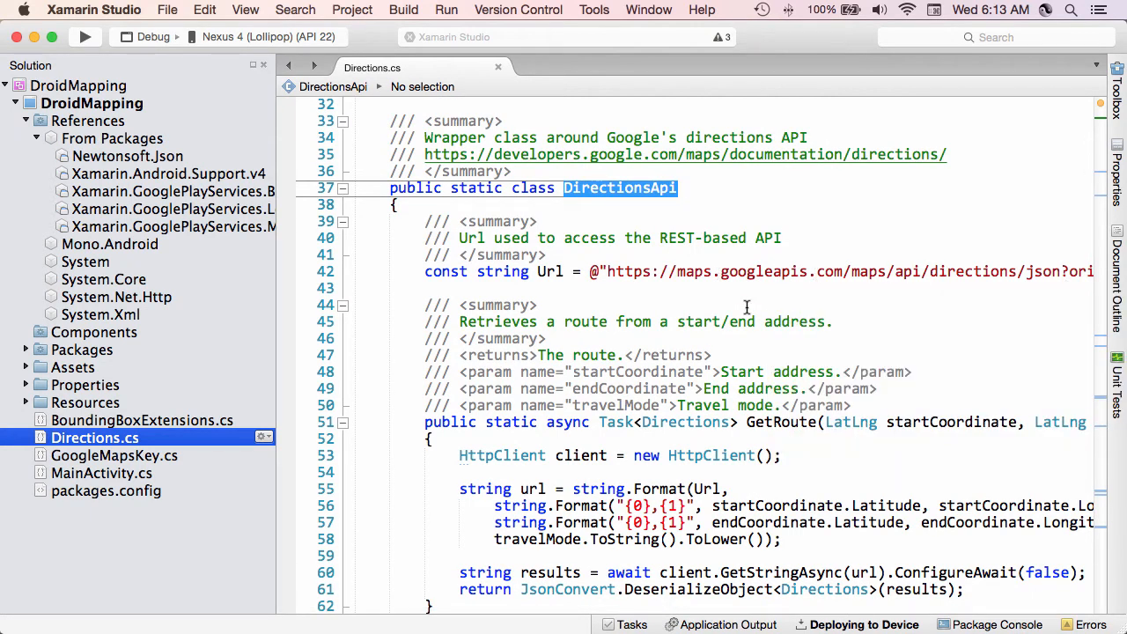
scroll(down, 3)
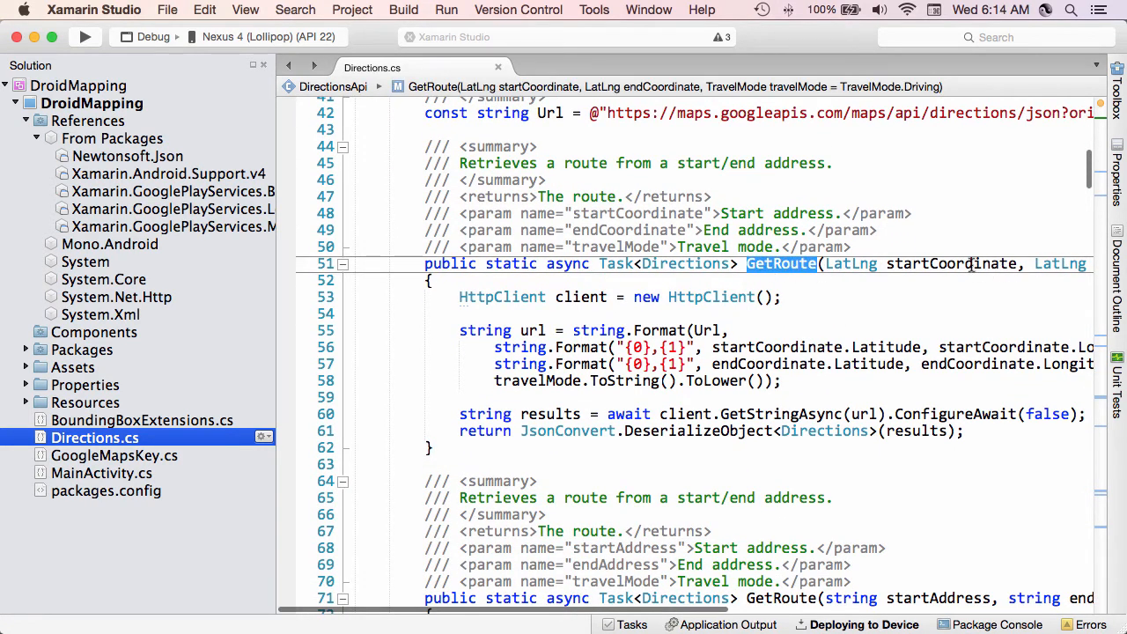
scroll(down, 3)
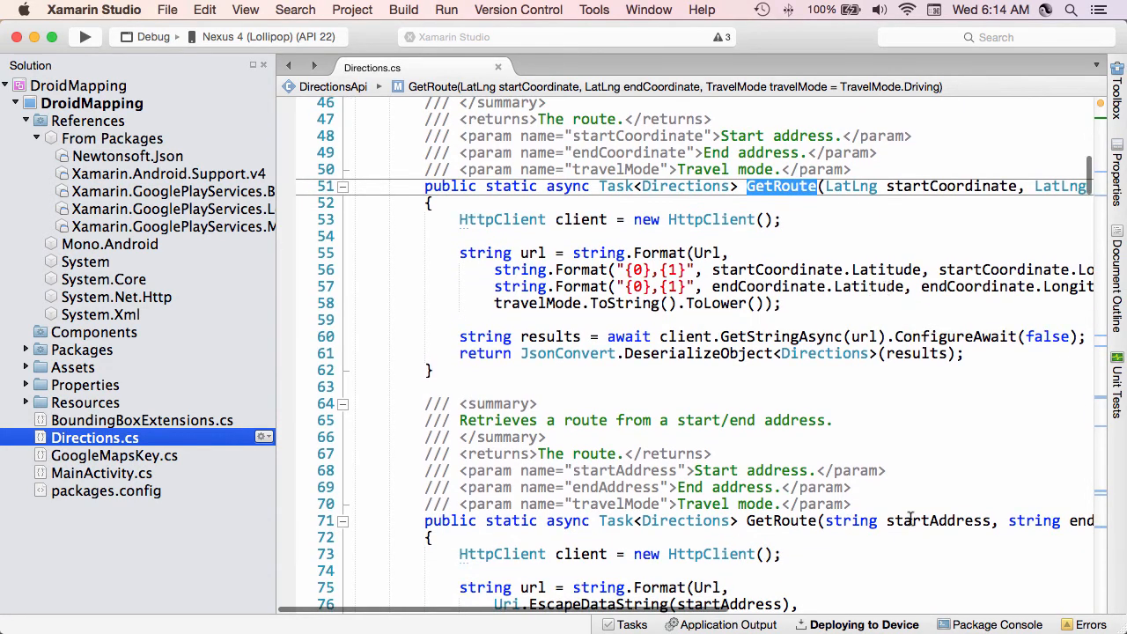
scroll(down, 3)
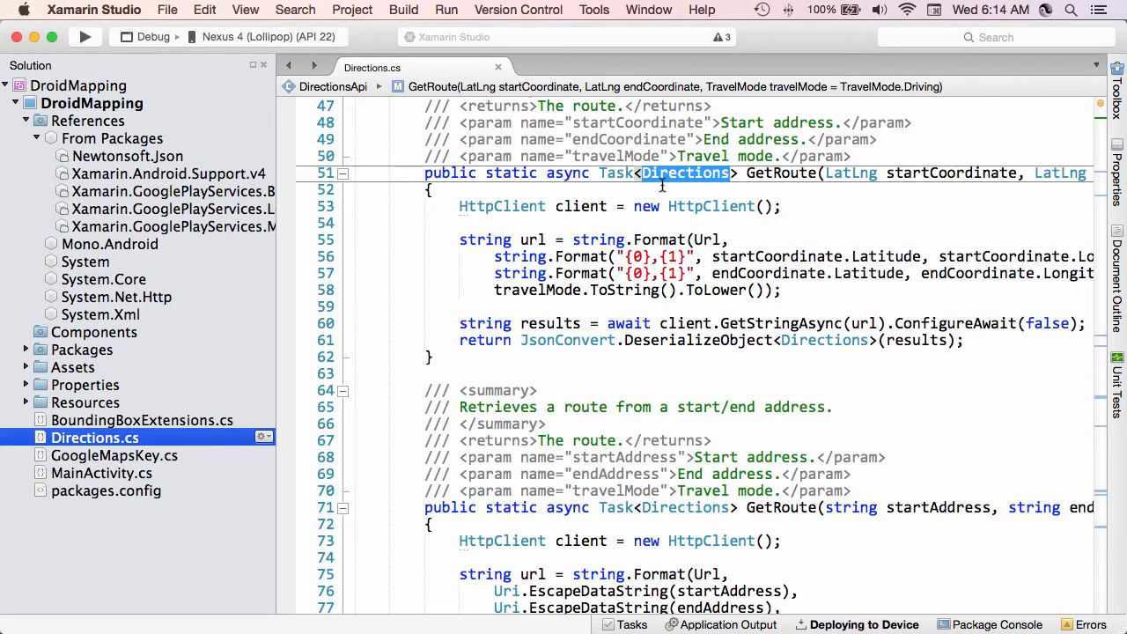
scroll(down, 3)
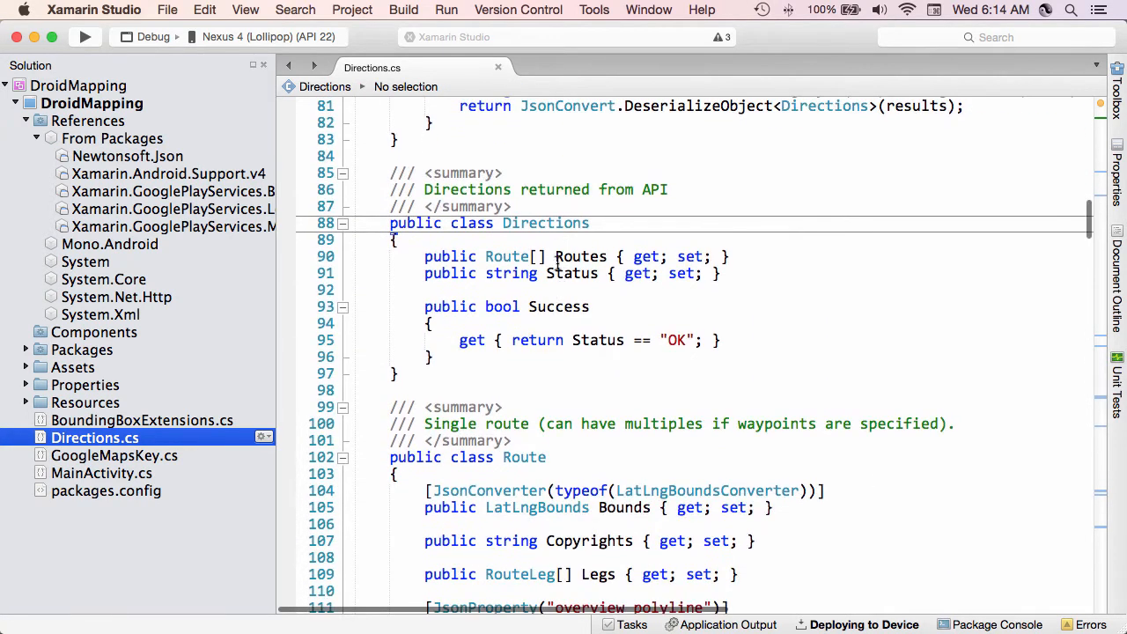
Step: Highlight every Status reference and scroll through the Route class members
double_click(577, 256)
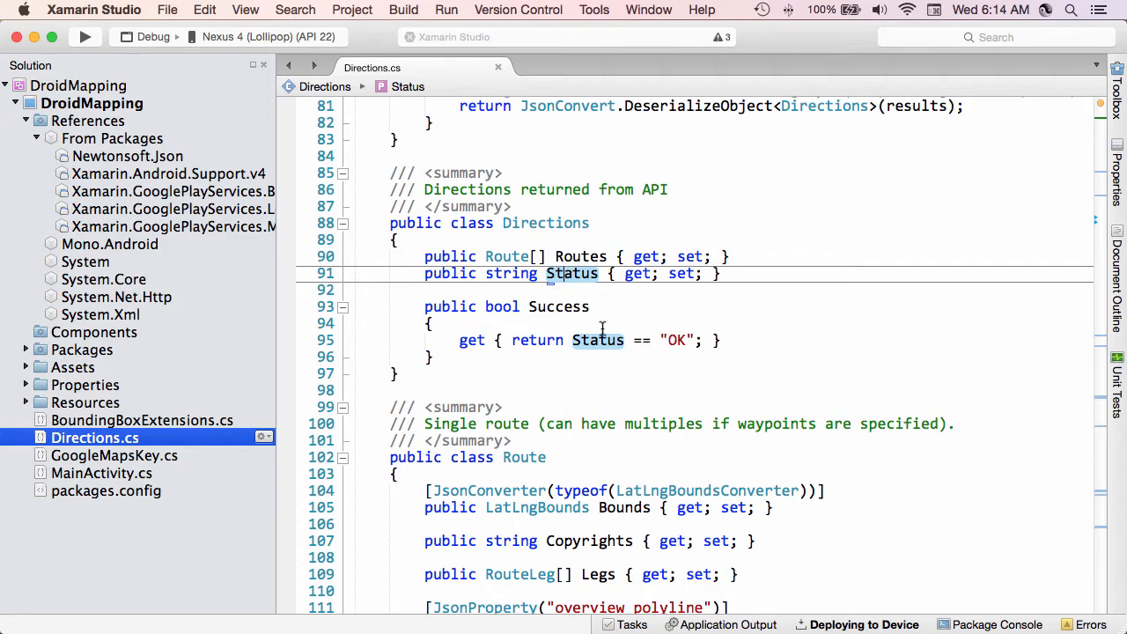
scroll(down, 3)
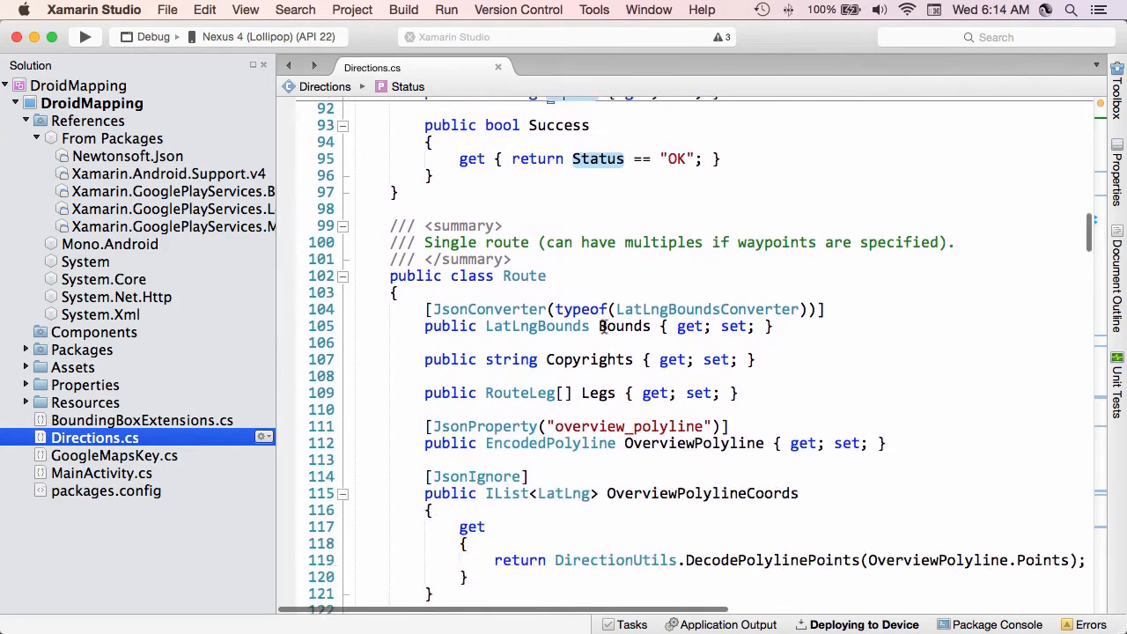
scroll(down, 3)
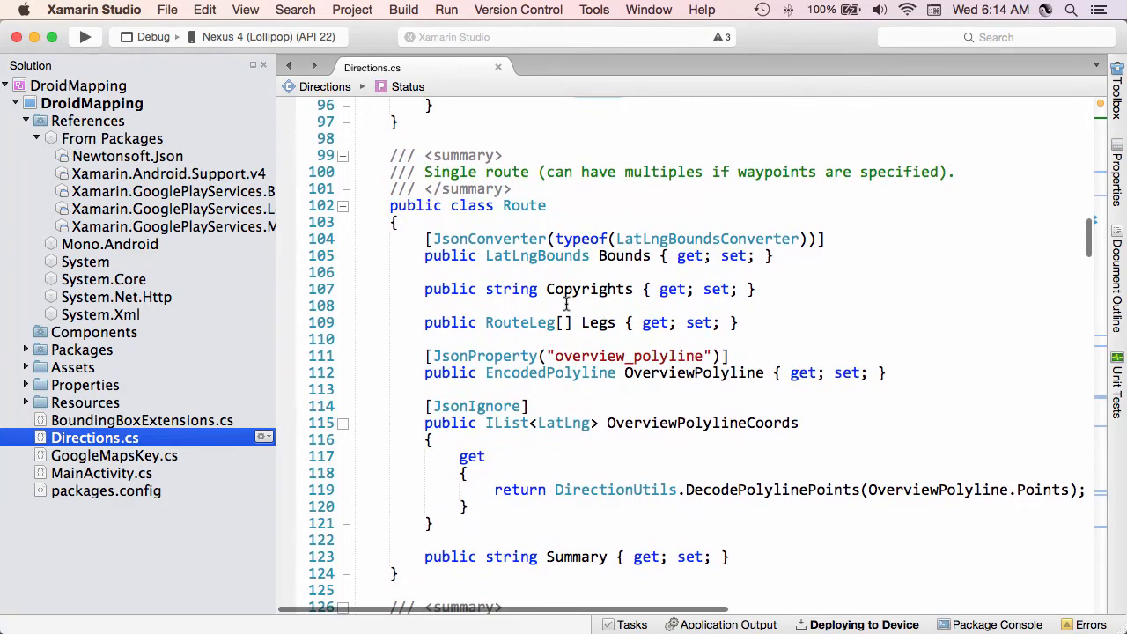
mouse_move(610, 329)
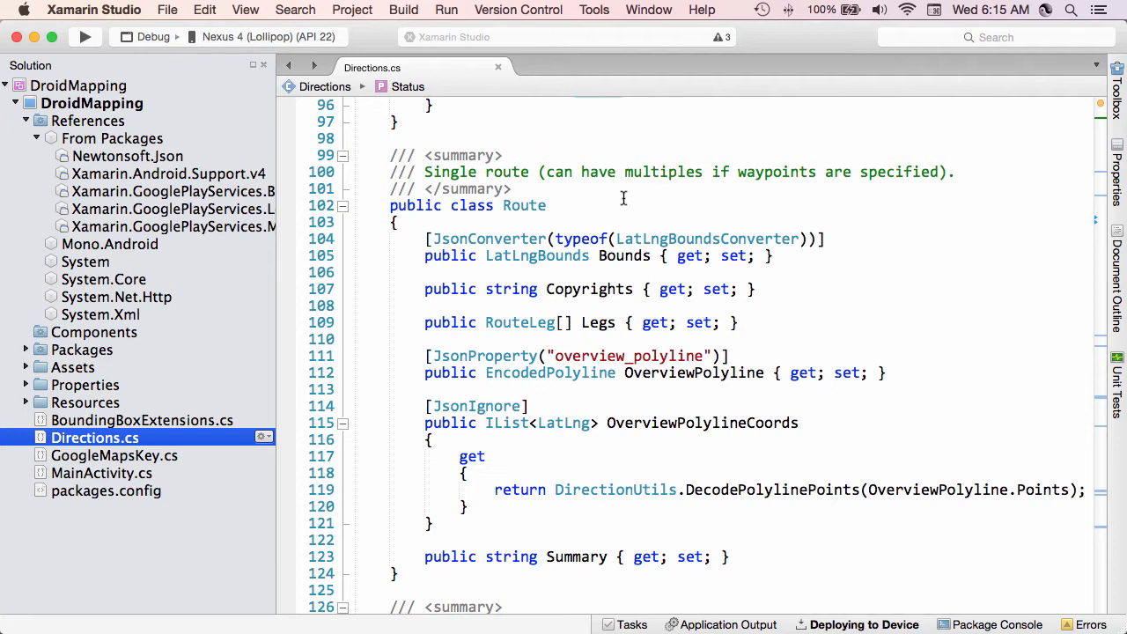
mouse_move(538, 104)
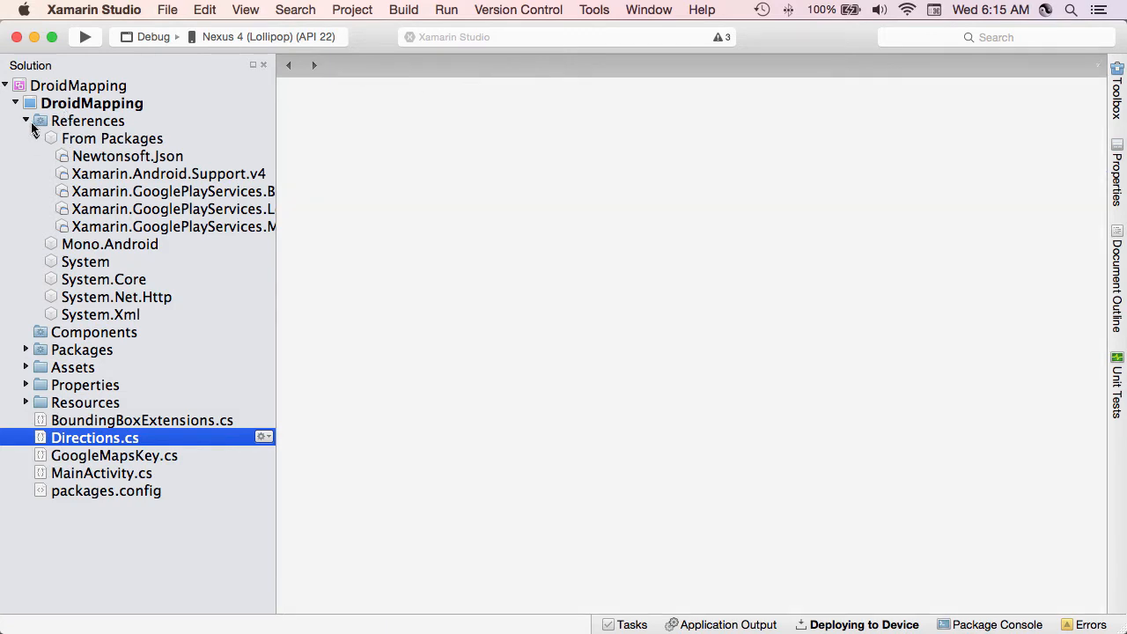
Step: Deploy DroidMapping to the Nexus 4 emulator and open its San Francisco map
click(27, 121)
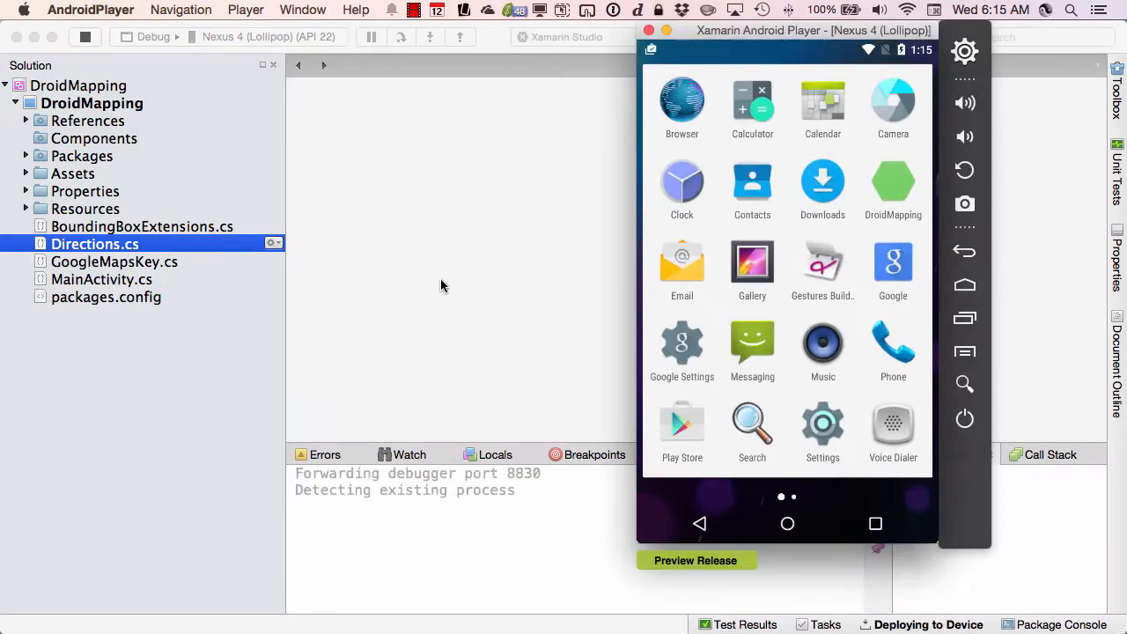
click(893, 180)
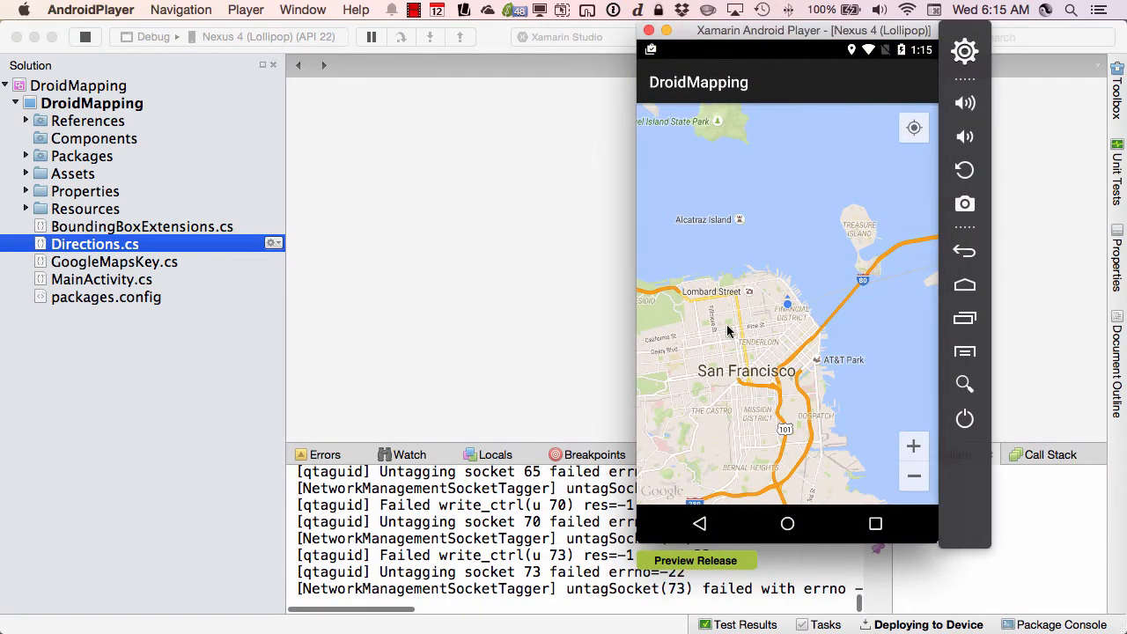
mouse_move(659, 361)
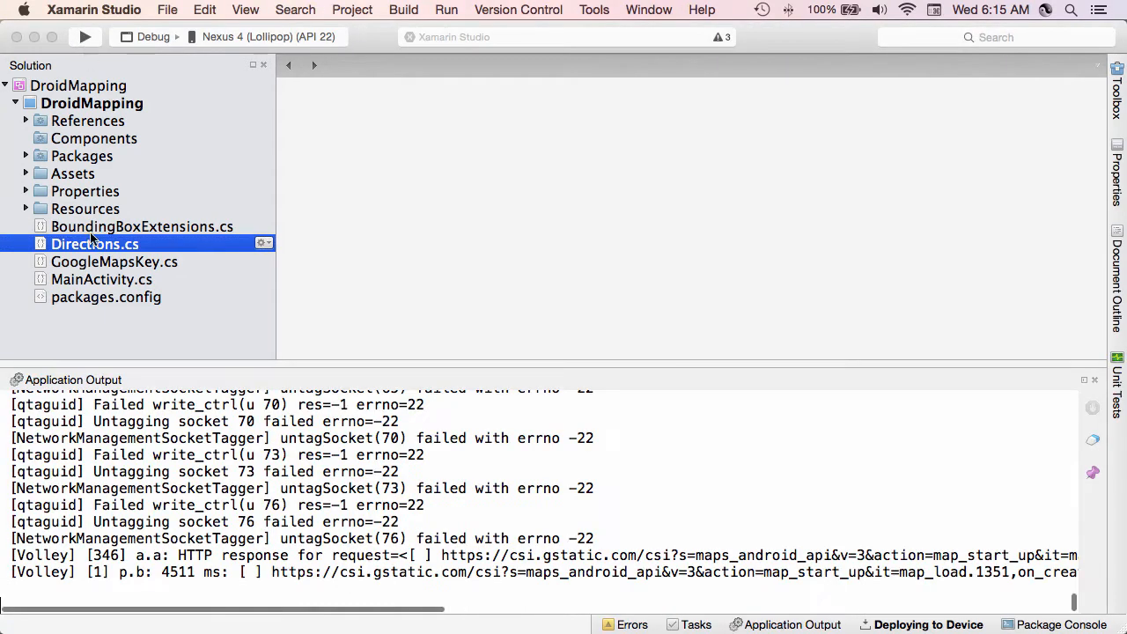
Step: Return to MainActivity.cs and scroll down to the OnMapReady method
double_click(100, 279)
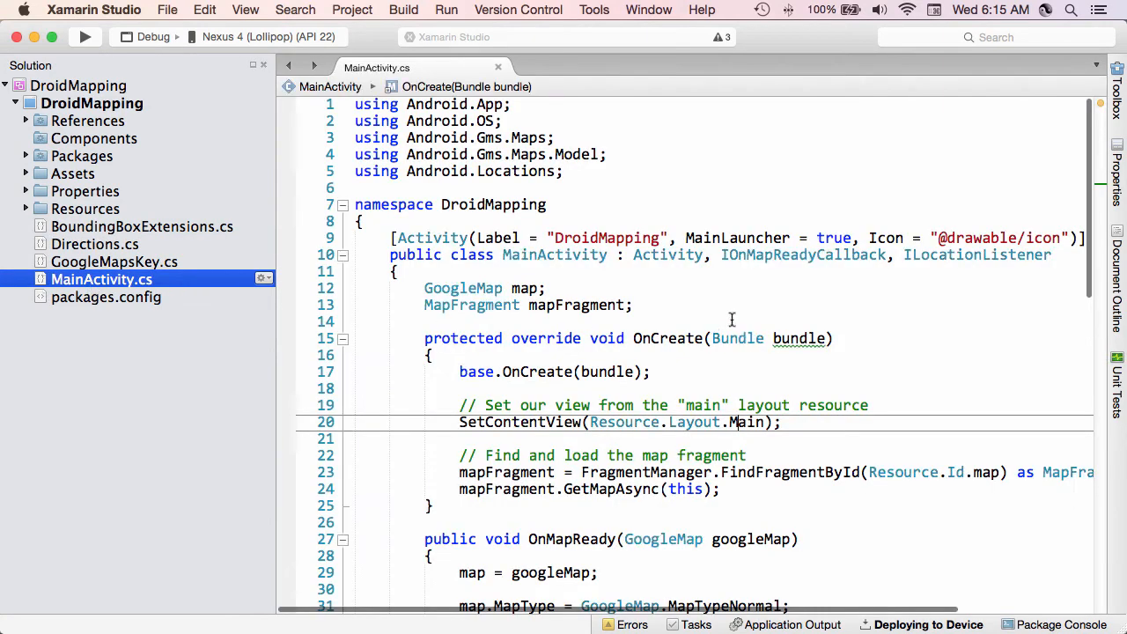
double_click(746, 422)
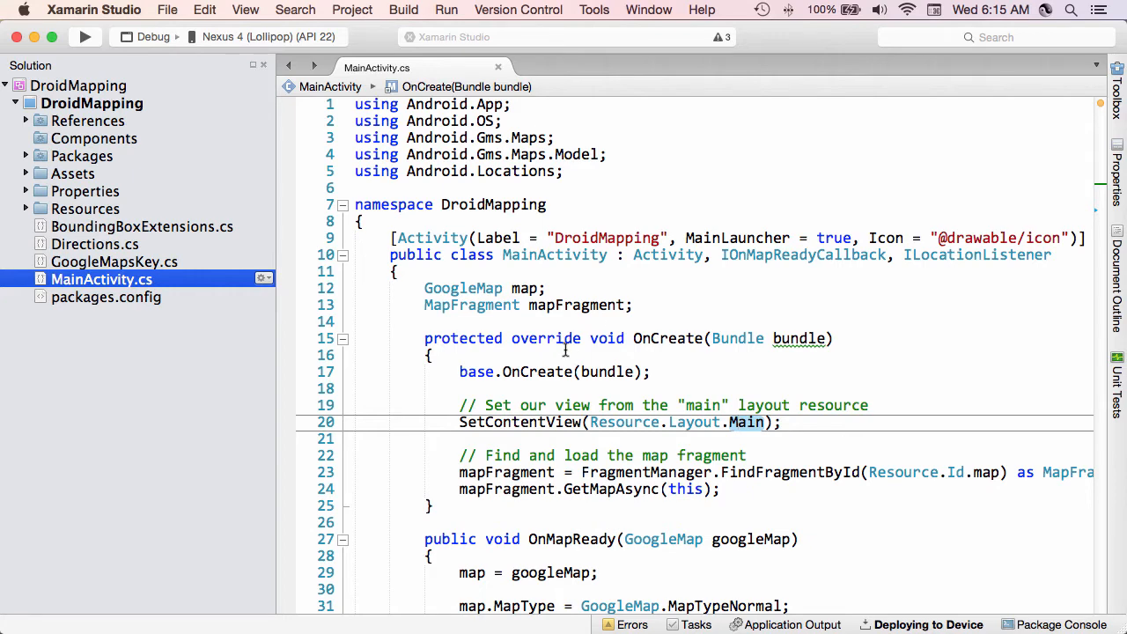
scroll(down, 3)
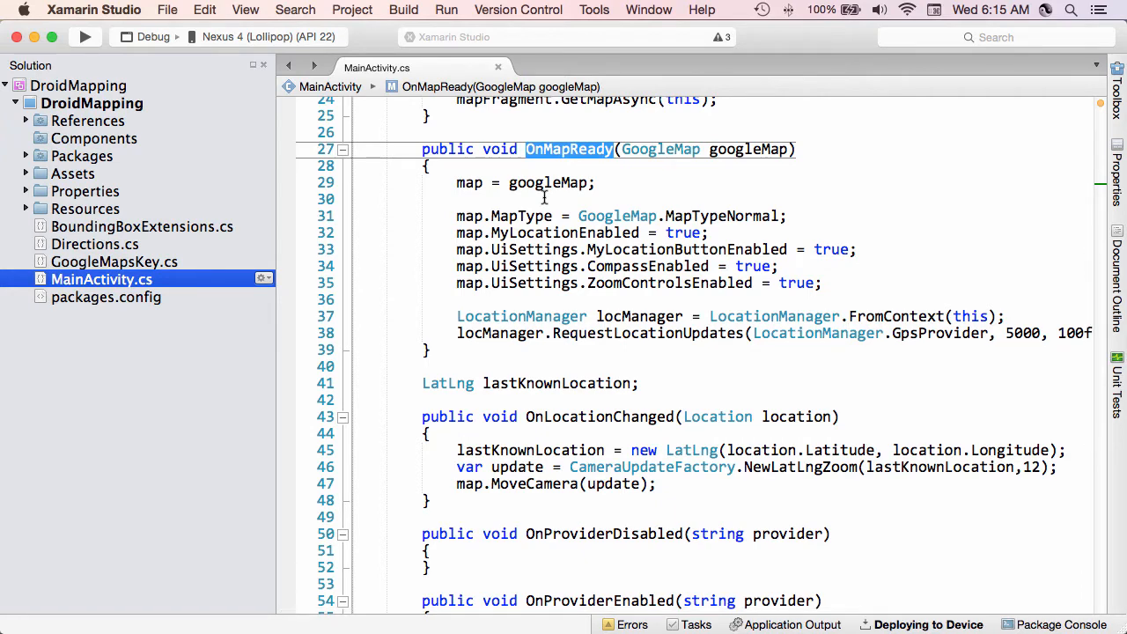
mouse_move(556, 267)
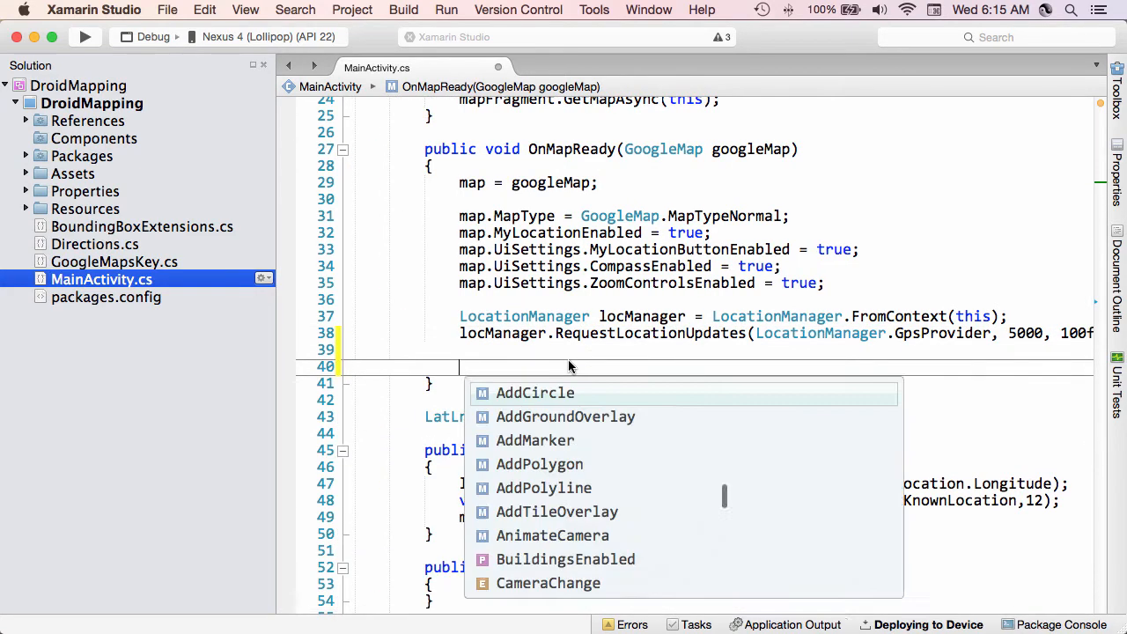
Step: Add map.MapClick += OnShowRoute; and generate an empty OnShowRoute stub without the exception
text(map.MapClick)
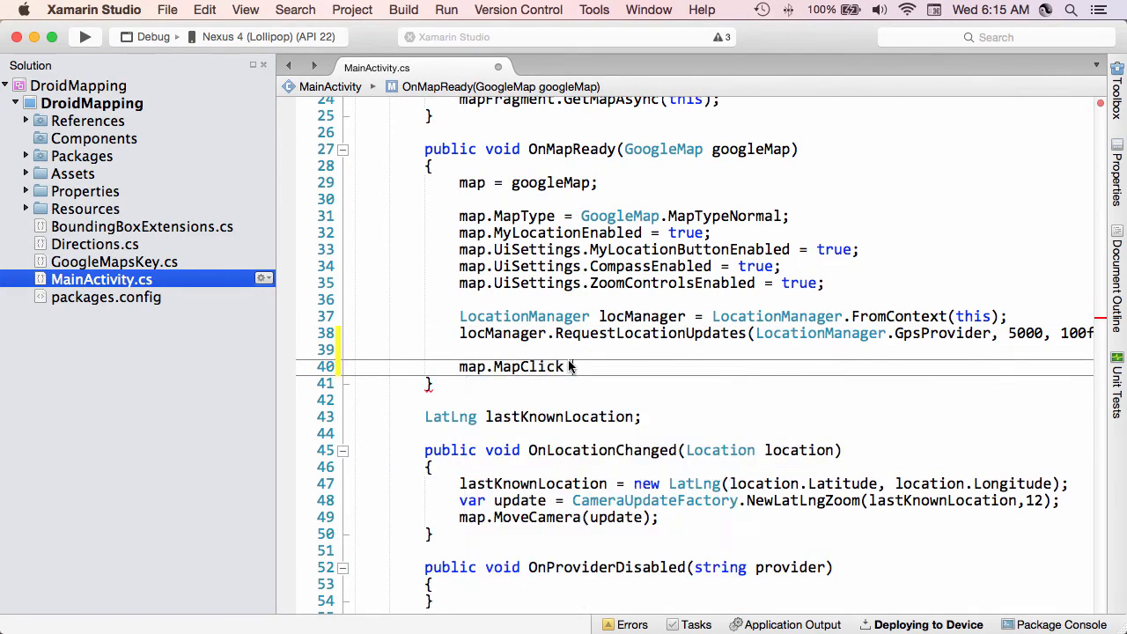
text(+= On)
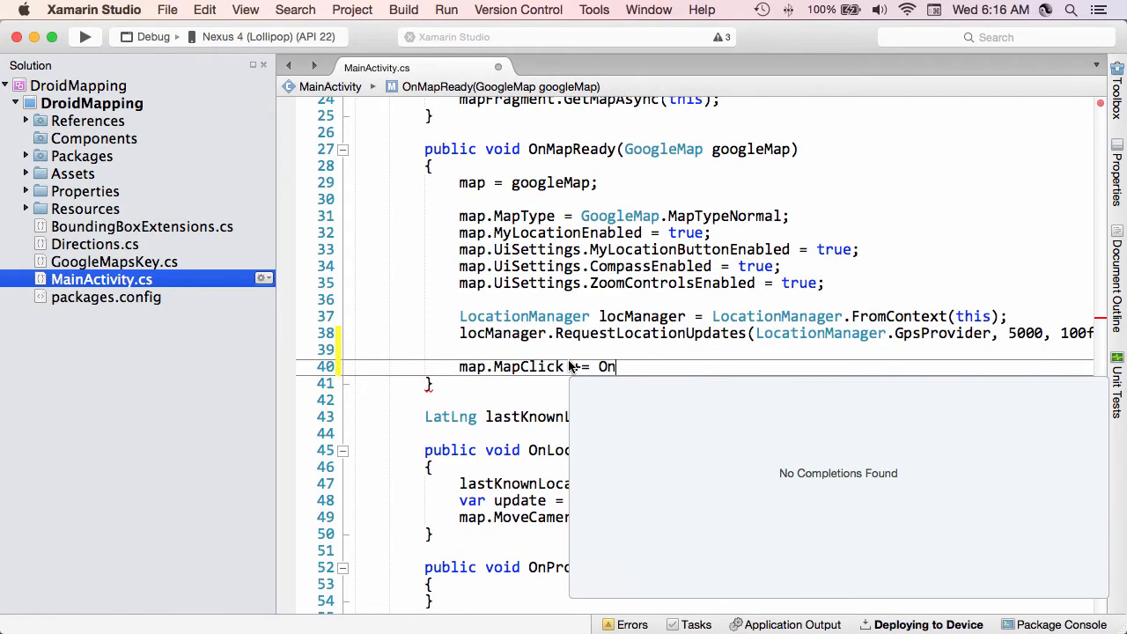
text(ShowRoute;)
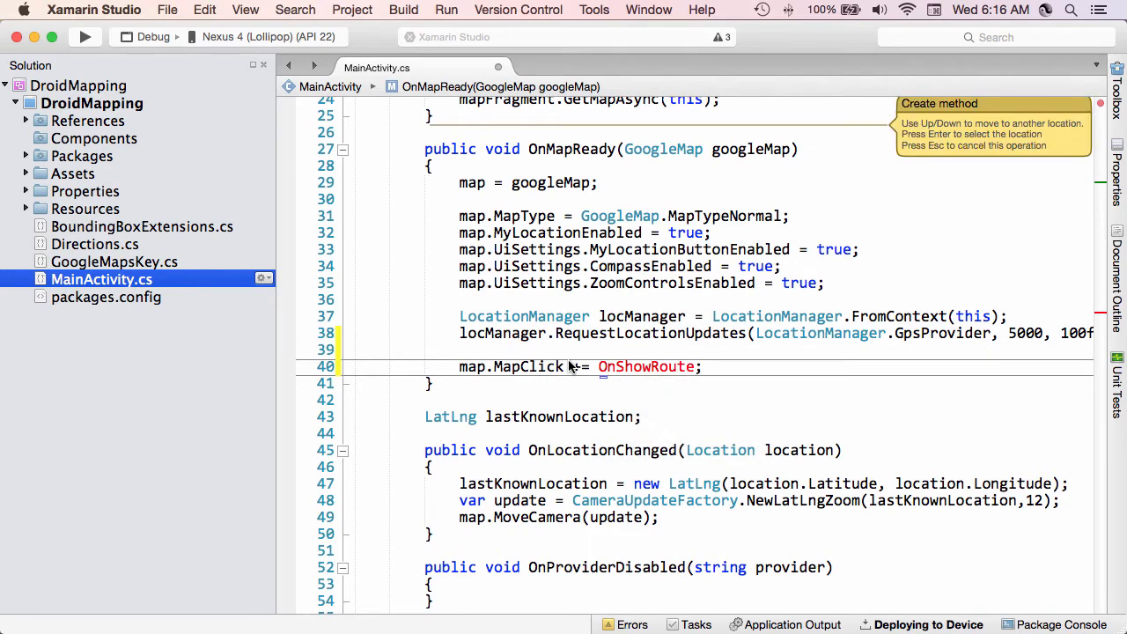
key(Return)
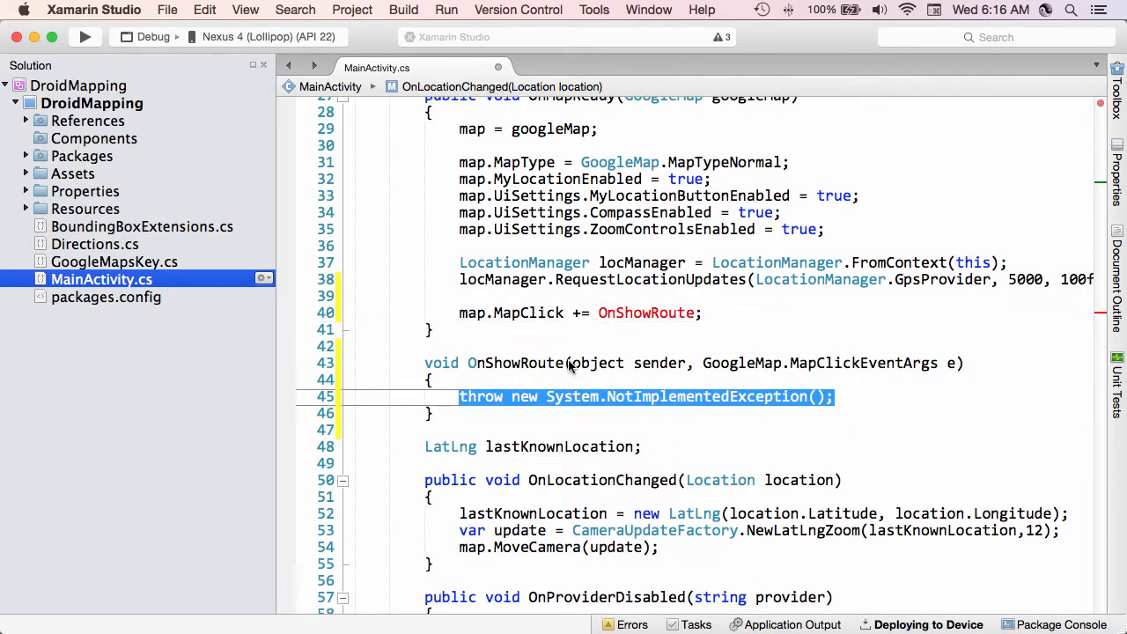
key(Delete)
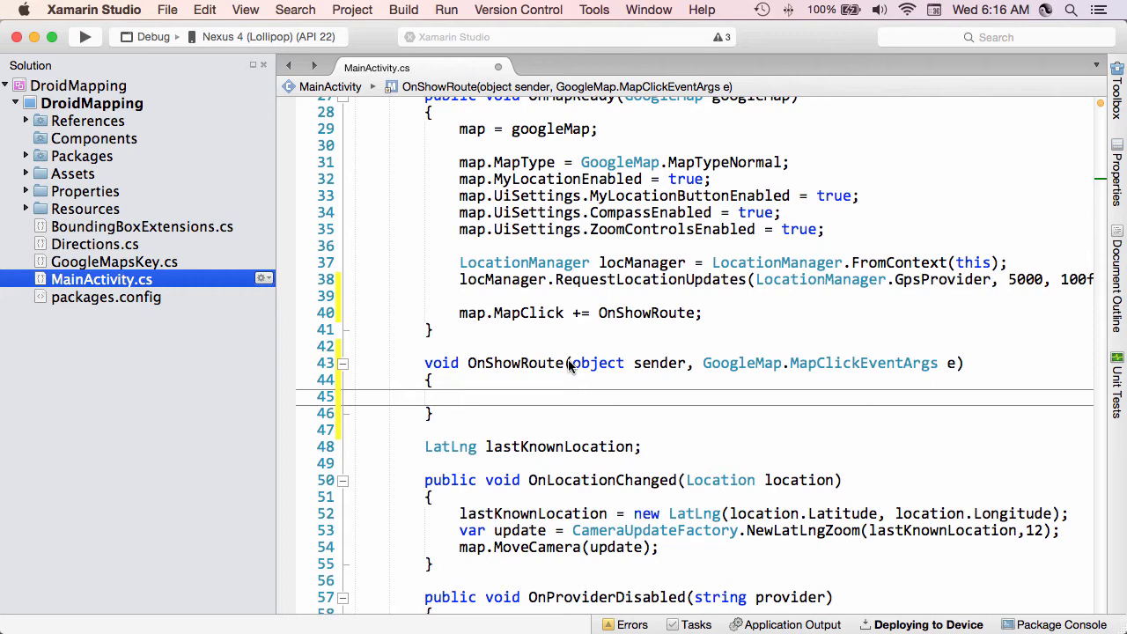
click(457, 395)
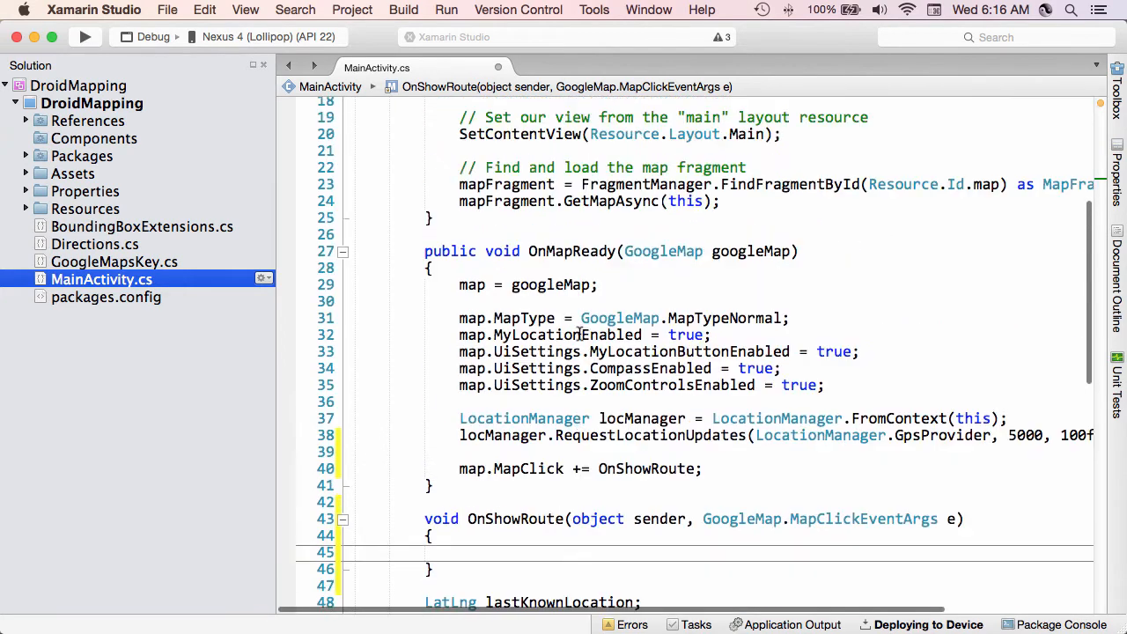
Step: Await DirectionsApi.GetRoute(lastKnownLocation, e.Point) into result and begin if (result.Success)
scroll(down, 3)
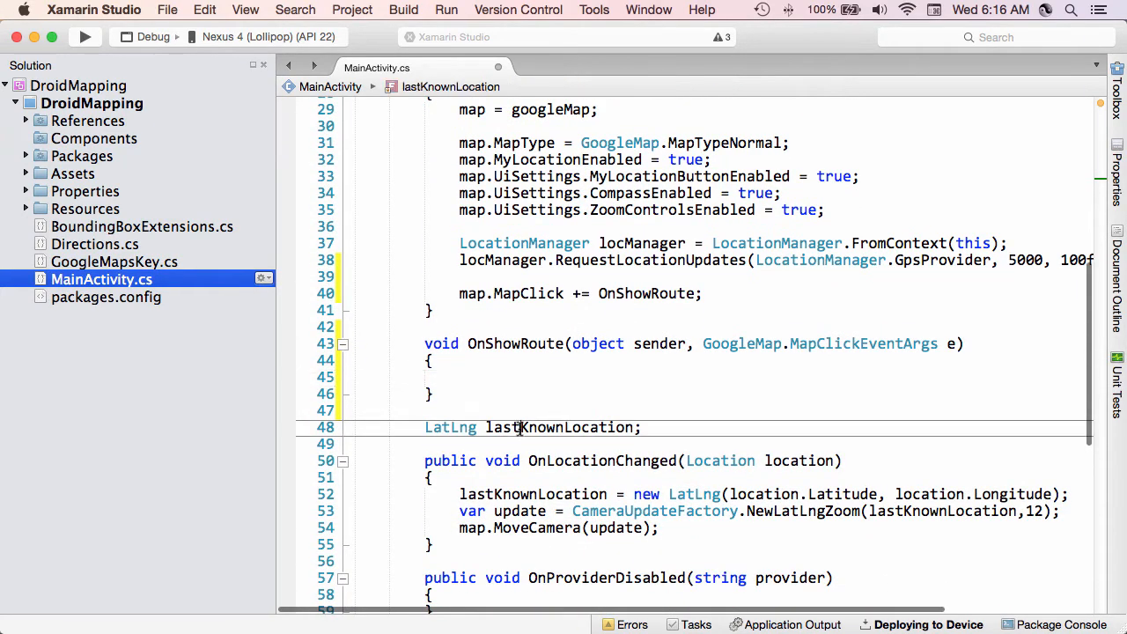
double_click(558, 427)
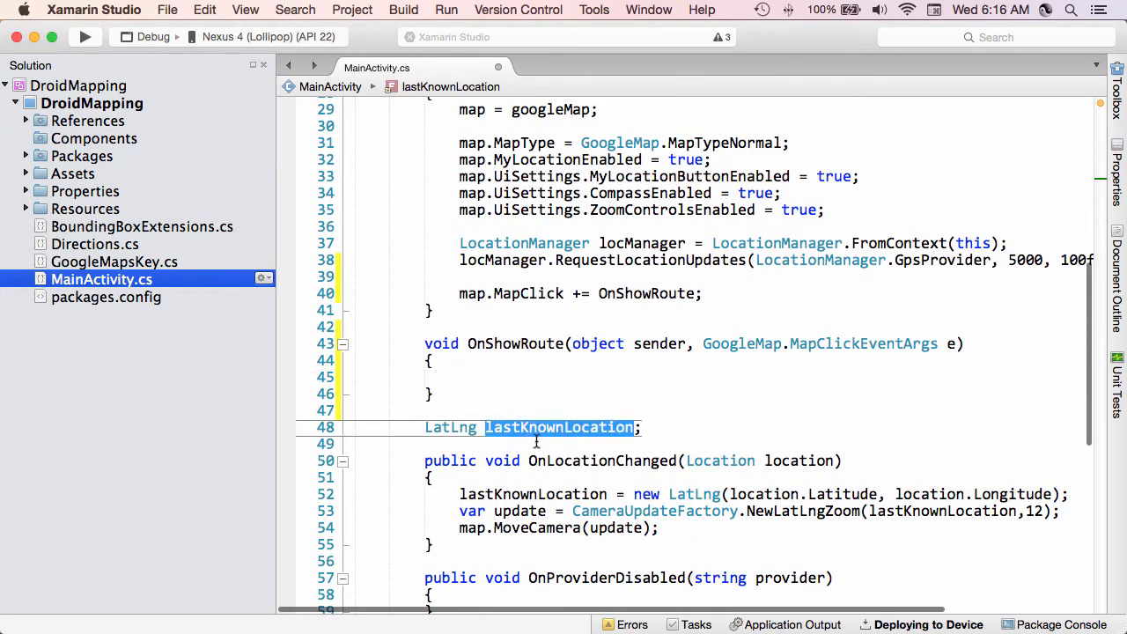
mouse_move(572, 427)
text(async )
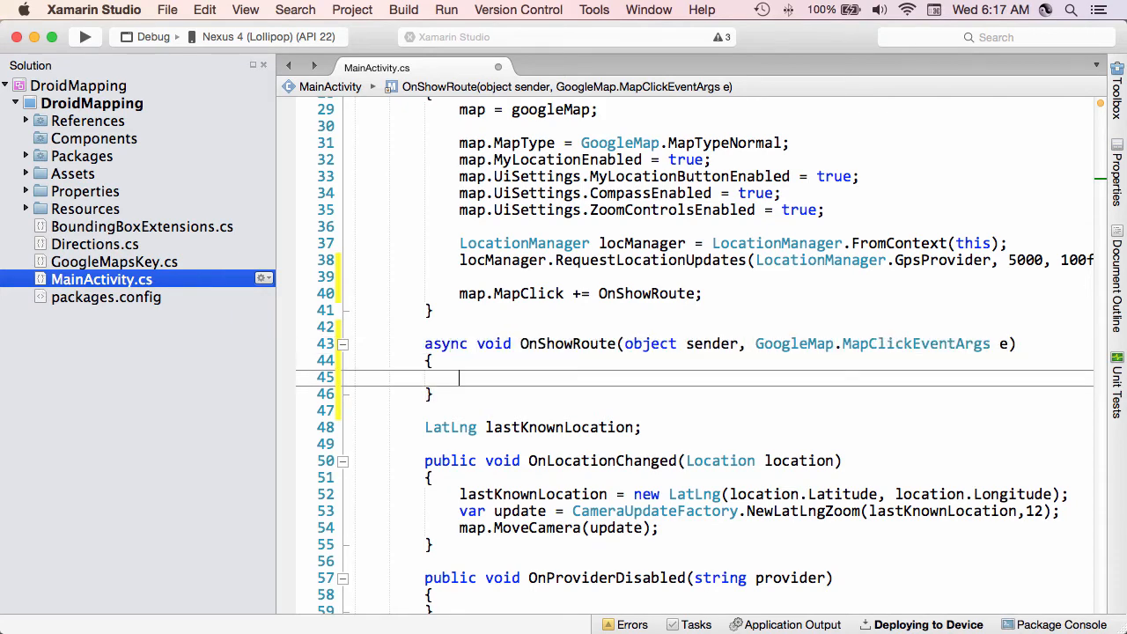
text(var)
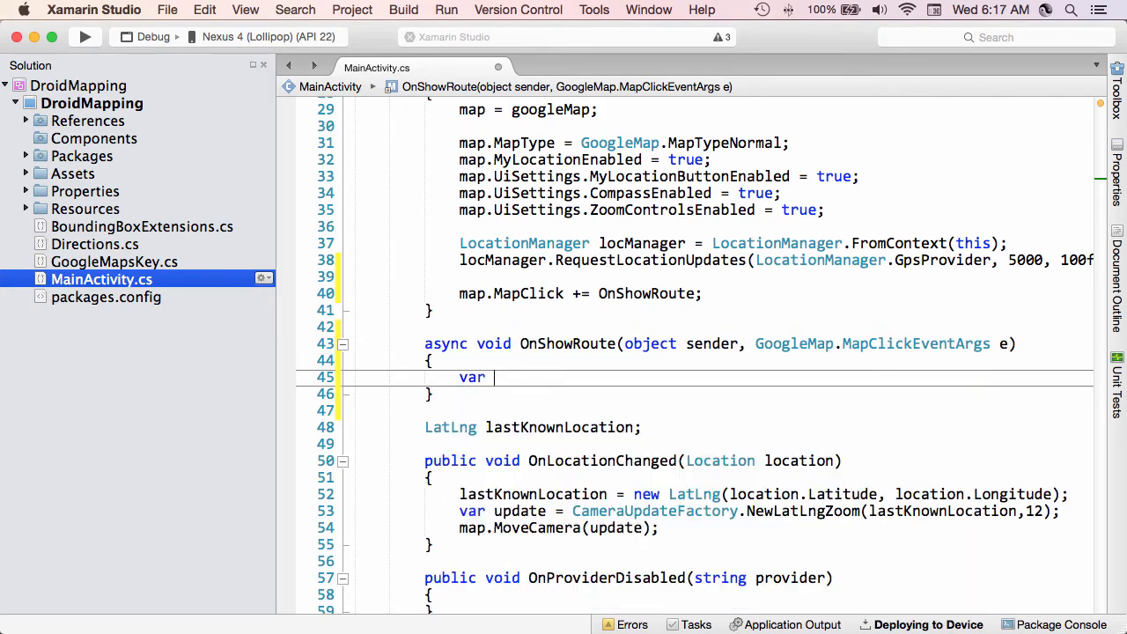
text(result =)
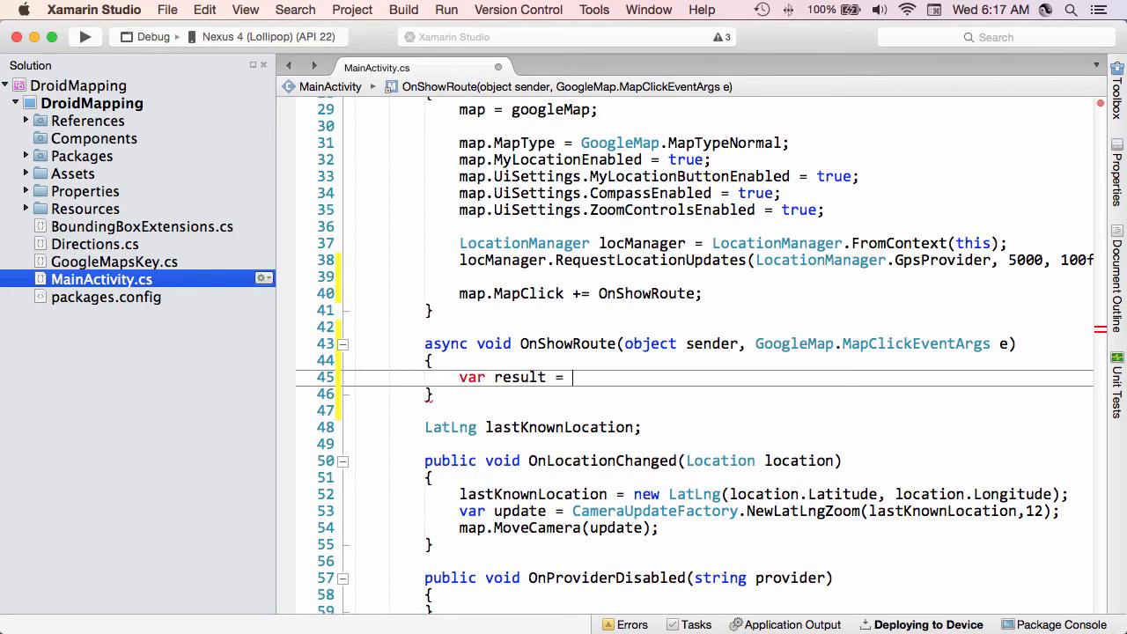
text(await DirectionsApi.GetRoute()
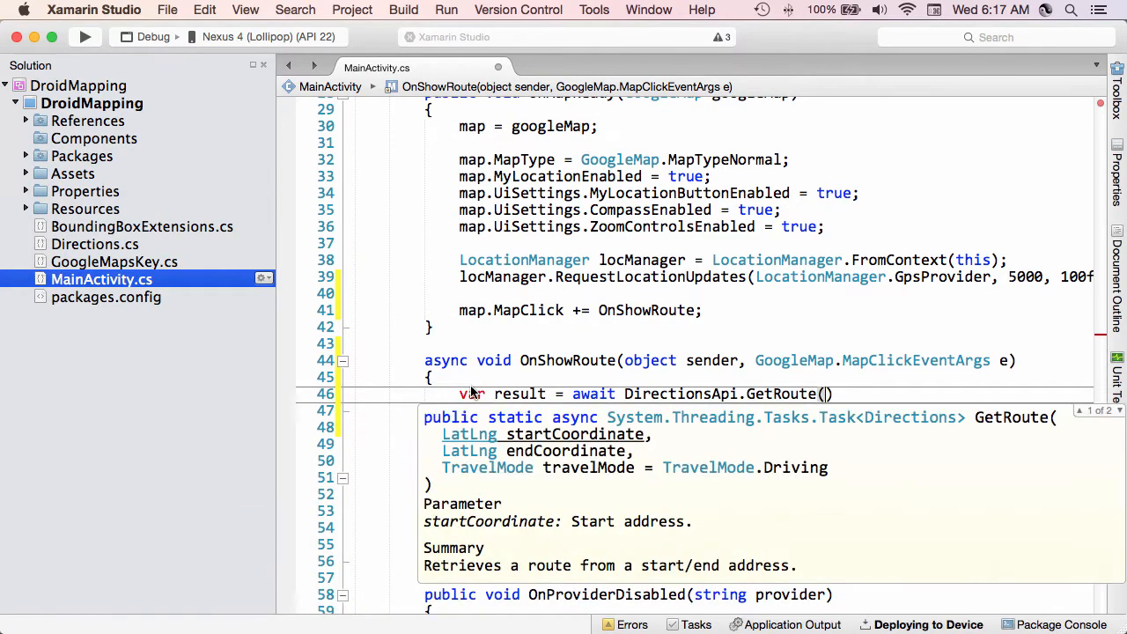
text(lask)
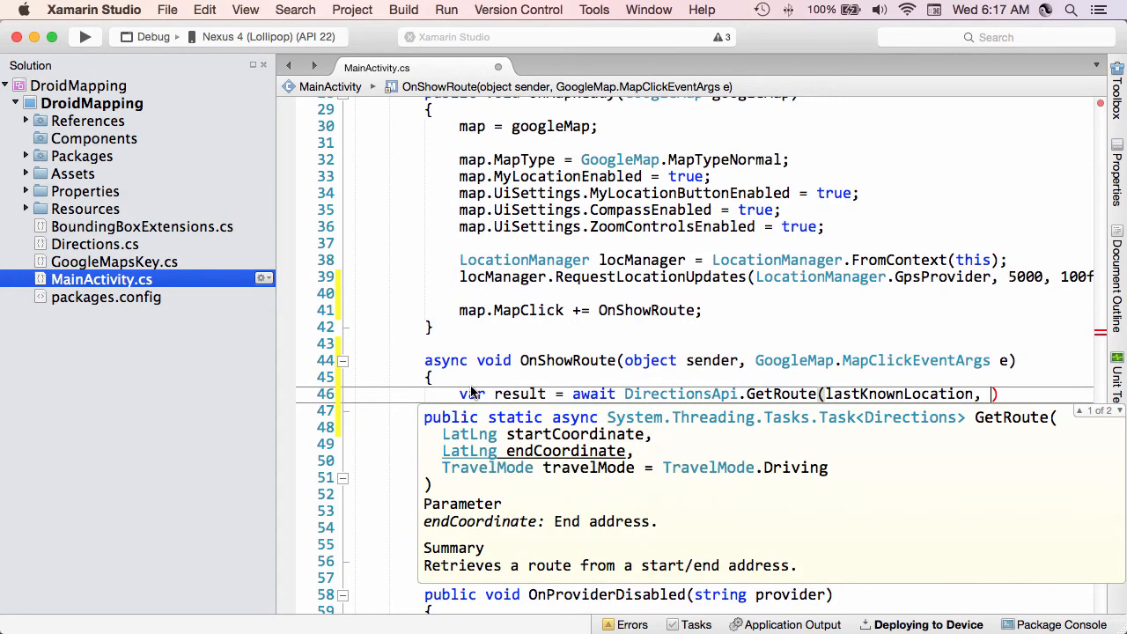
text(e.Point)
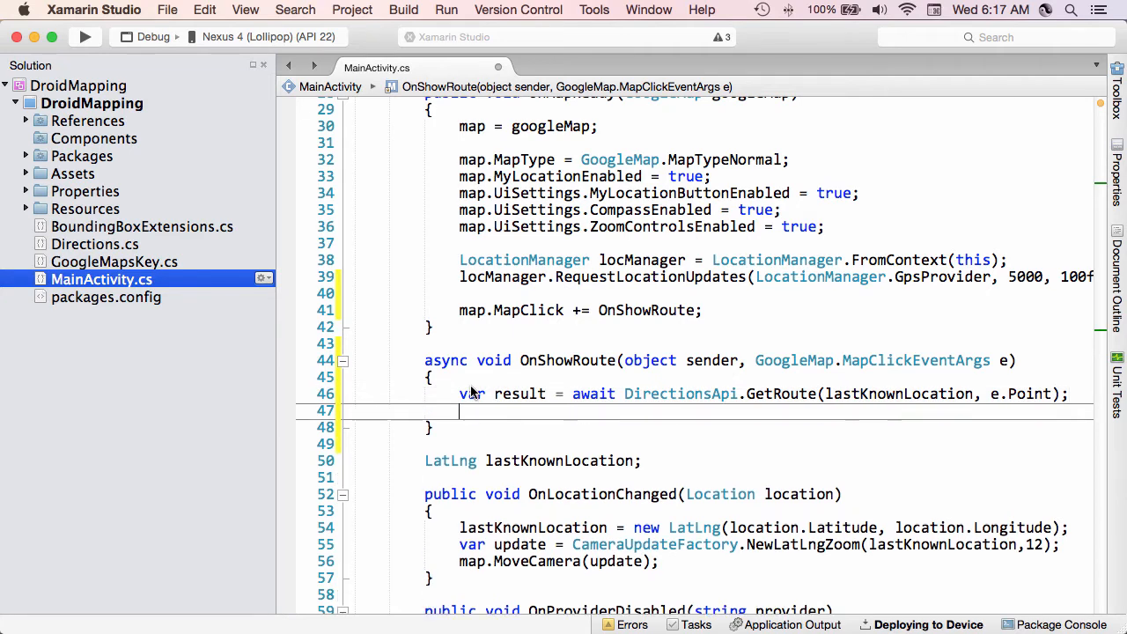
text(if (result.Sus)
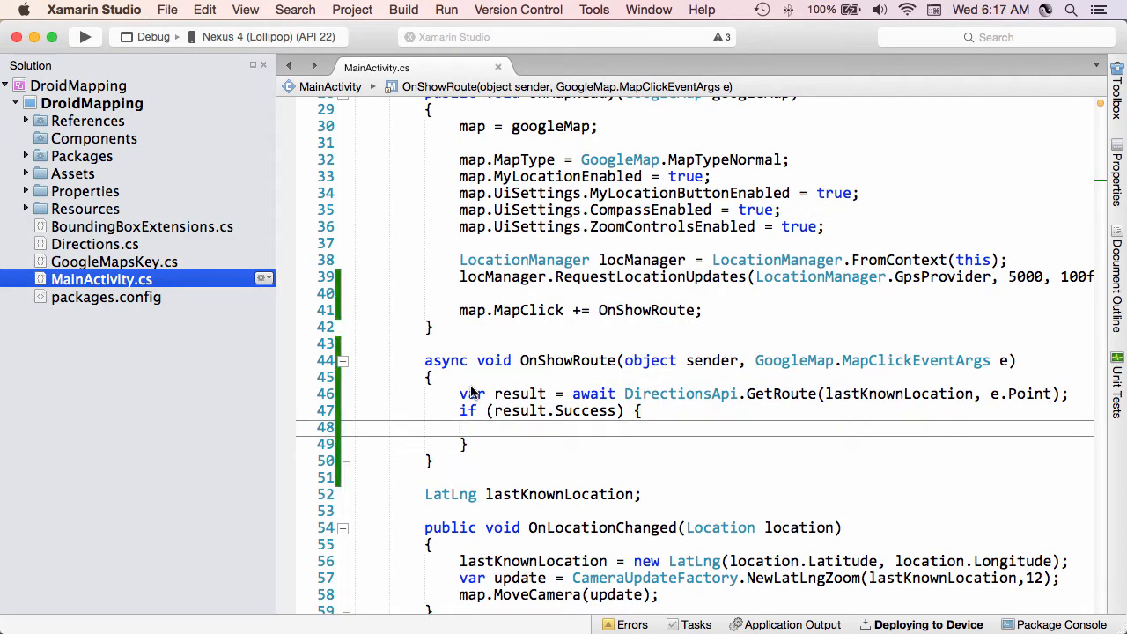
Step: Declare readonly List<Polyline> plottedRoutes = new List<Polyline>() above OnShowRoute
click(494, 427)
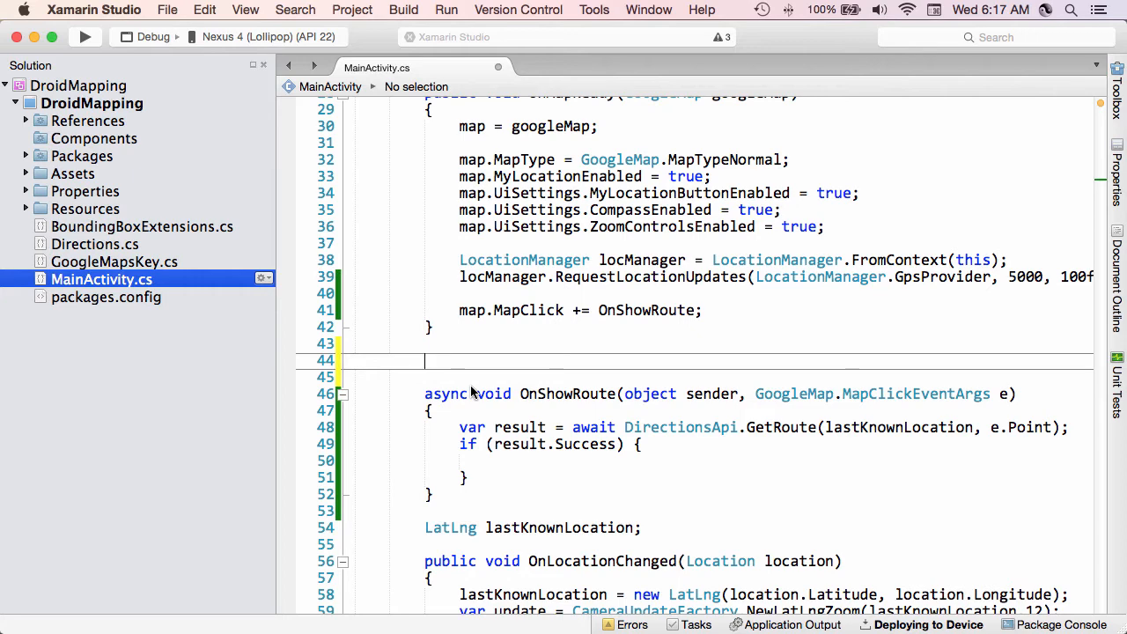
text(readonly List<Polyline>)
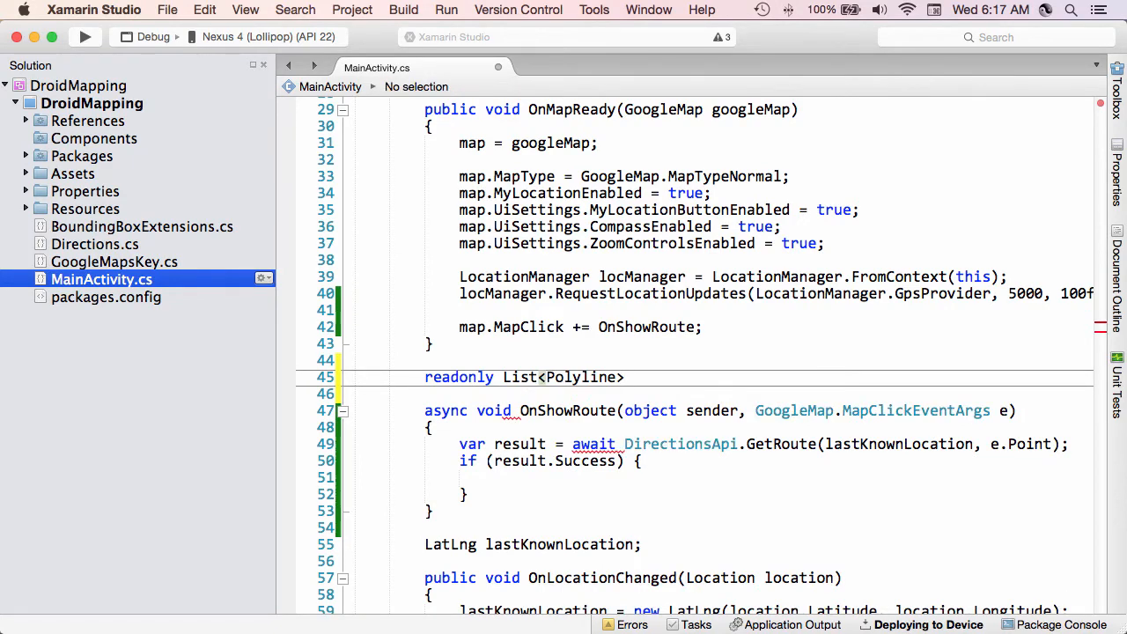
text(plott)
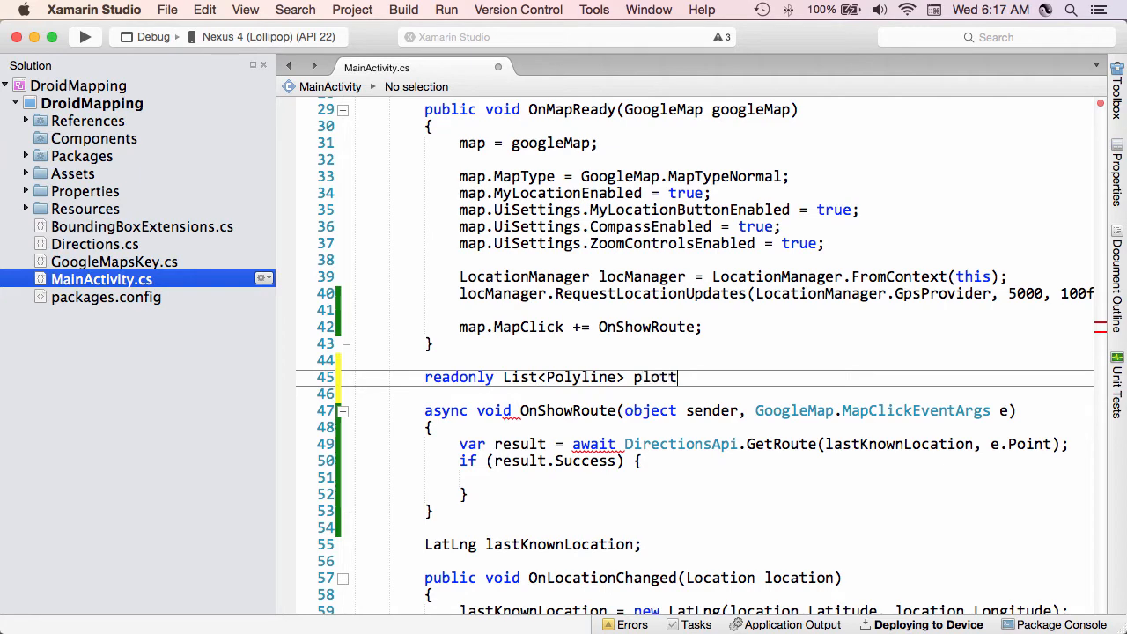
text(edRoutes)
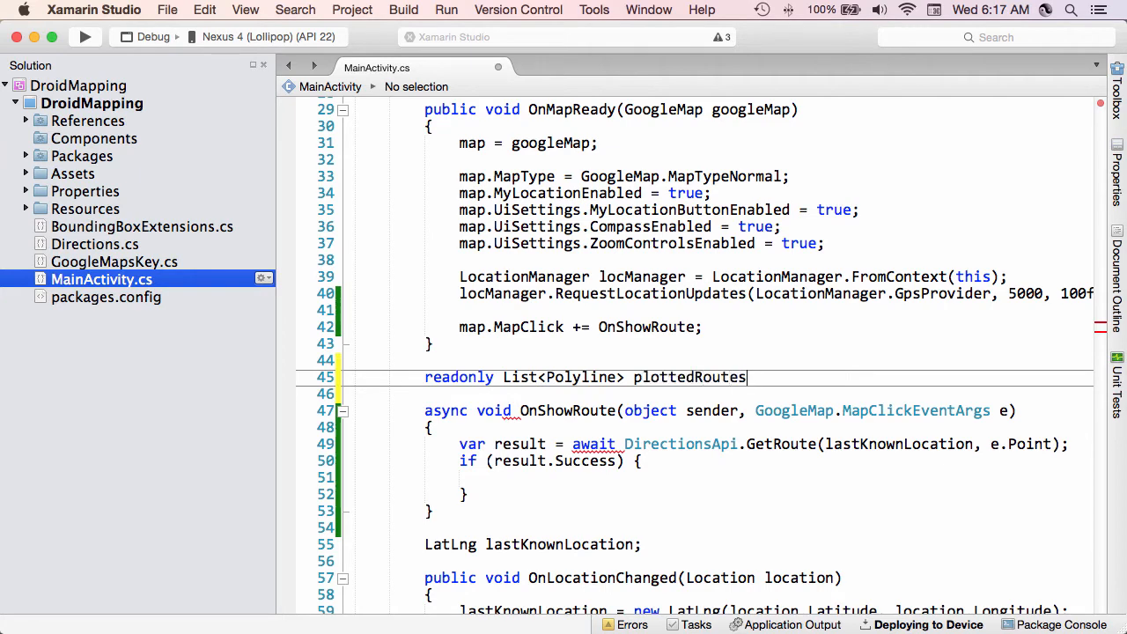
text(= new List<Polyline>();)
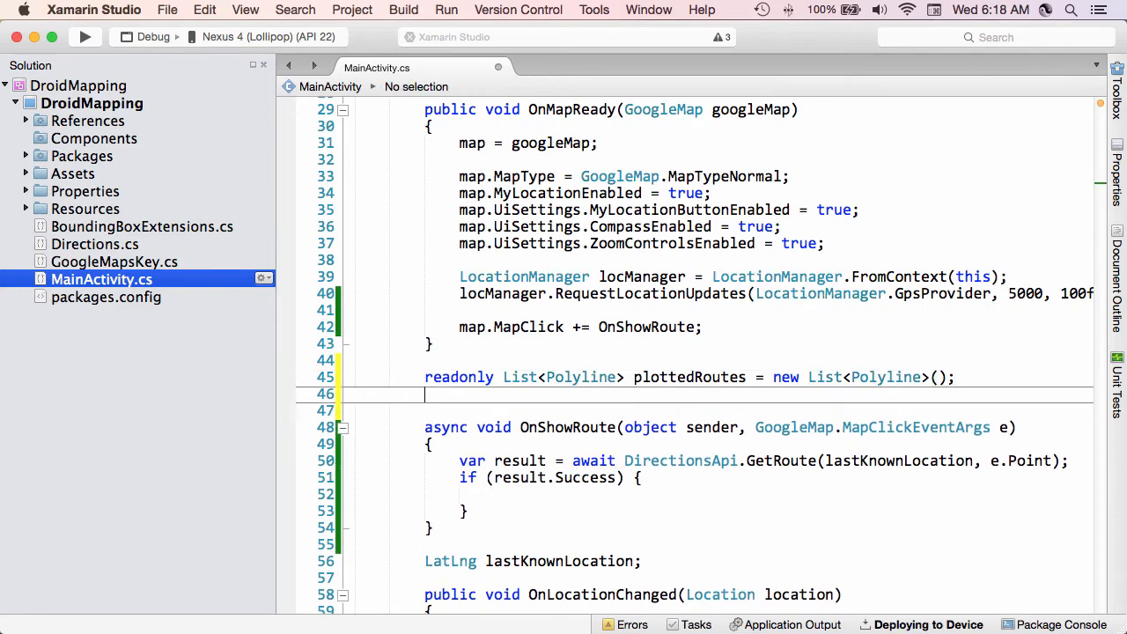
Step: Declare a readonly Color array of Color.Red, Color.Blue, Color.Green and Color.Yellow
text(readonly Color[] color =)
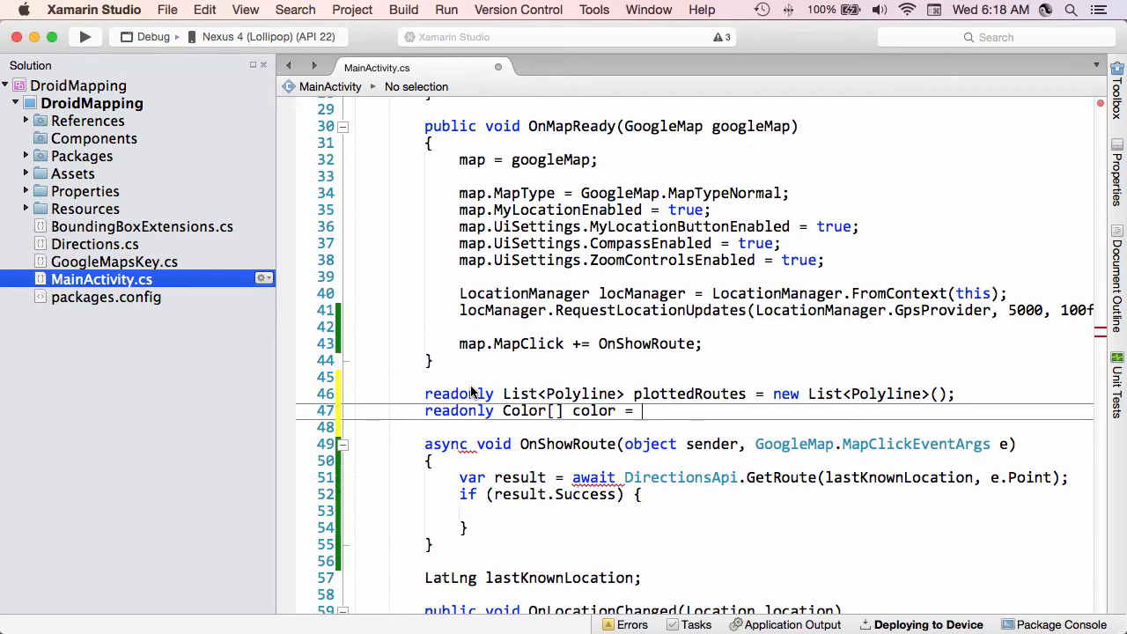
text({ })
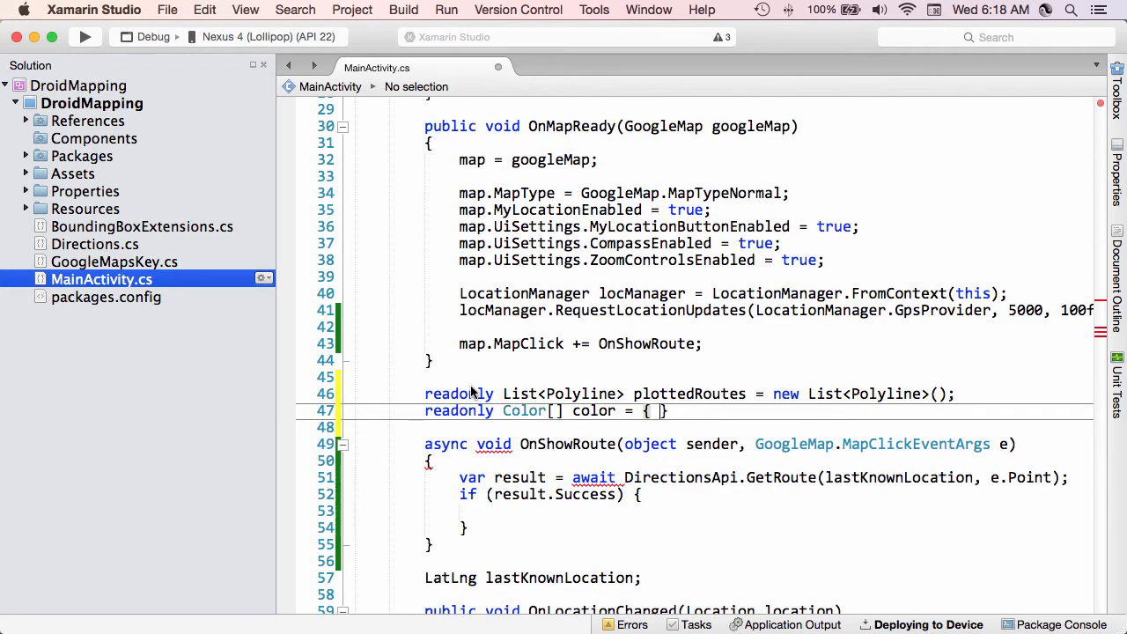
text(Color.Red,)
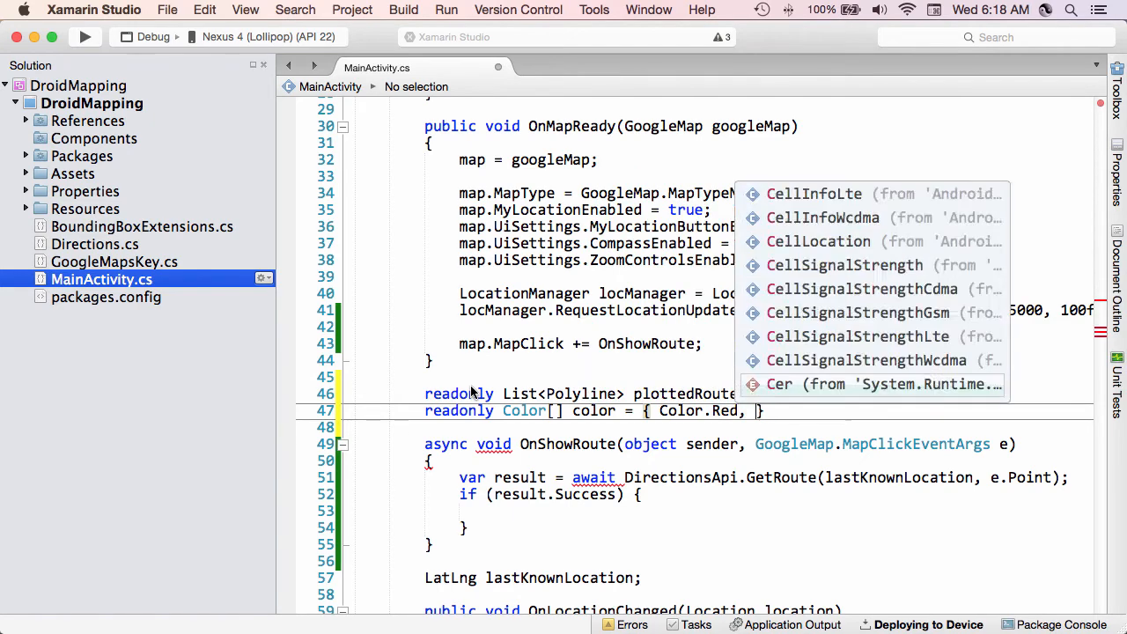
text(Color.Blue,)
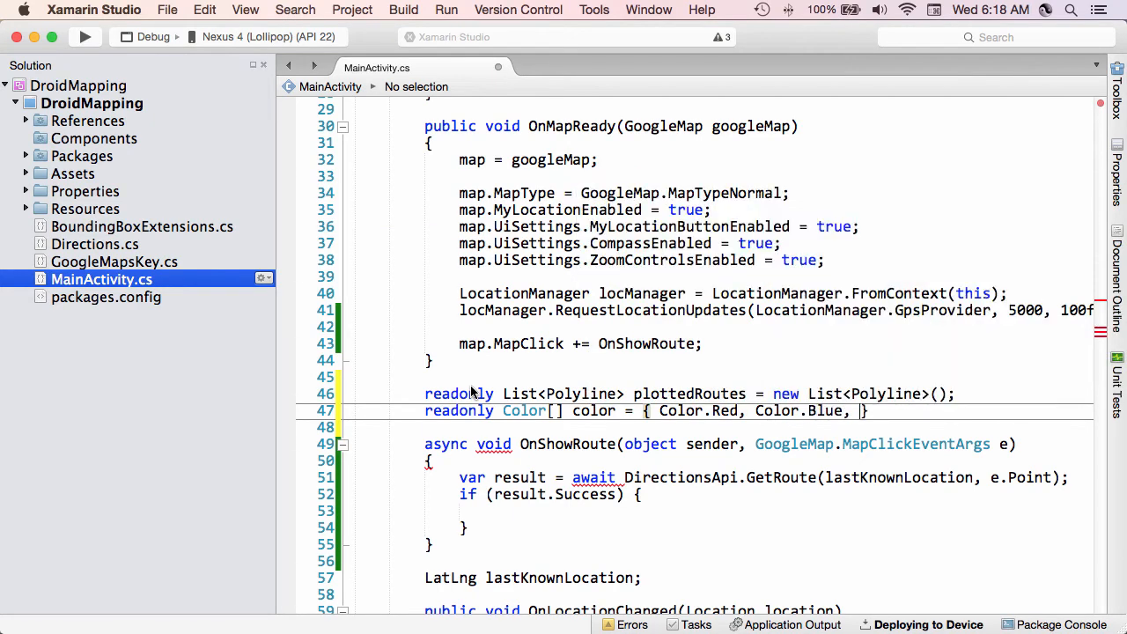
text(Color.Green,)
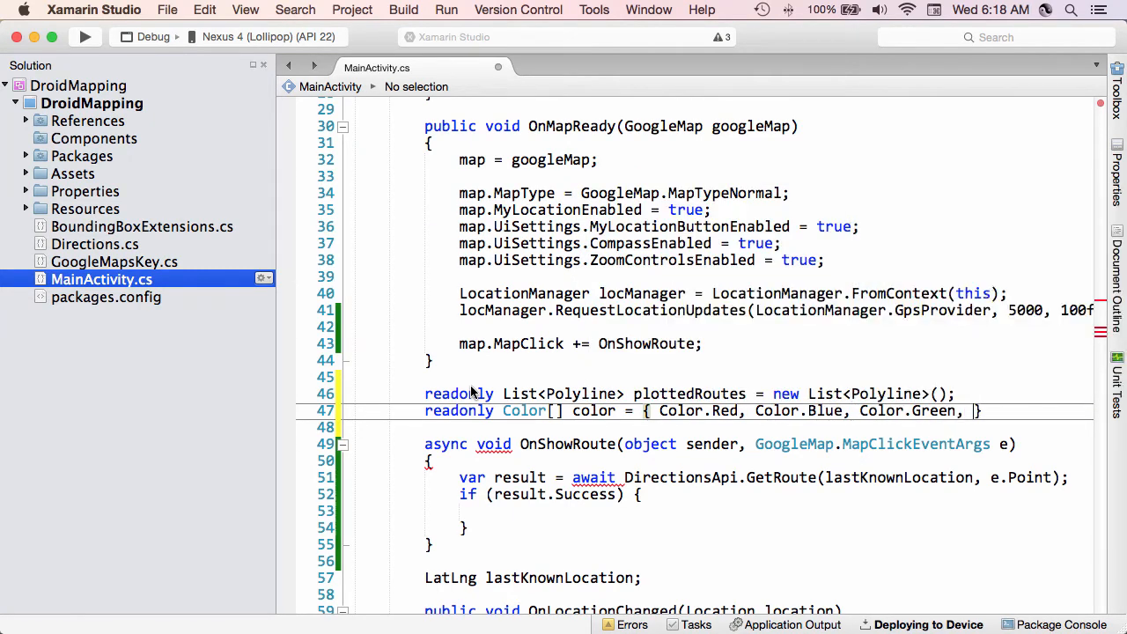
text(Color.Yellow)
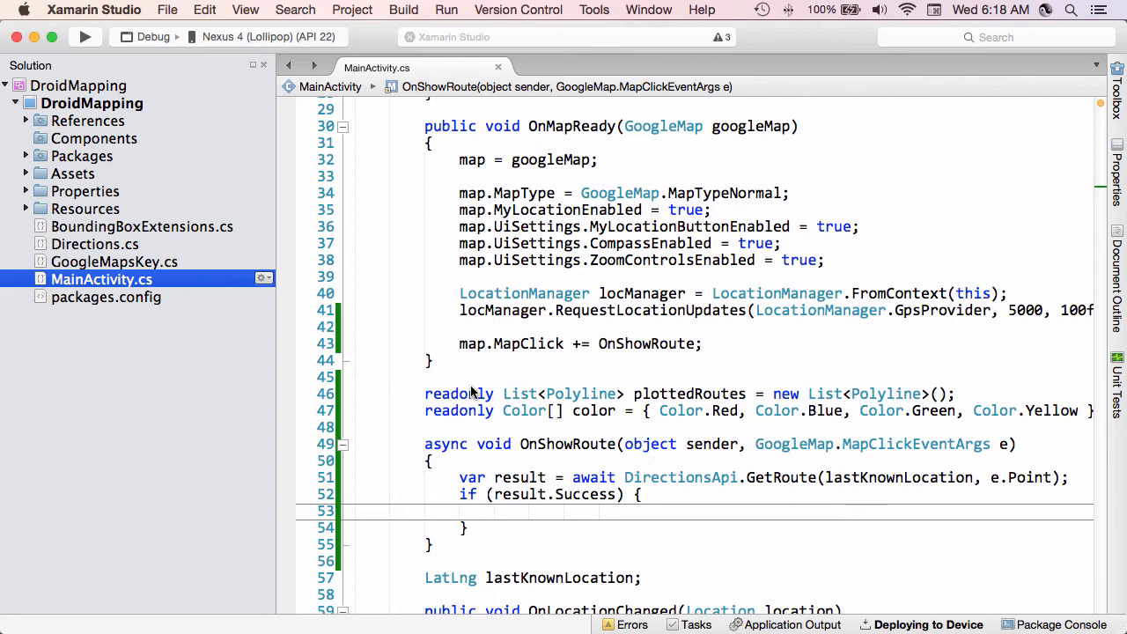
Step: Remove every plotted route with plottedRoutes.ForEach(p => p.Remove()), then call plottedRoutes.Clear()
click(493, 511)
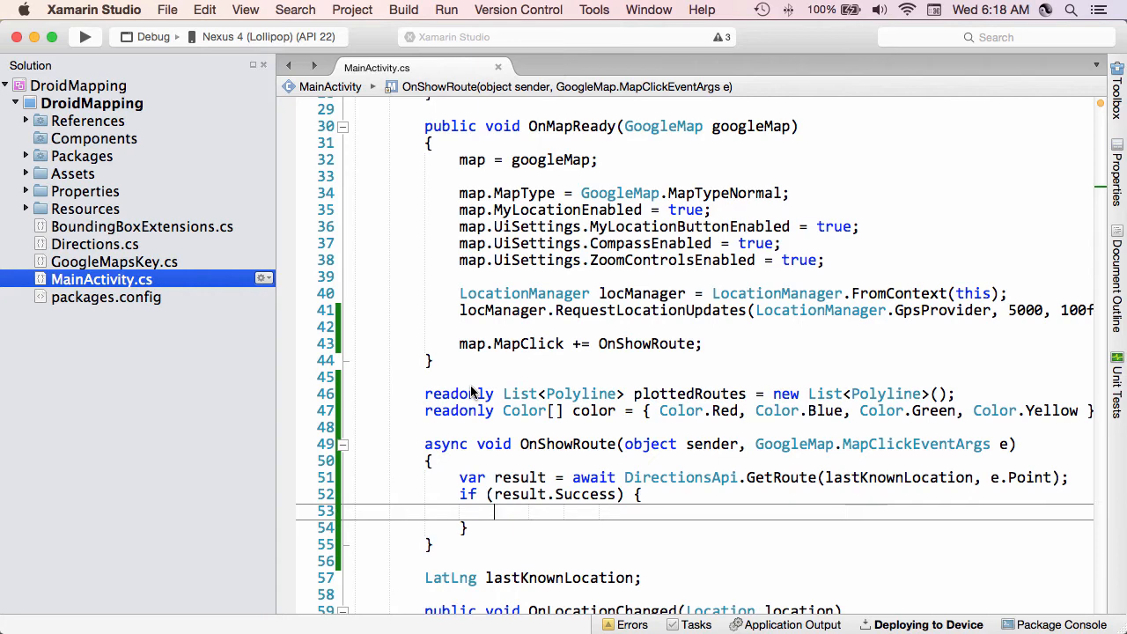
text(plottedRoutes.)
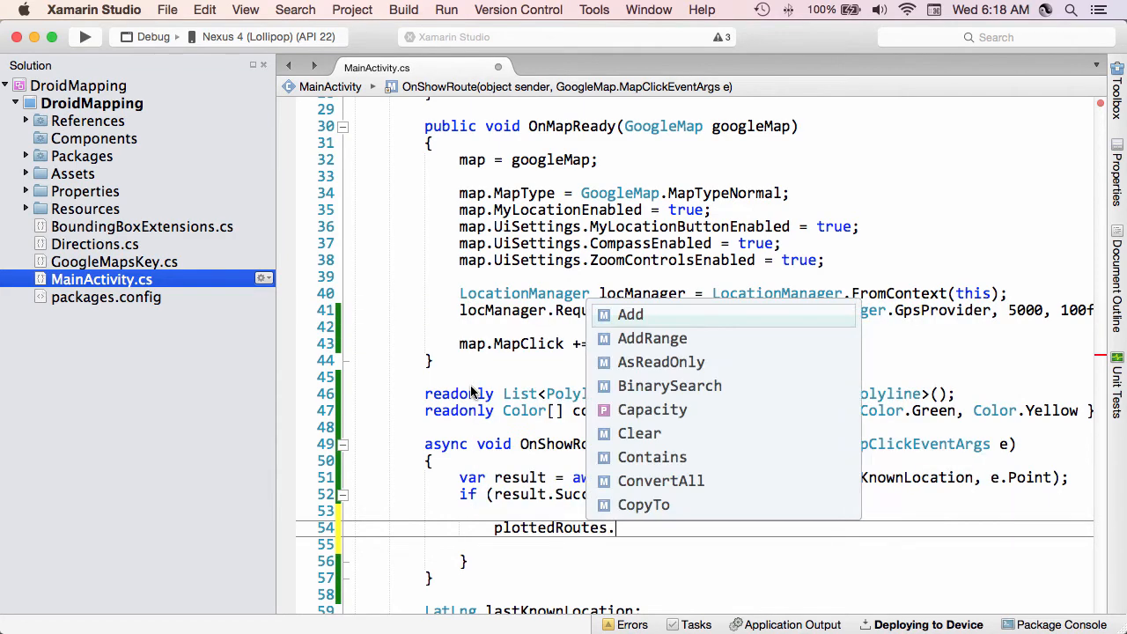
text(ForEach)
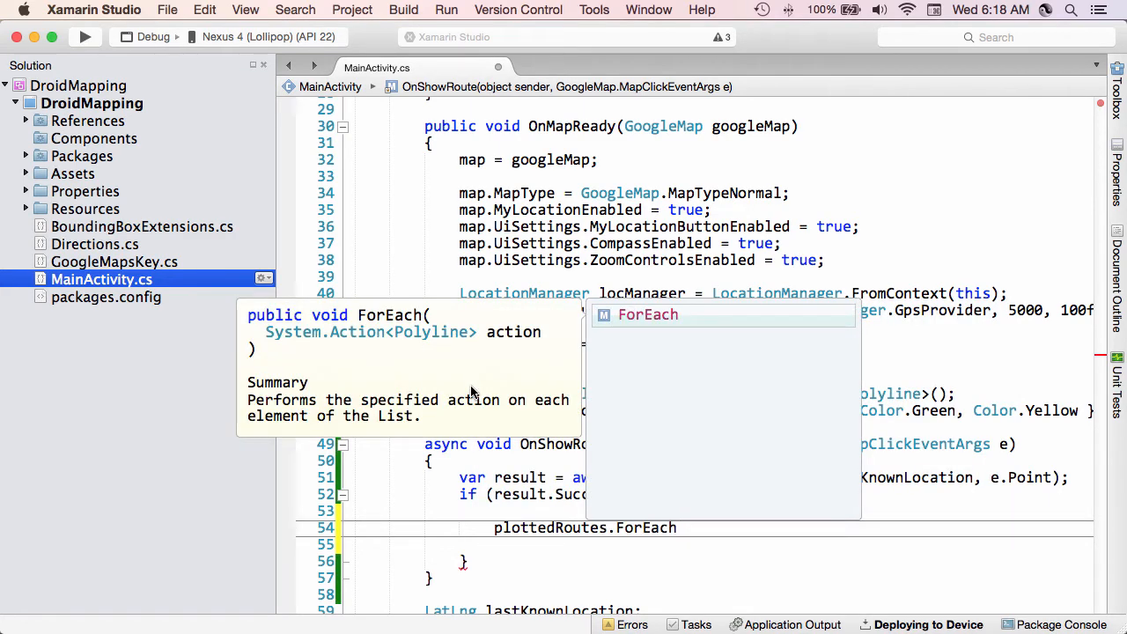
text((p +)
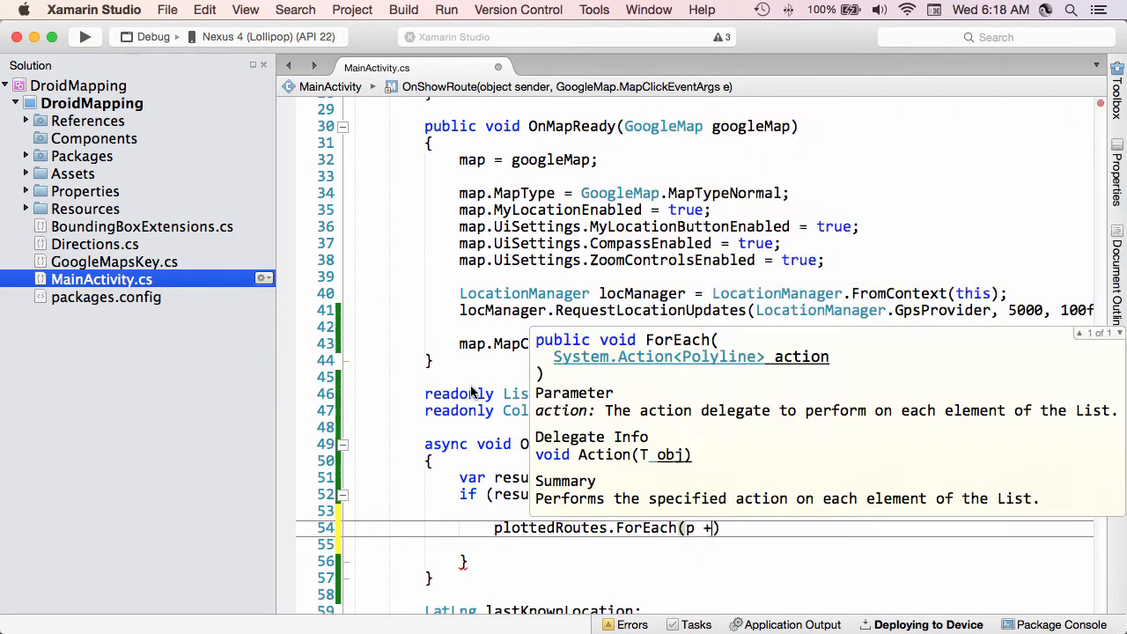
text(=>)
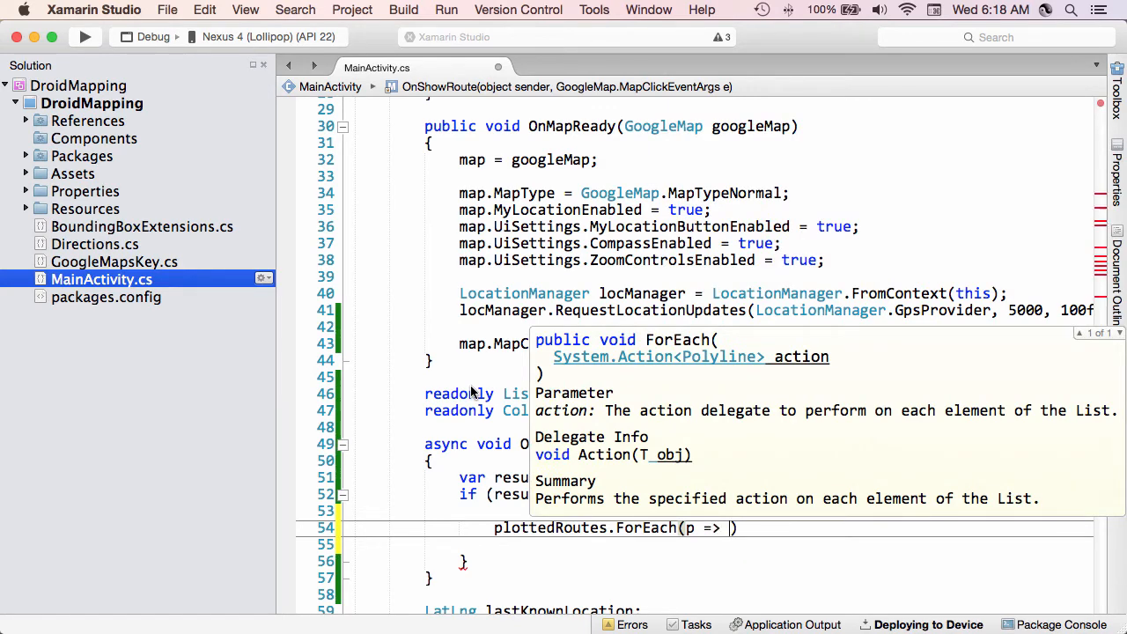
text(p.Remove()
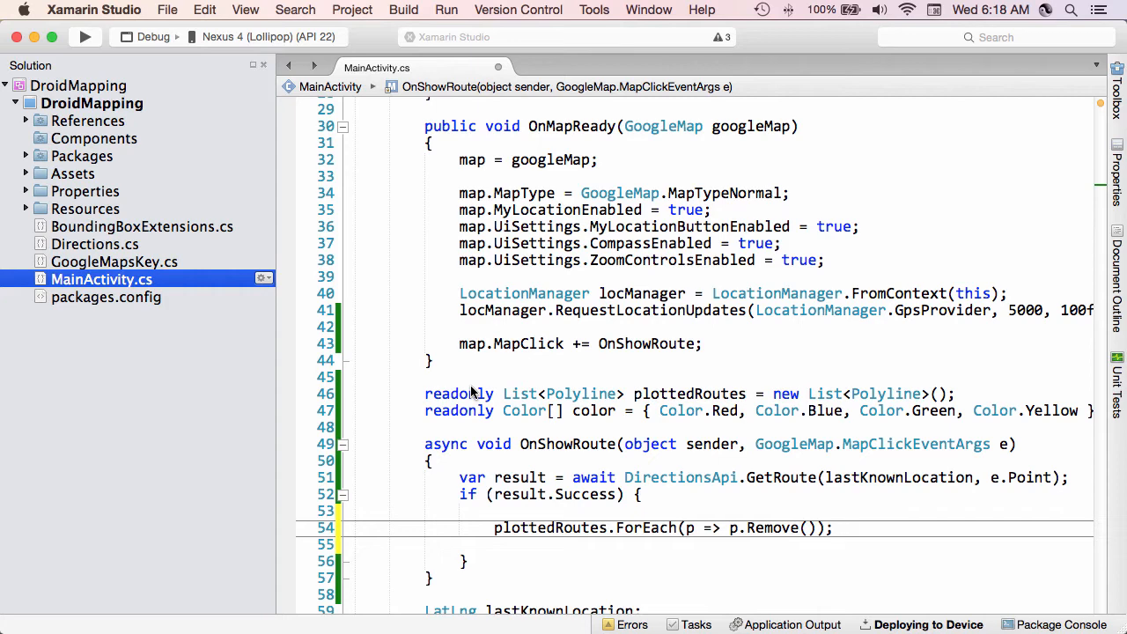
click(831, 527)
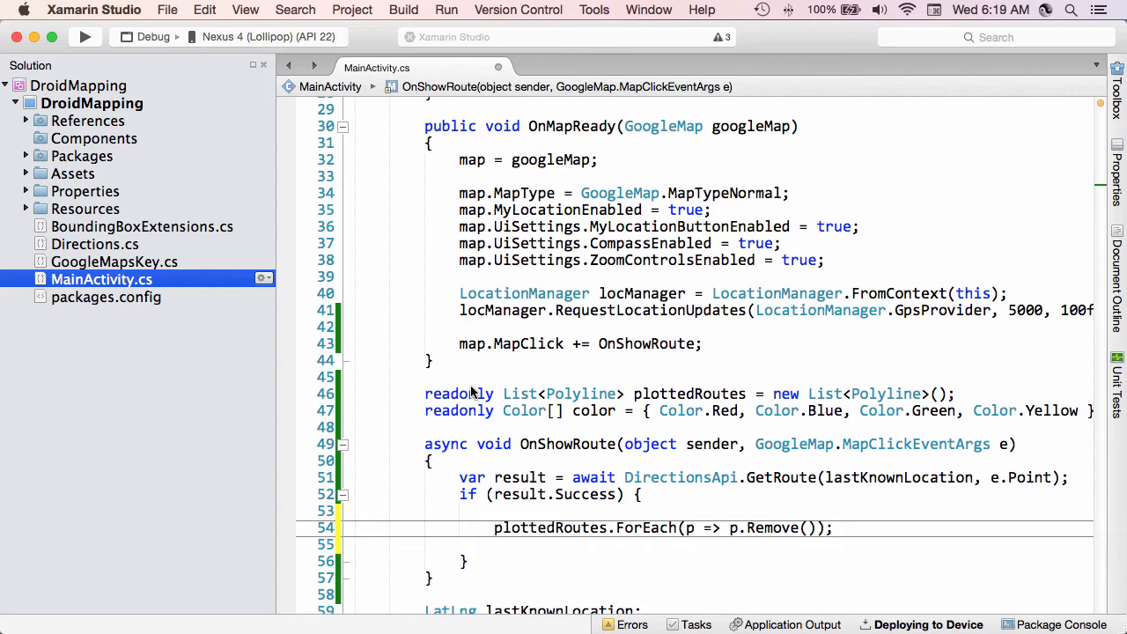
click(834, 527)
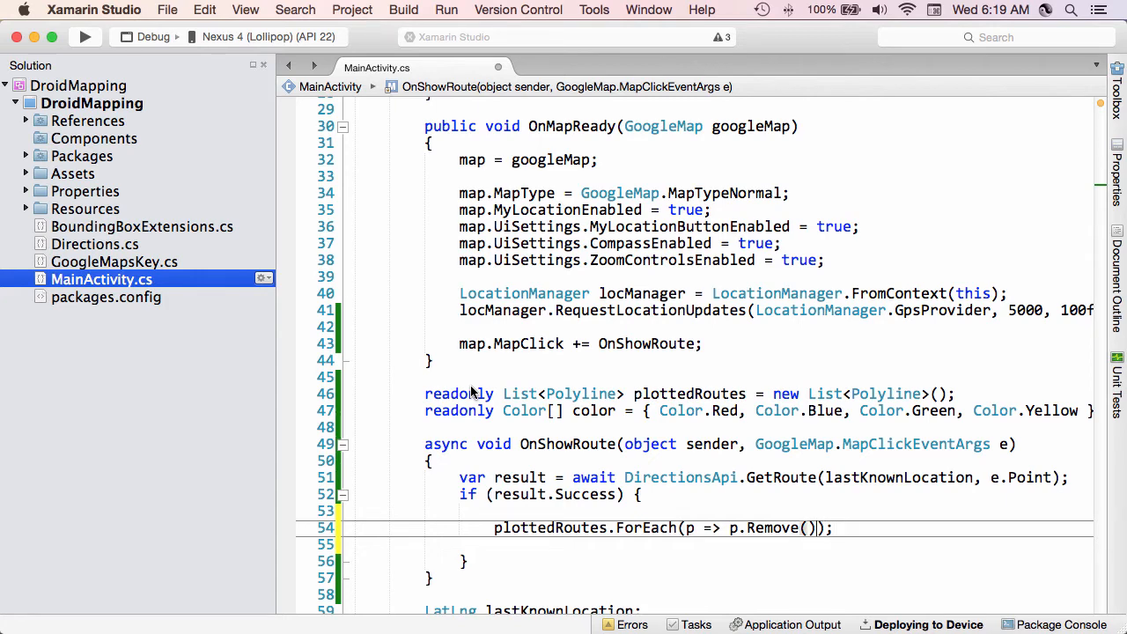
double_click(772, 527)
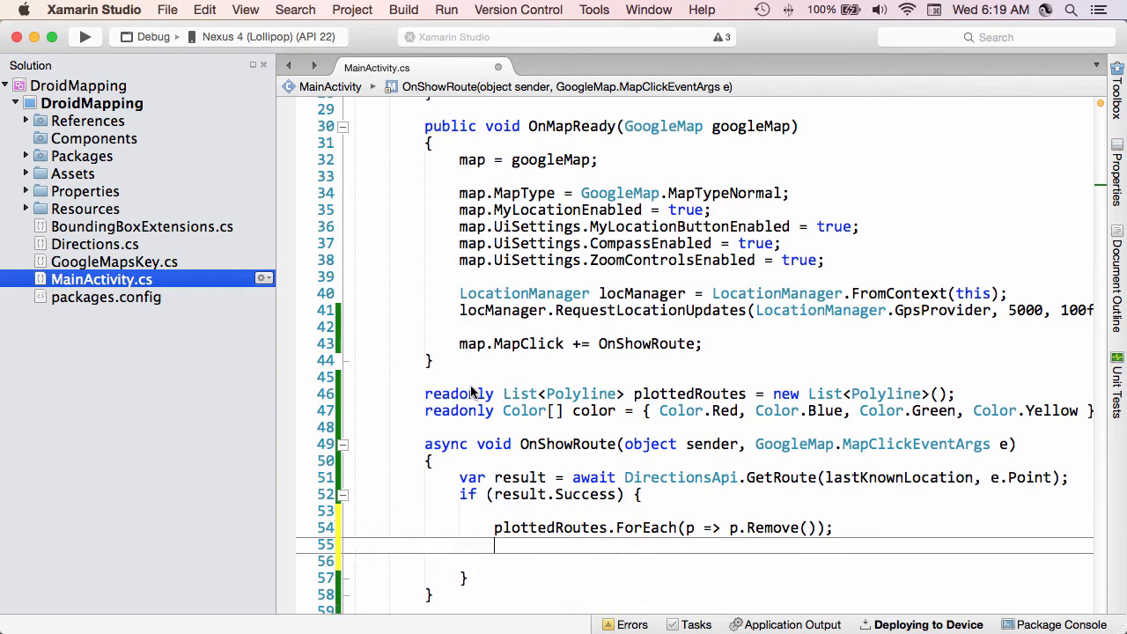
text(plottedRoutes.Clear();)
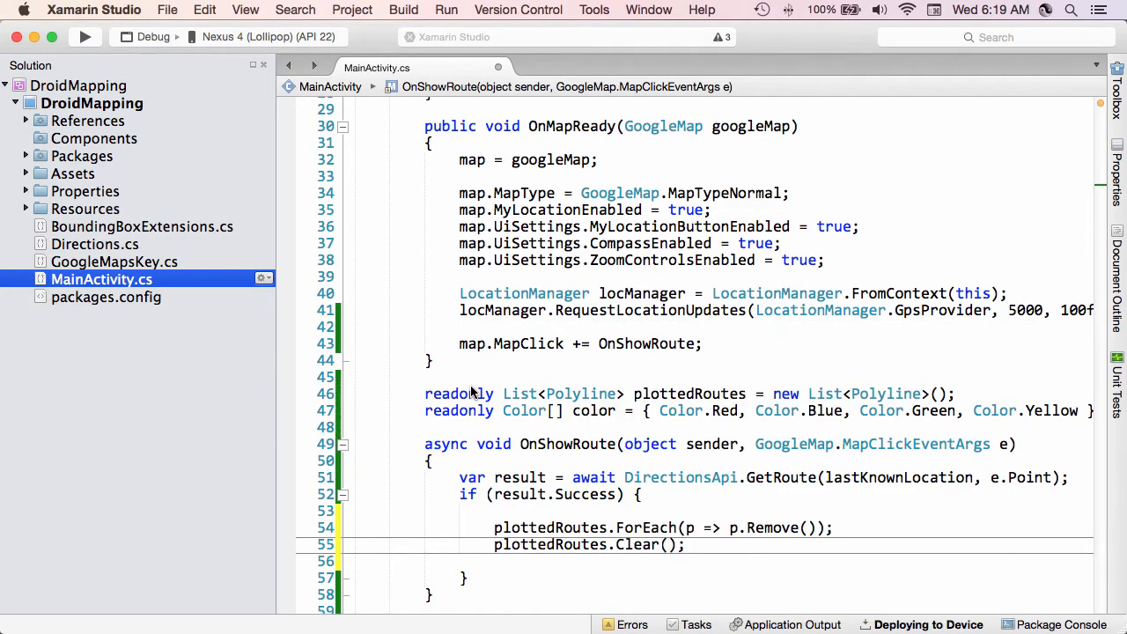
Step: Add a camera comment, CameraUpdateFactory.NewLatLngBounds on the route bounds with padding 50, and map.AnimateCamera(update)
click(687, 544)
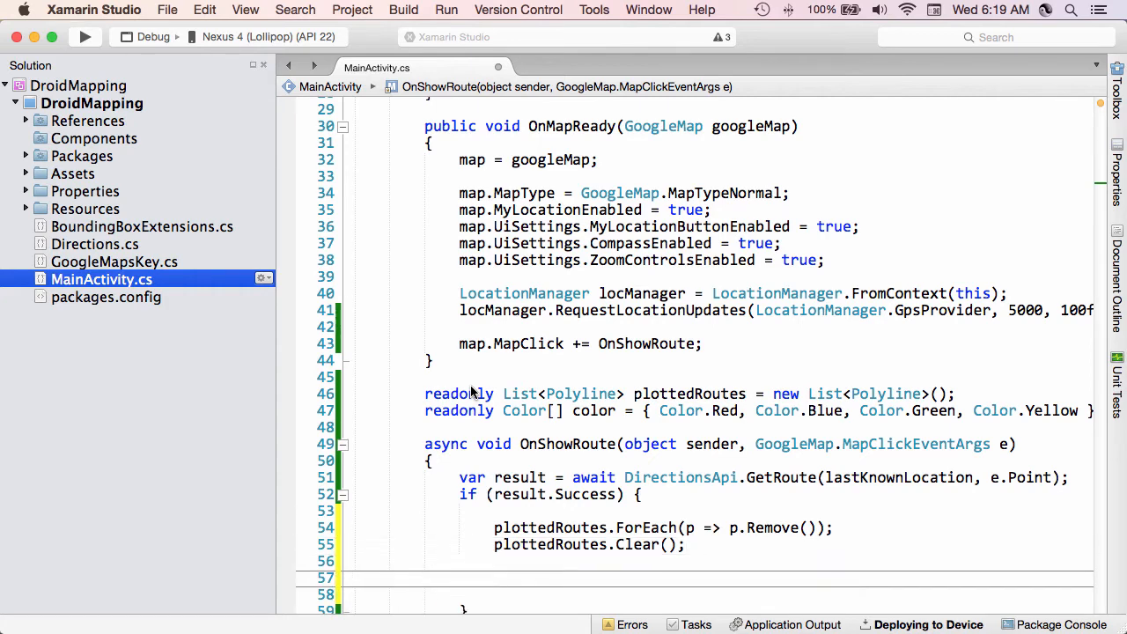
text(// Position the ca)
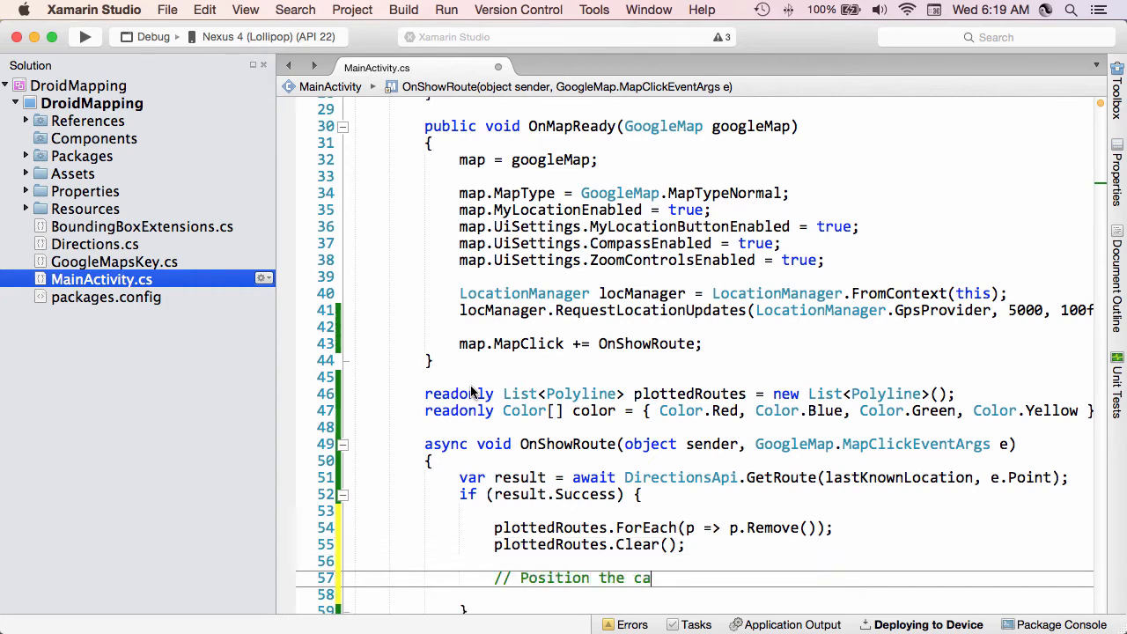
text(mera)
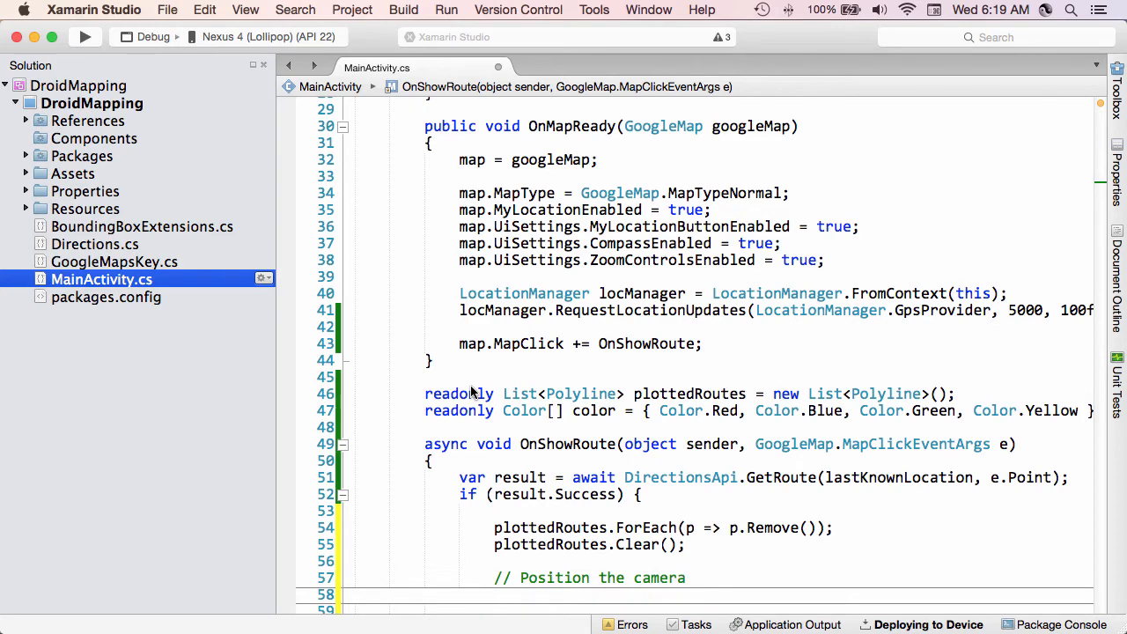
text(CameraUpdate update =)
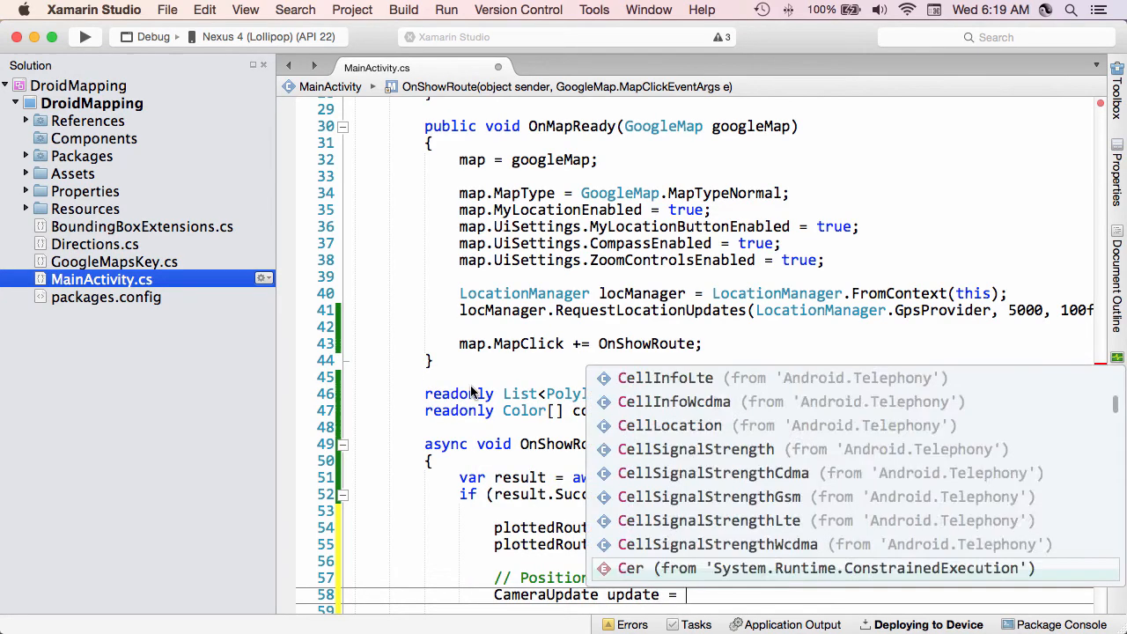
text(ameraUpdateFactory.NewLatLngBounds)
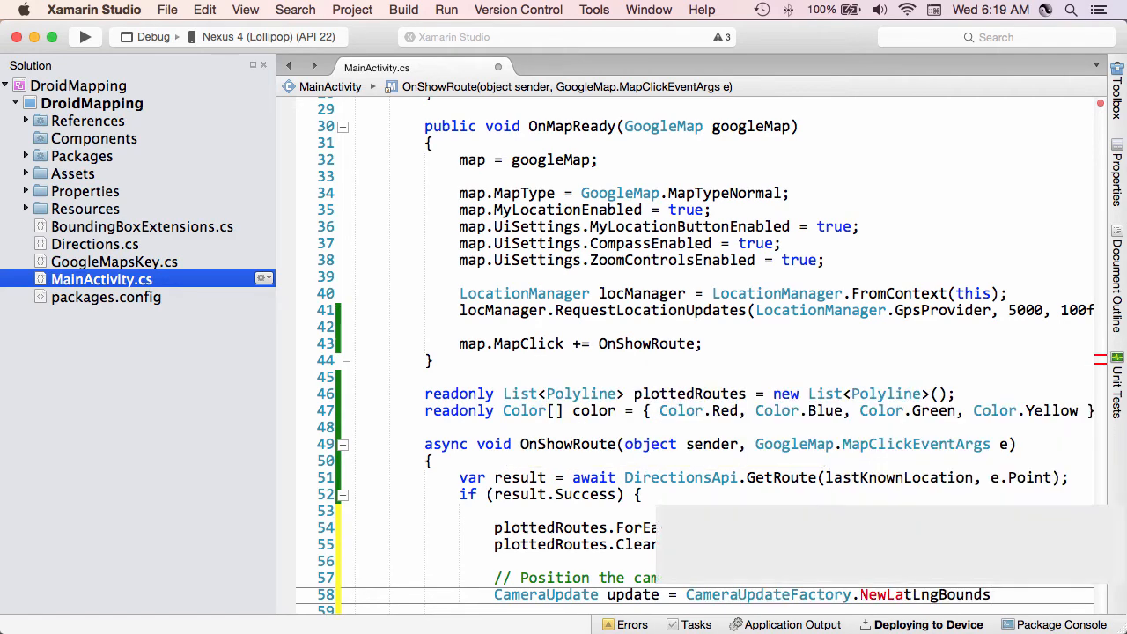
text(result.Routes[0)
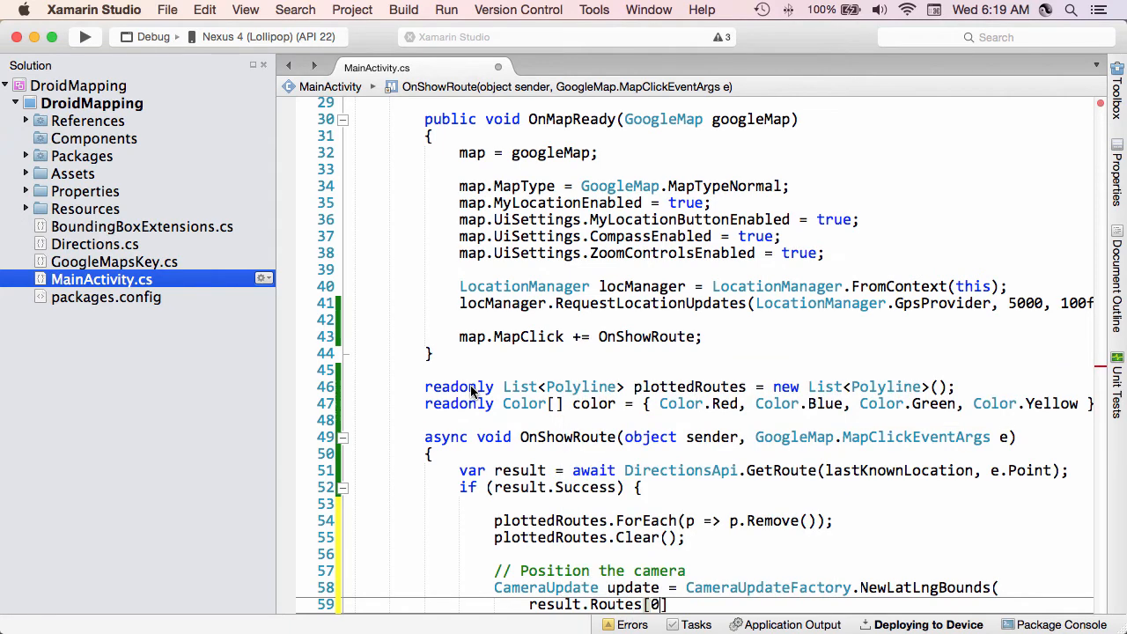
text(.Bounds)
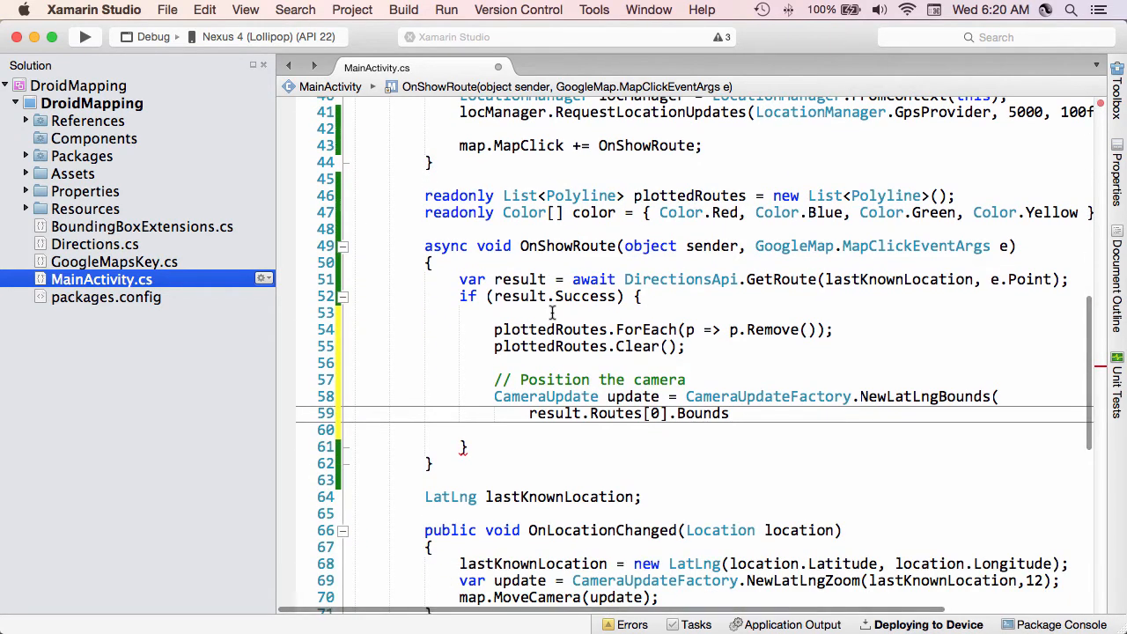
text(,)
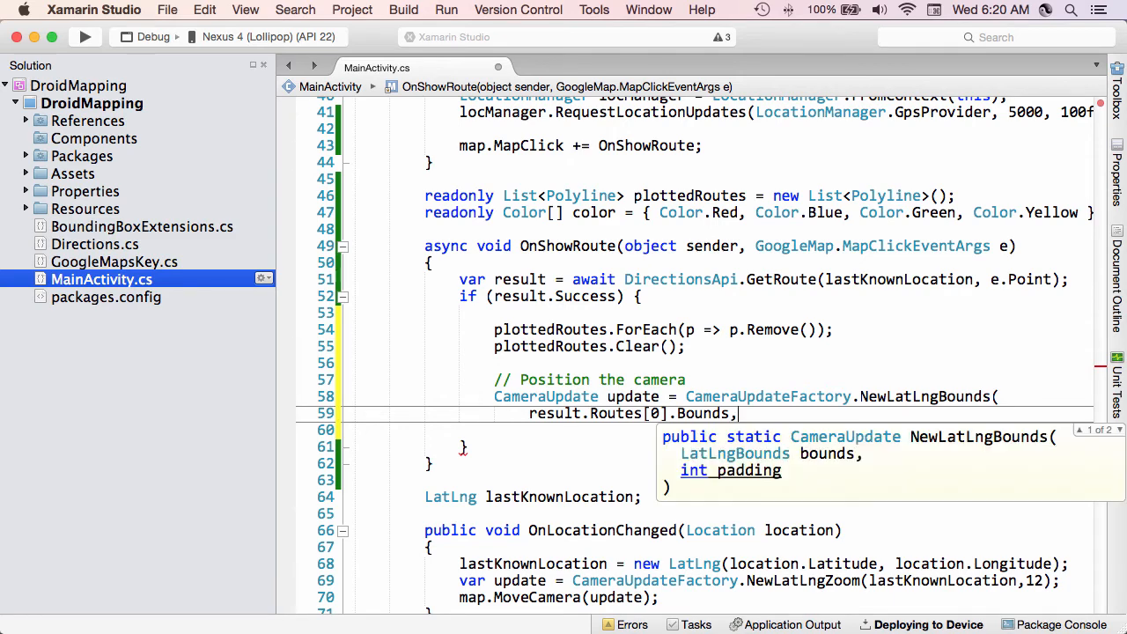
text(5)
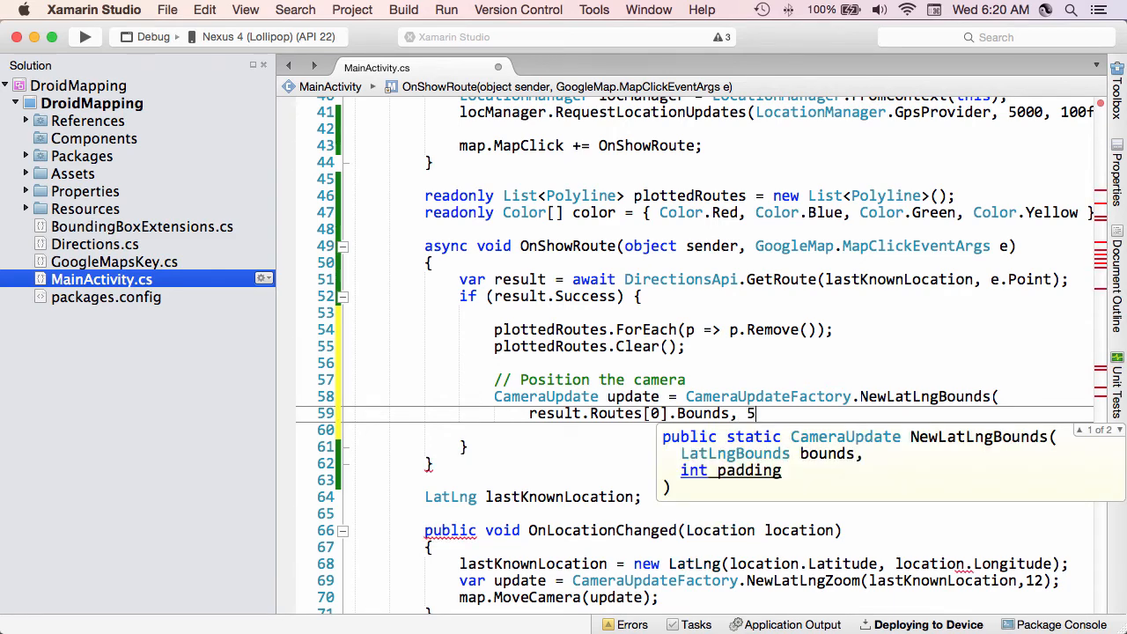
text(0);)
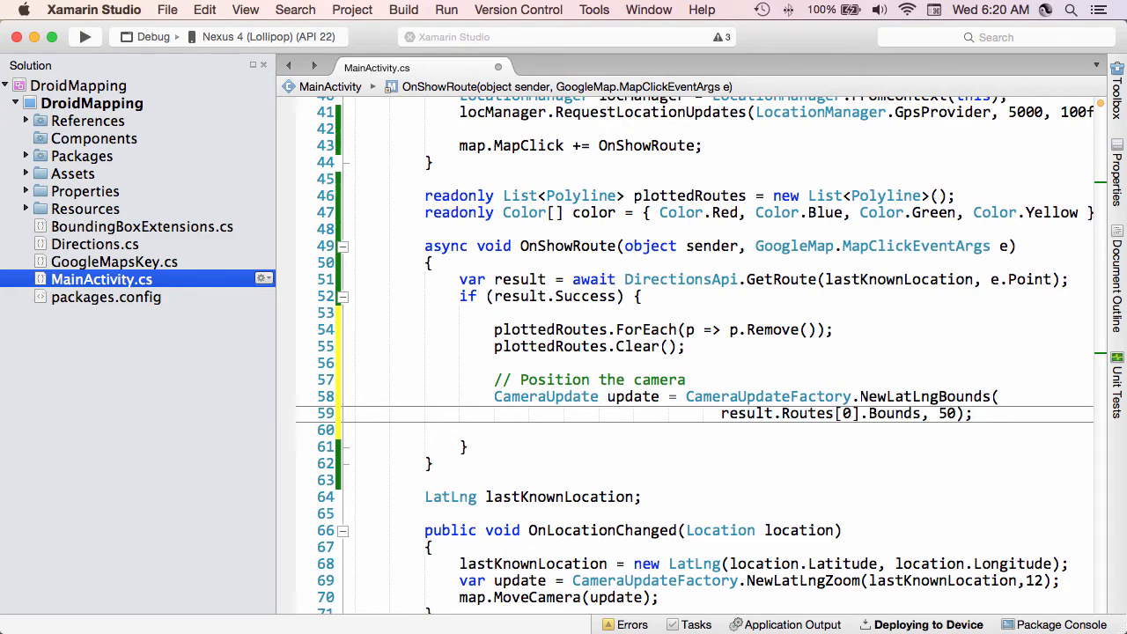
text(map.AnimateCamera)
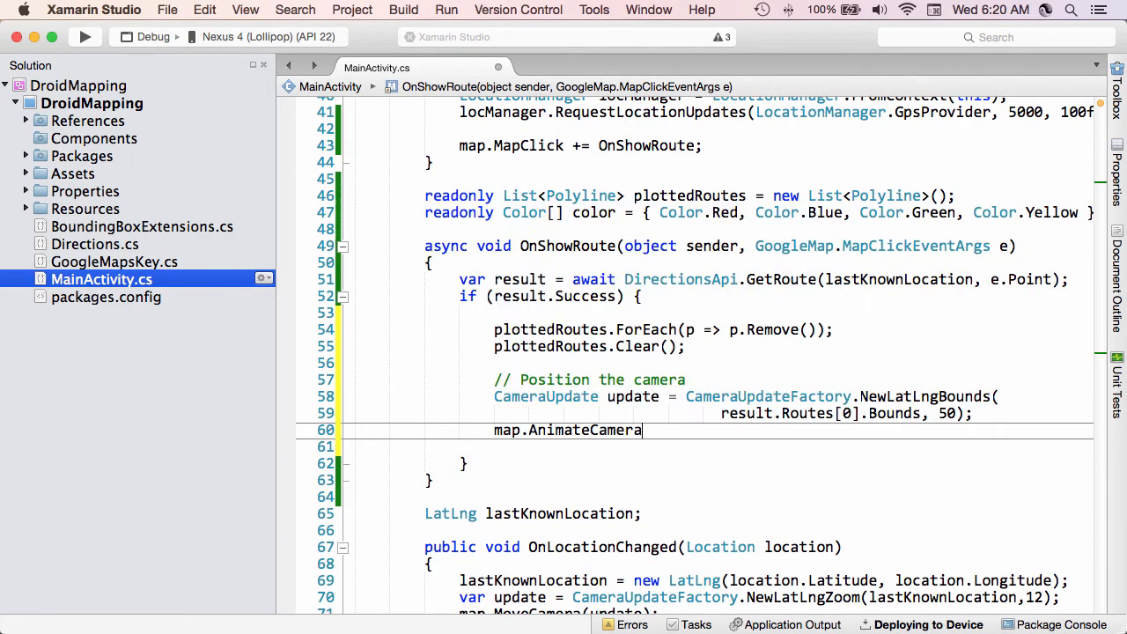
text((update);)
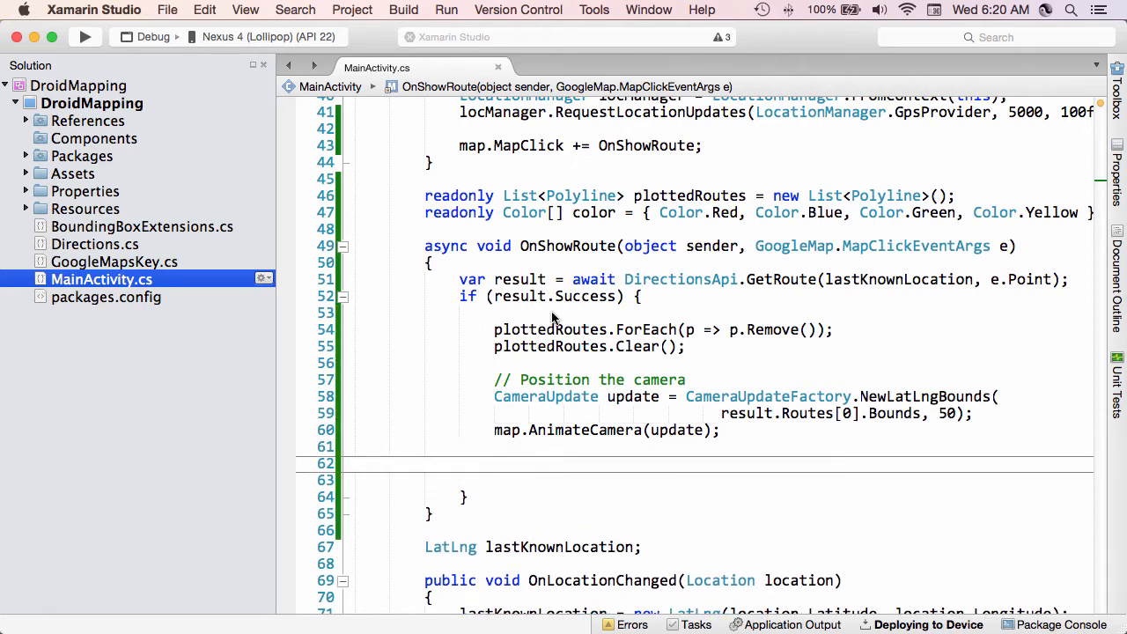
Step: Limit the route for loop to index < result.Routes.Length && index < color.Length, with an opening brace
click(493, 464)
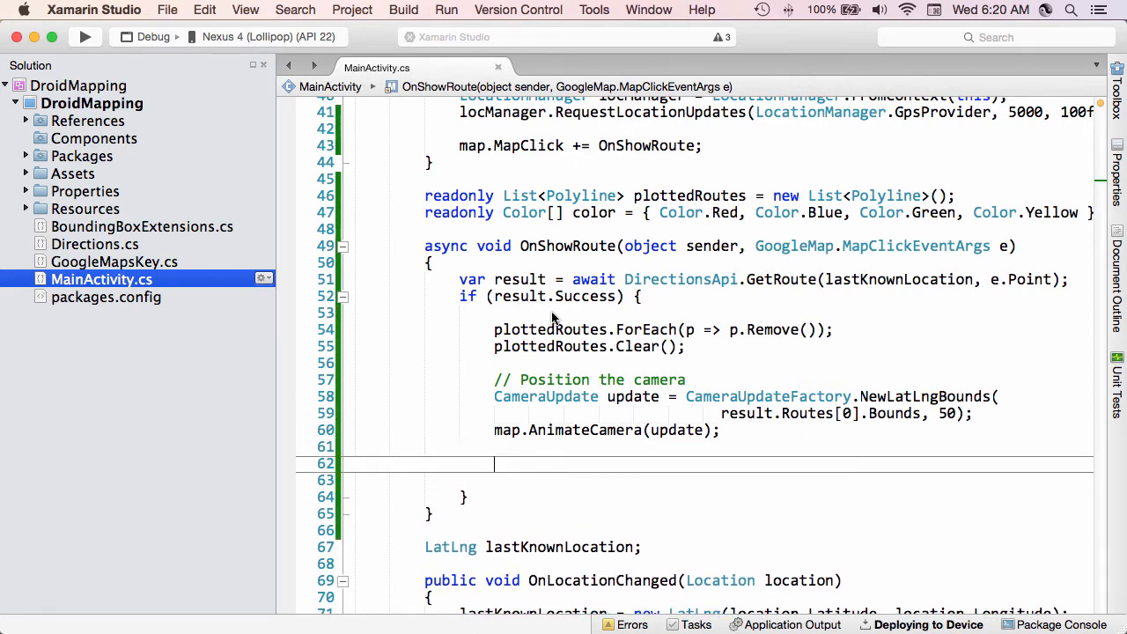
text(for)
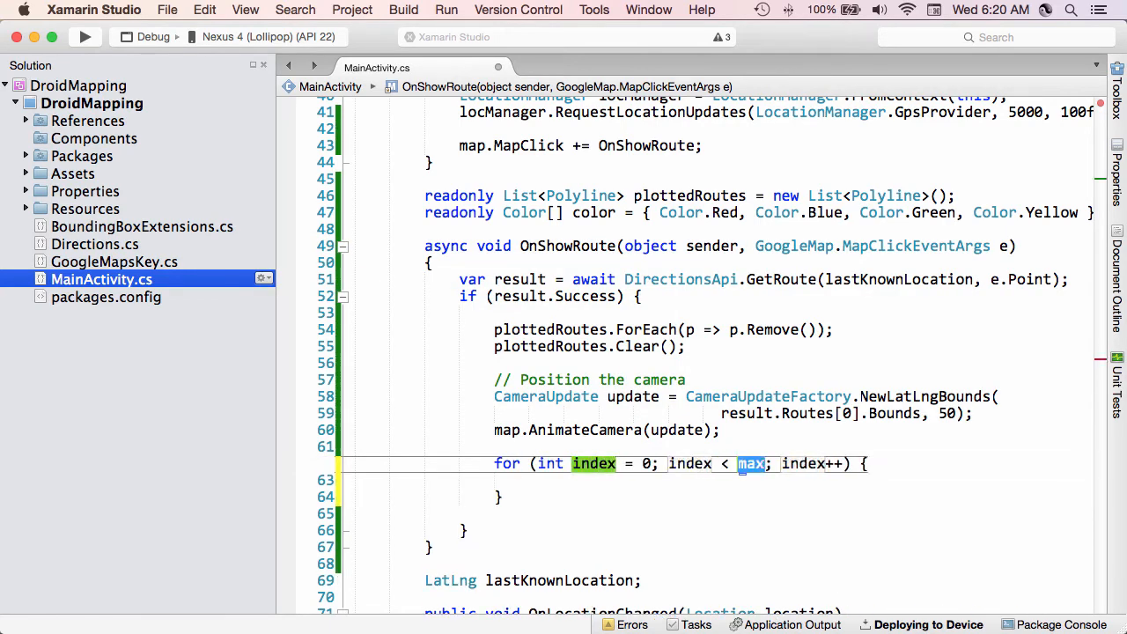
text(result.Routes)
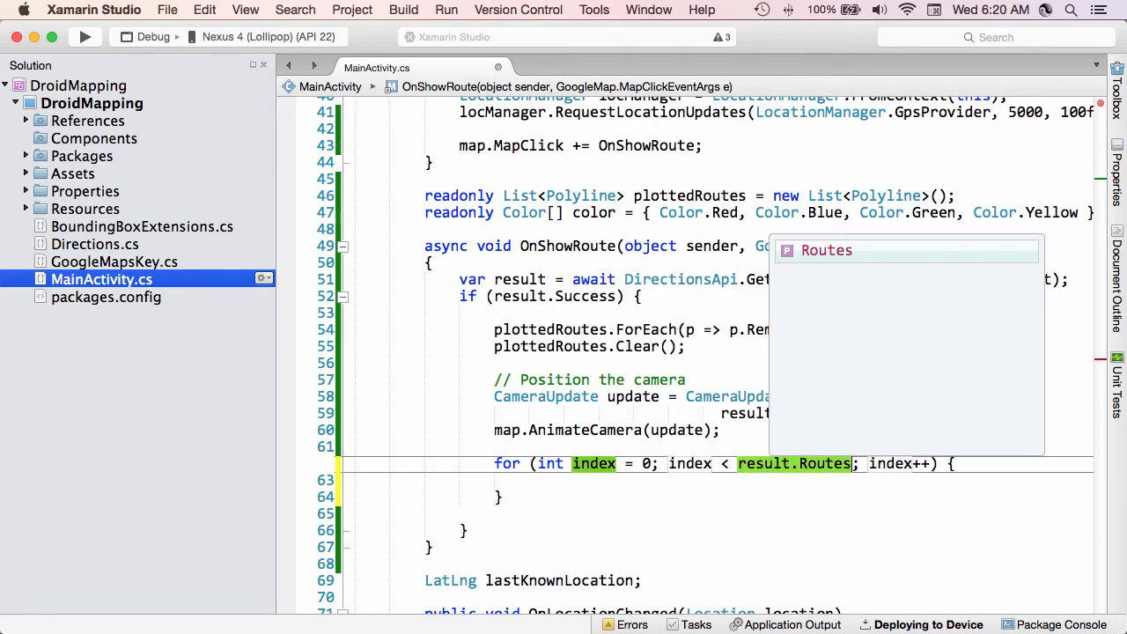
text(.Length)
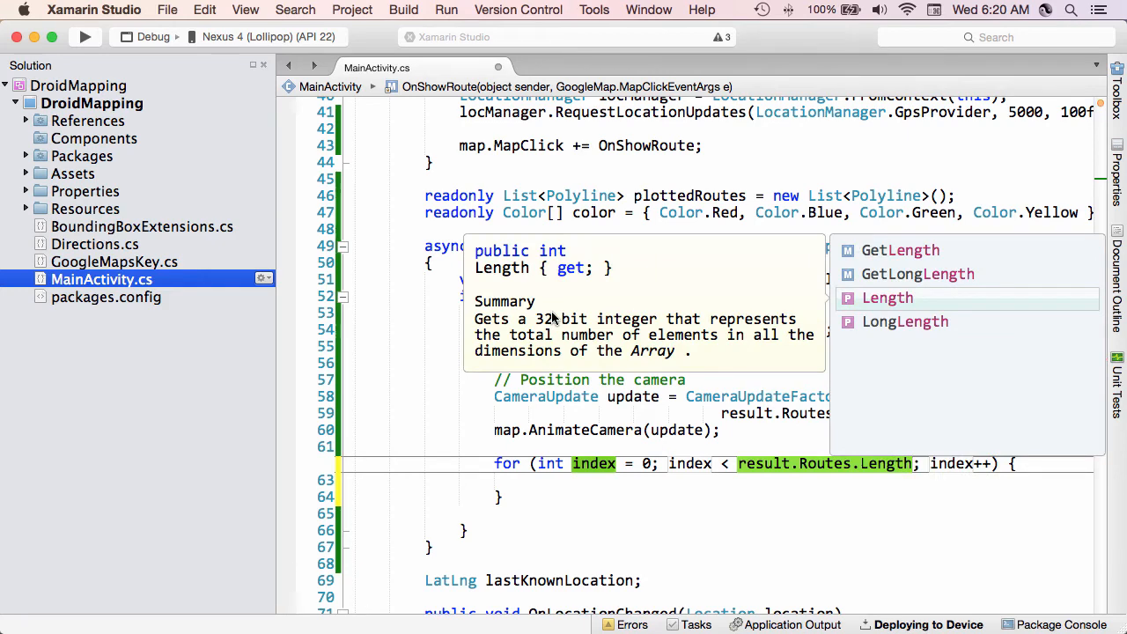
text(&& index <)
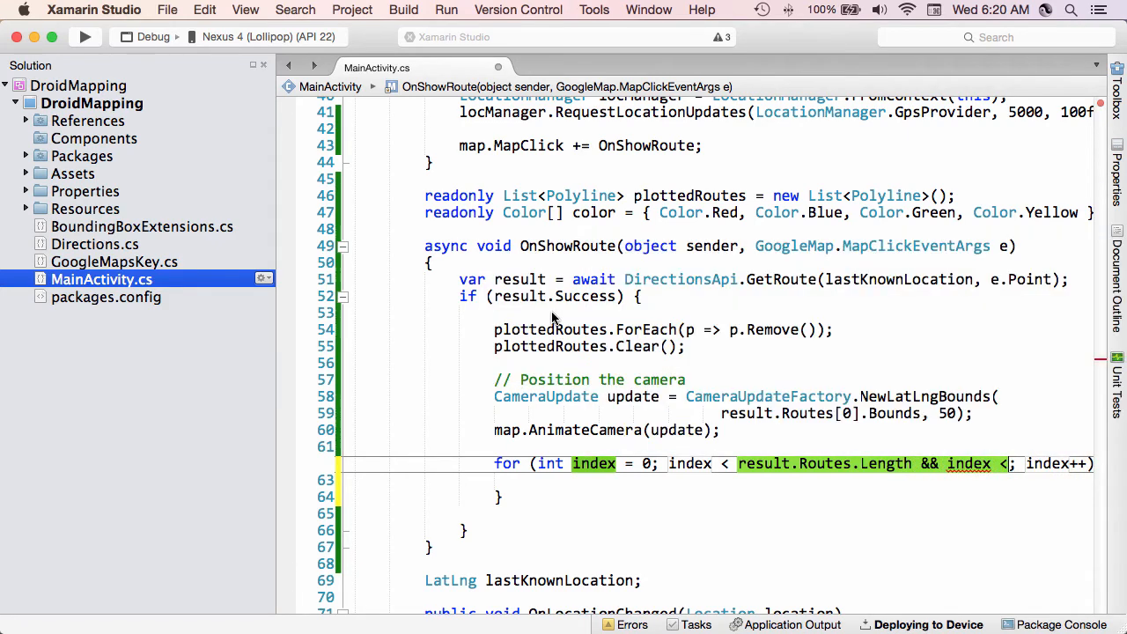
text(ColorStateList.Lengt)
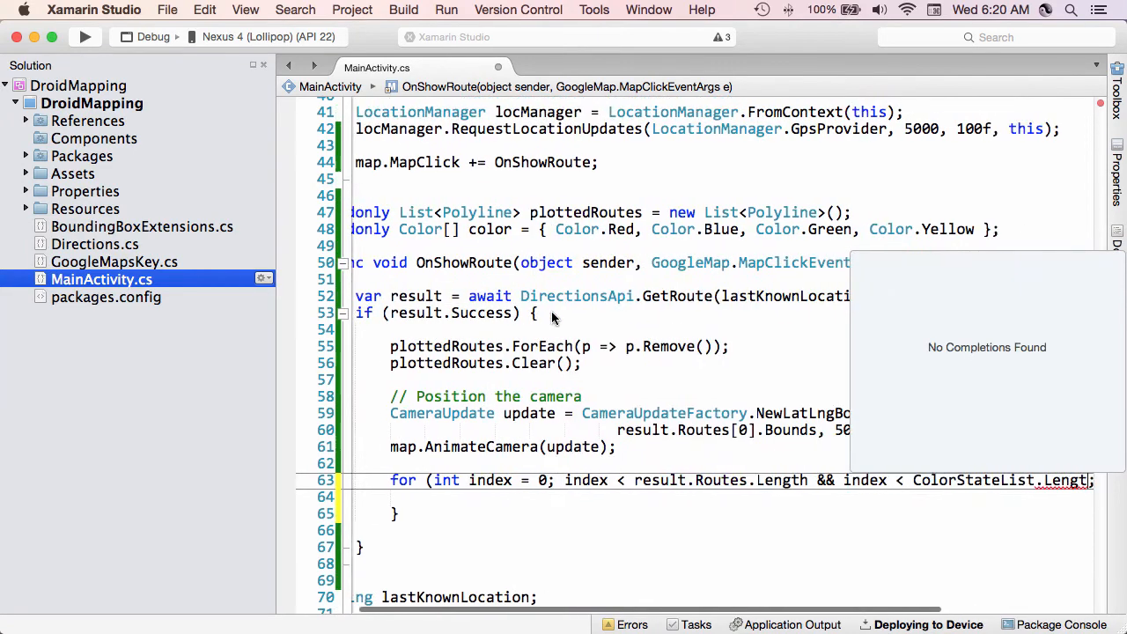
scroll(left, 3)
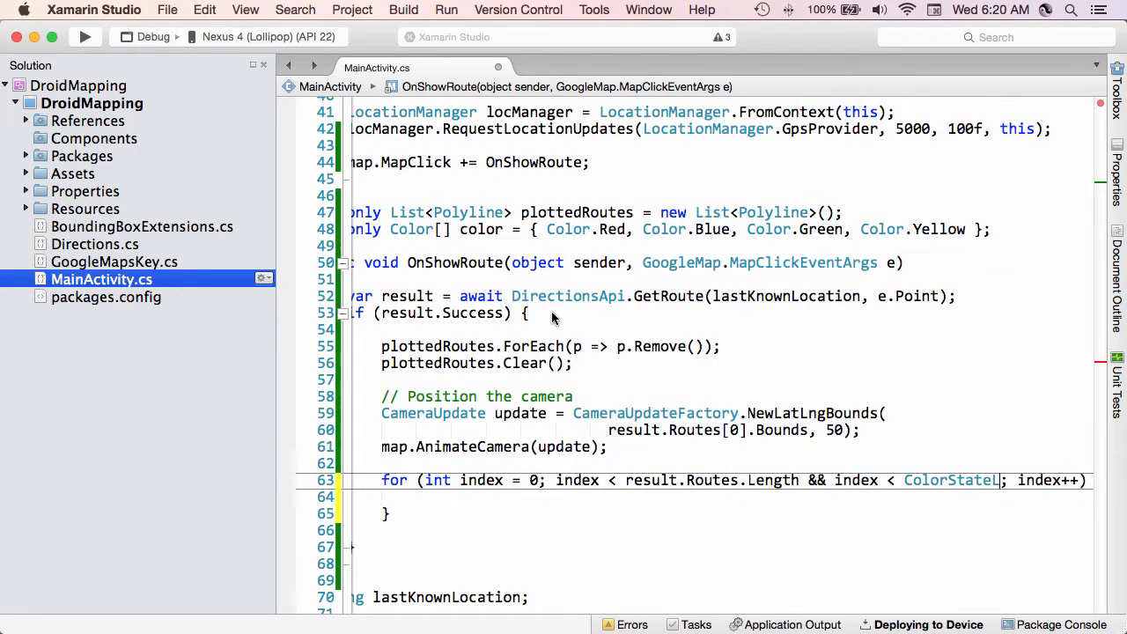
text(color.Length; index++) {)
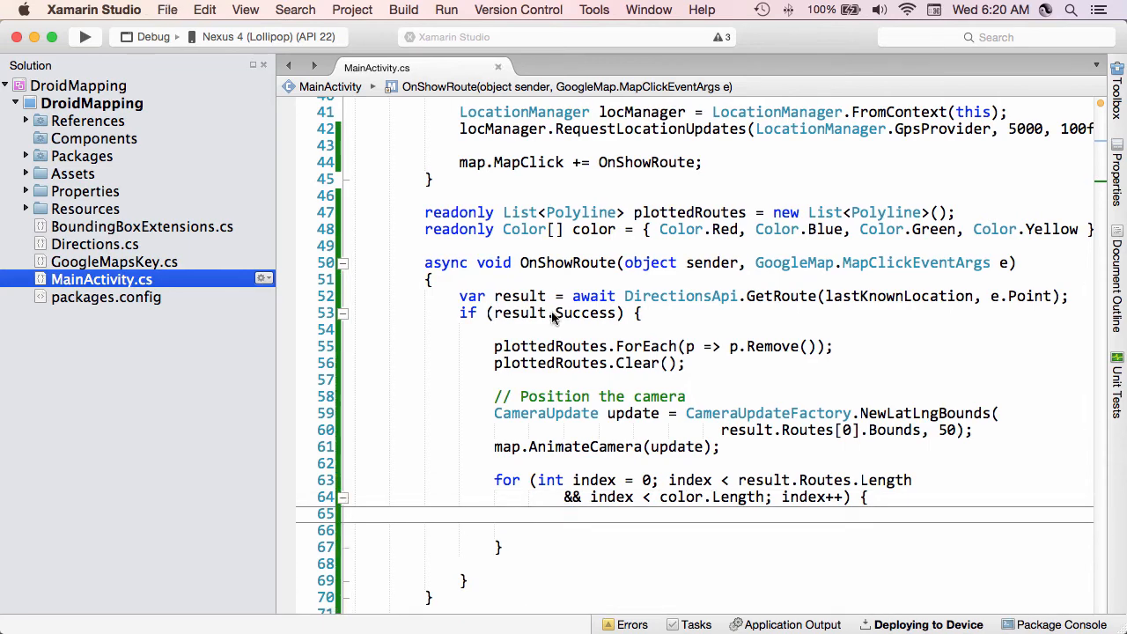
Step: In the loop body, assign route = result.Routes[index] and color = colors[index]
text(var rout)
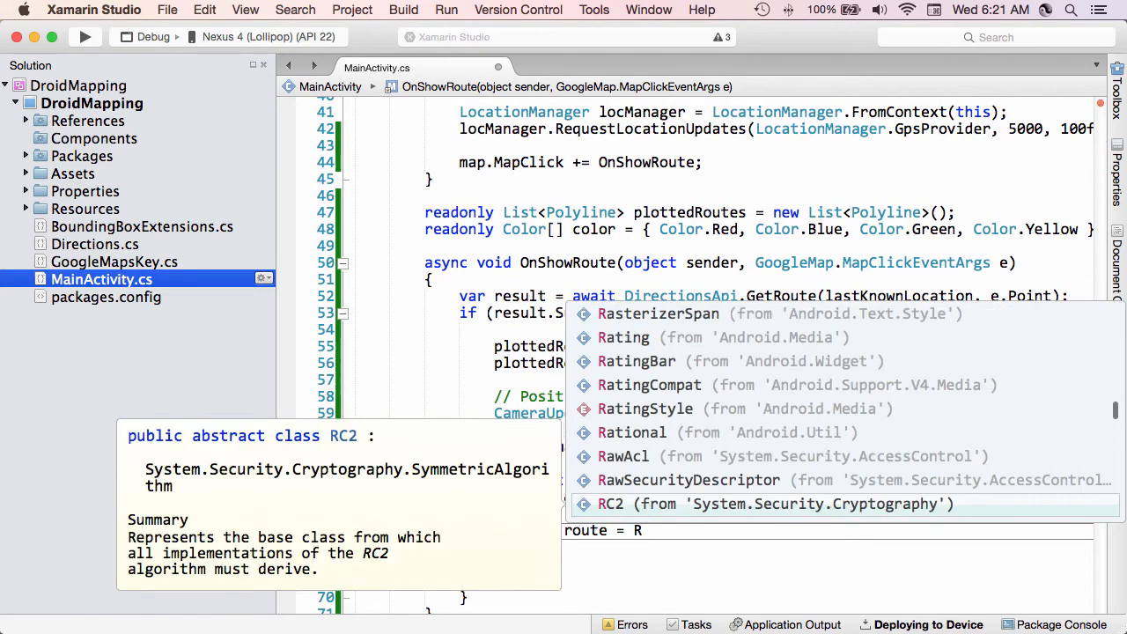
text(e)
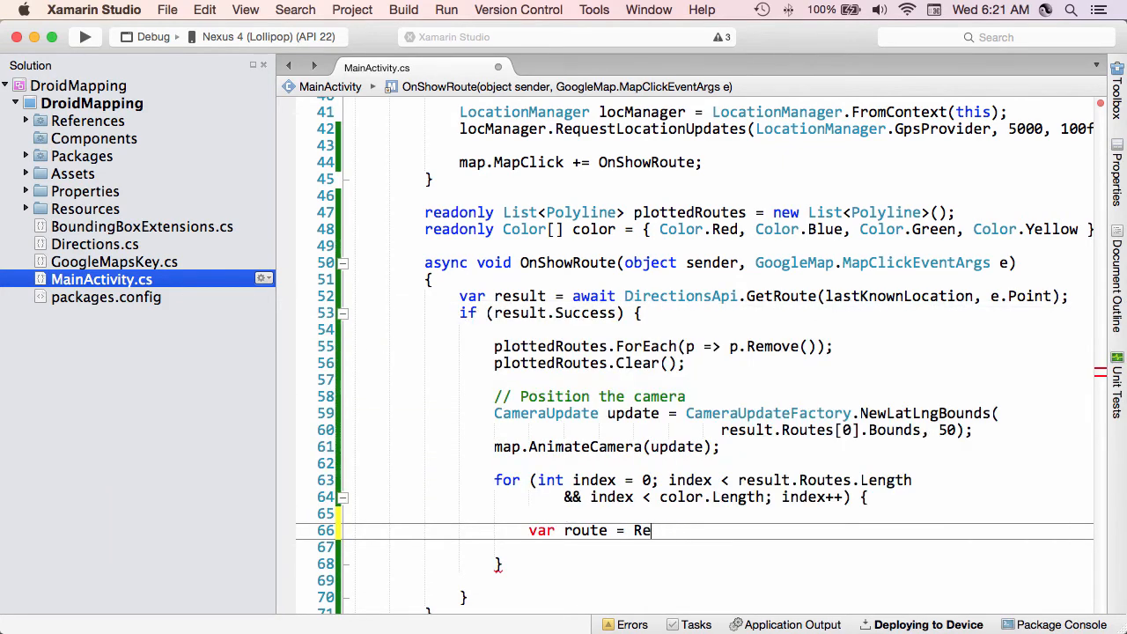
text(sult.Routes[index];)
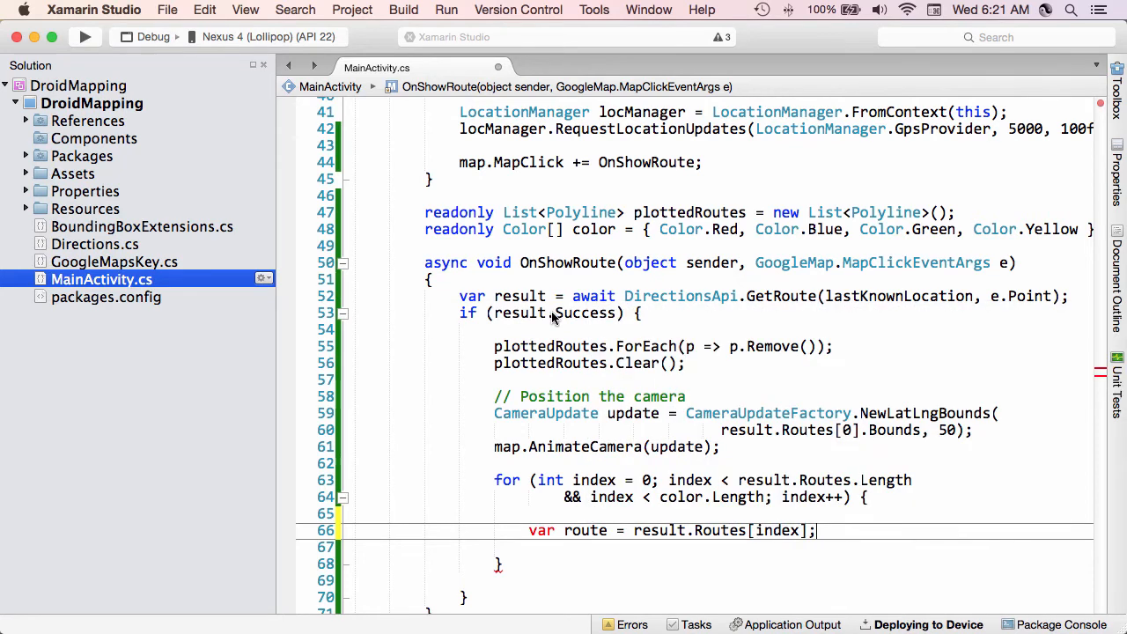
text(var color = C[index];)
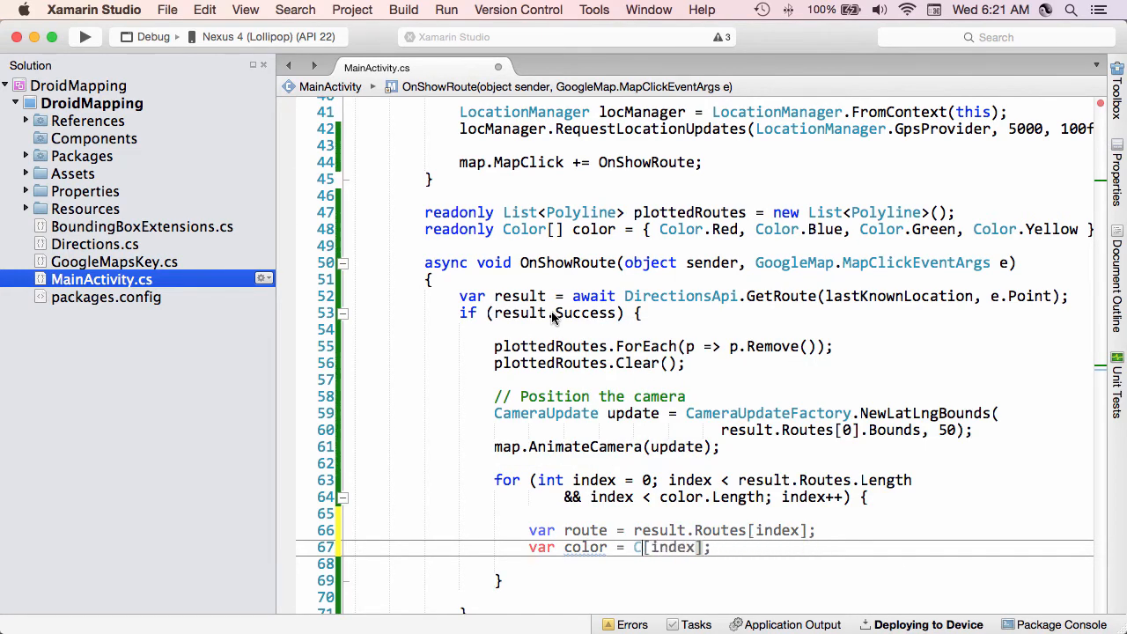
text(olors)
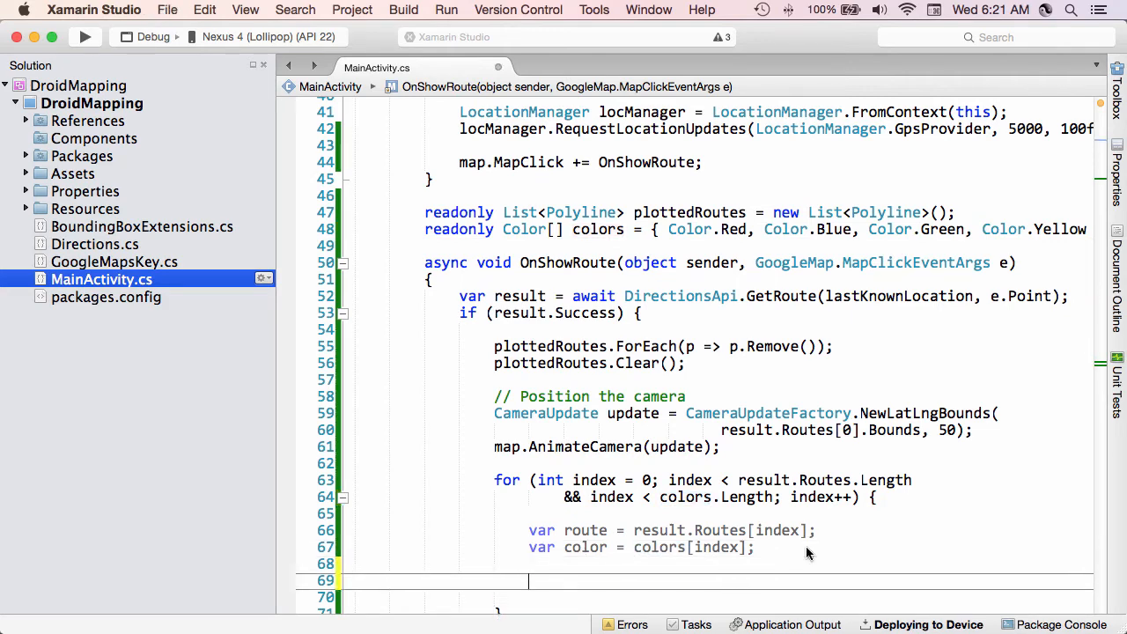
Step: Declare polylineData as a new PolylineOptions() inside the route loop
text(var pol)
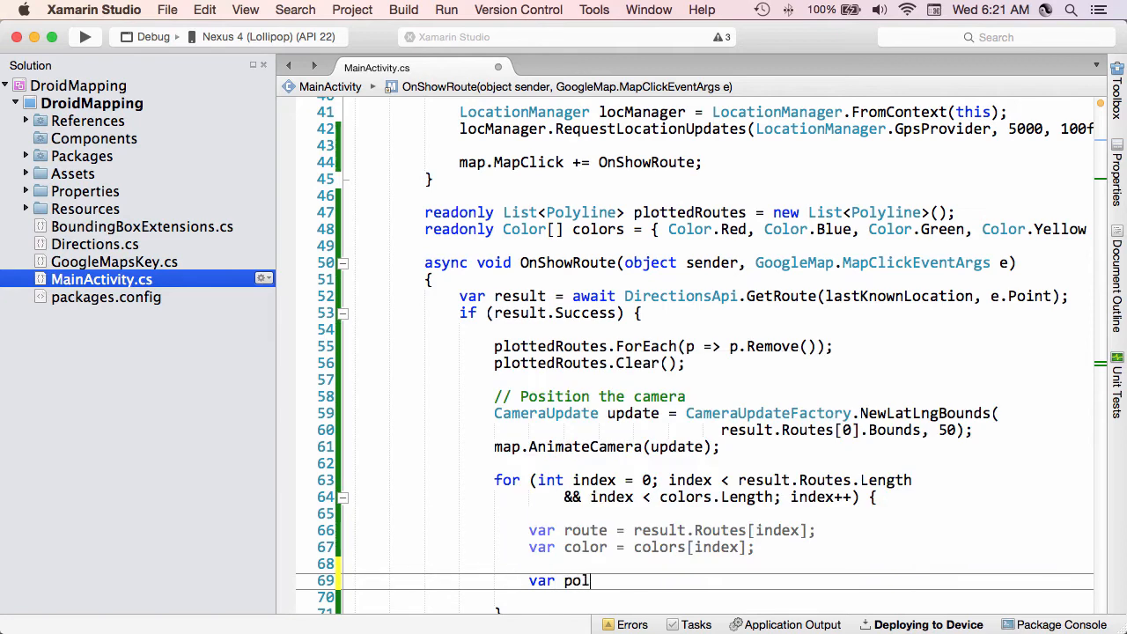
text(ylineData =)
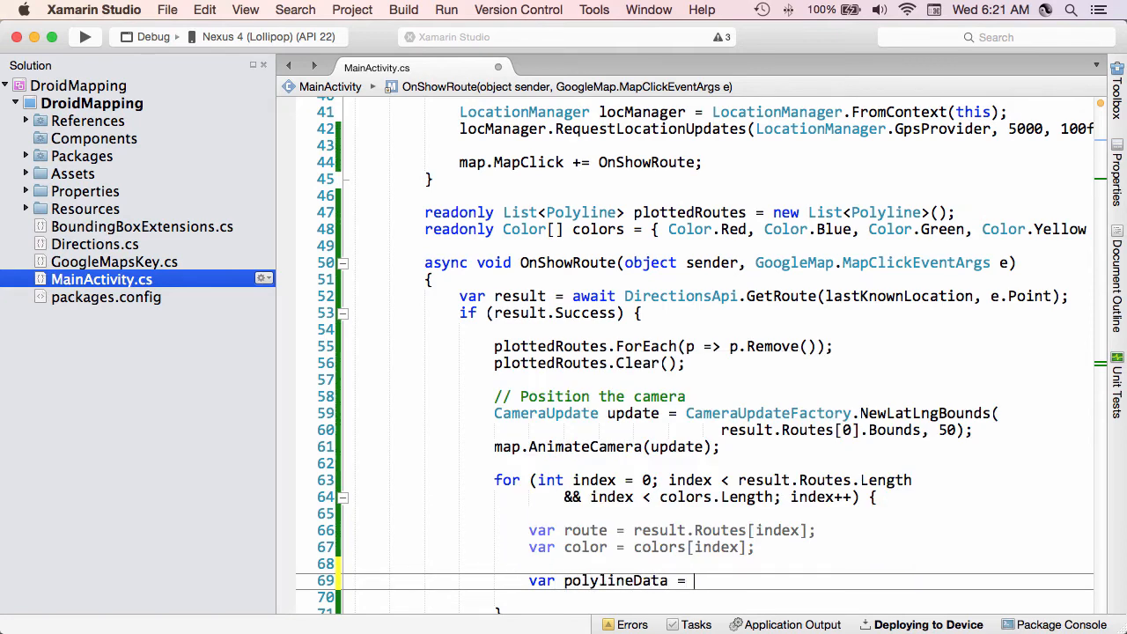
text(new P)
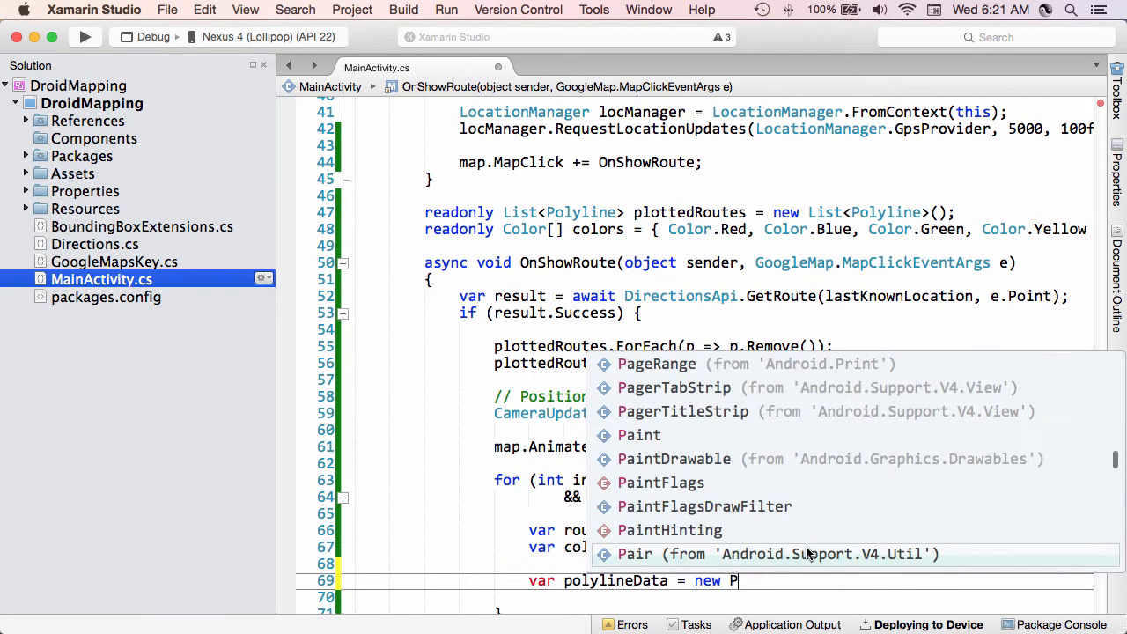
text(PolylineOptions)
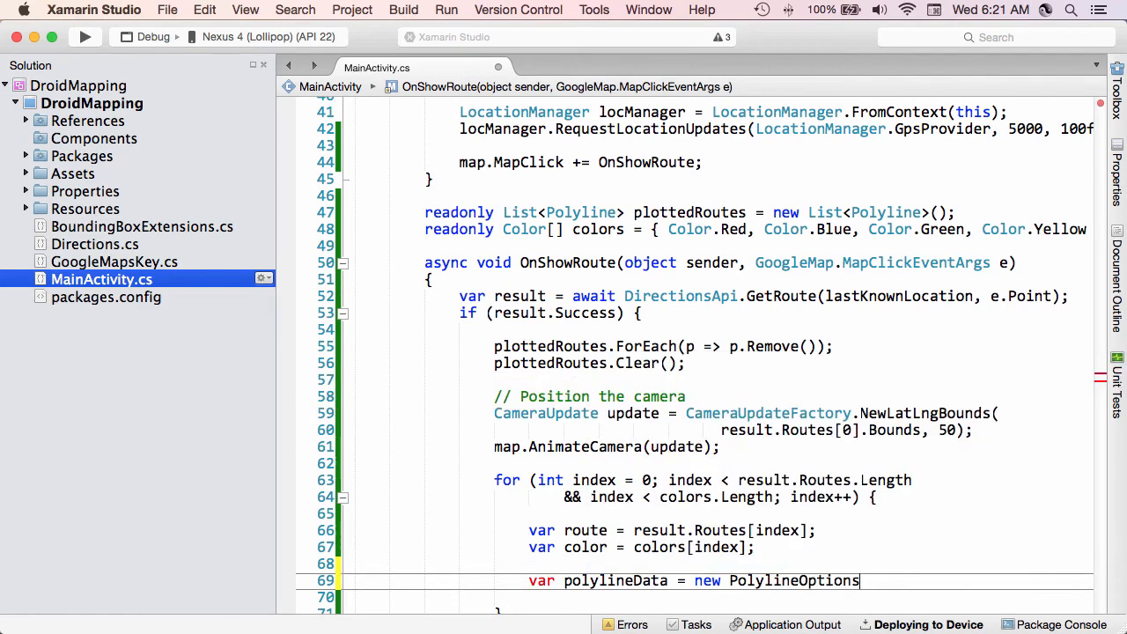
text(())
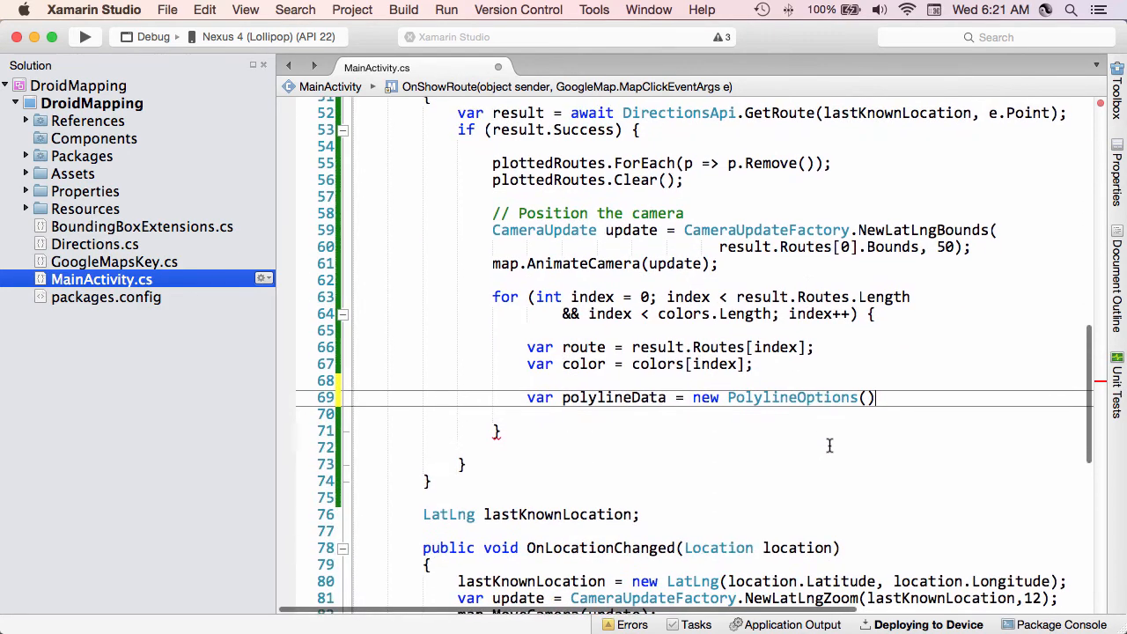
Step: Chain InvokeColor(Color.Argb(140, color.R, color.G, color.B)) and InvokeWidth(10) onto polylineData
text(.)
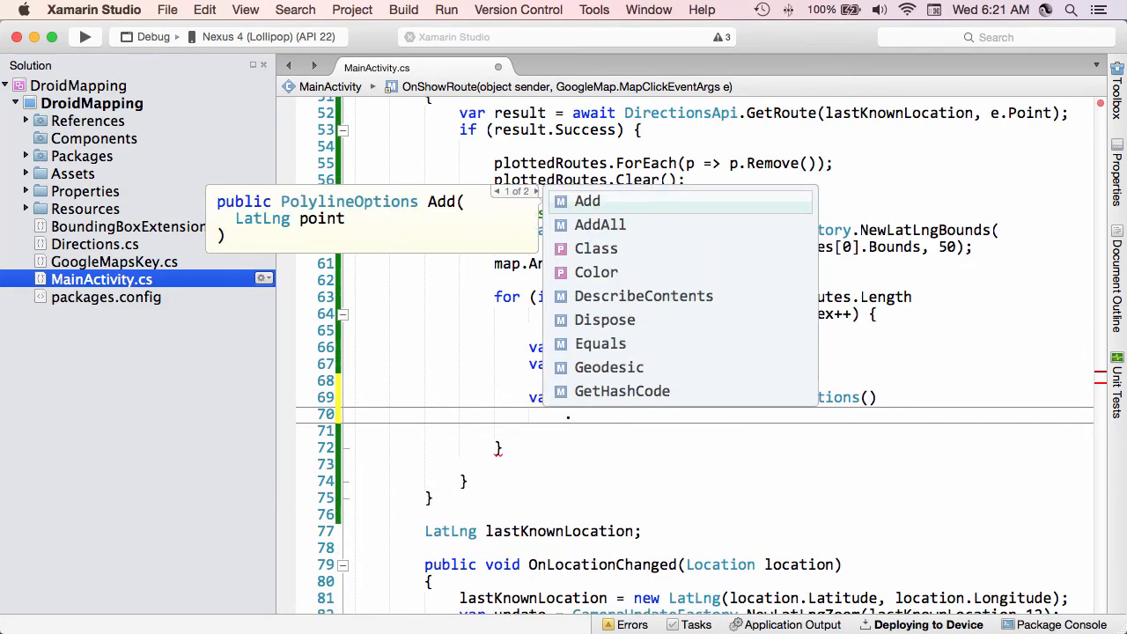
text(InvokeColor()
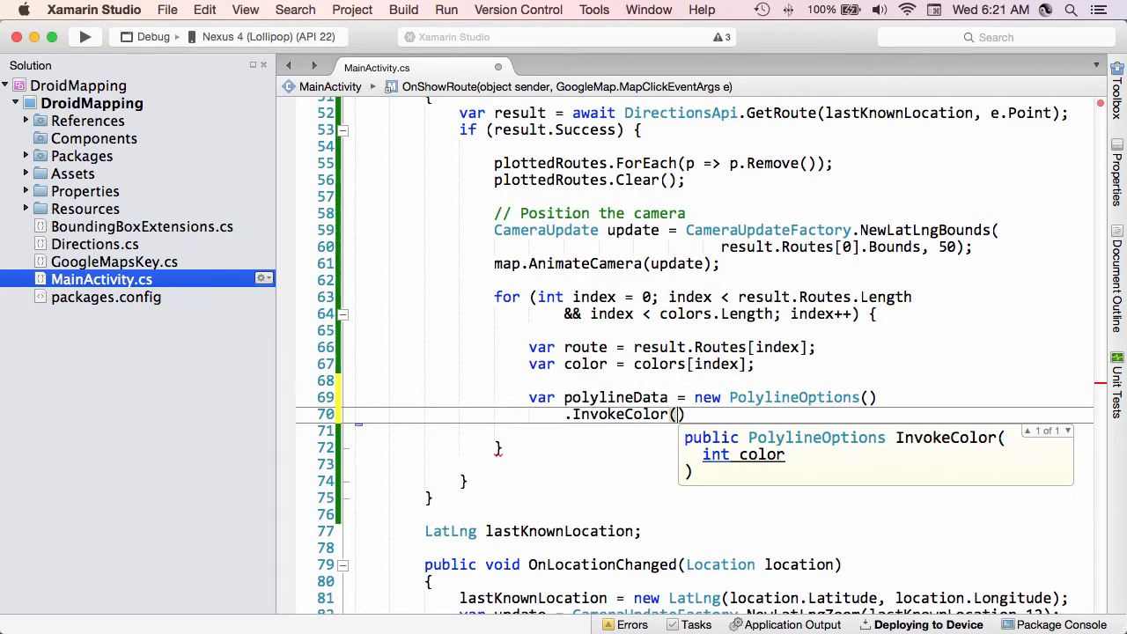
text(Color.)
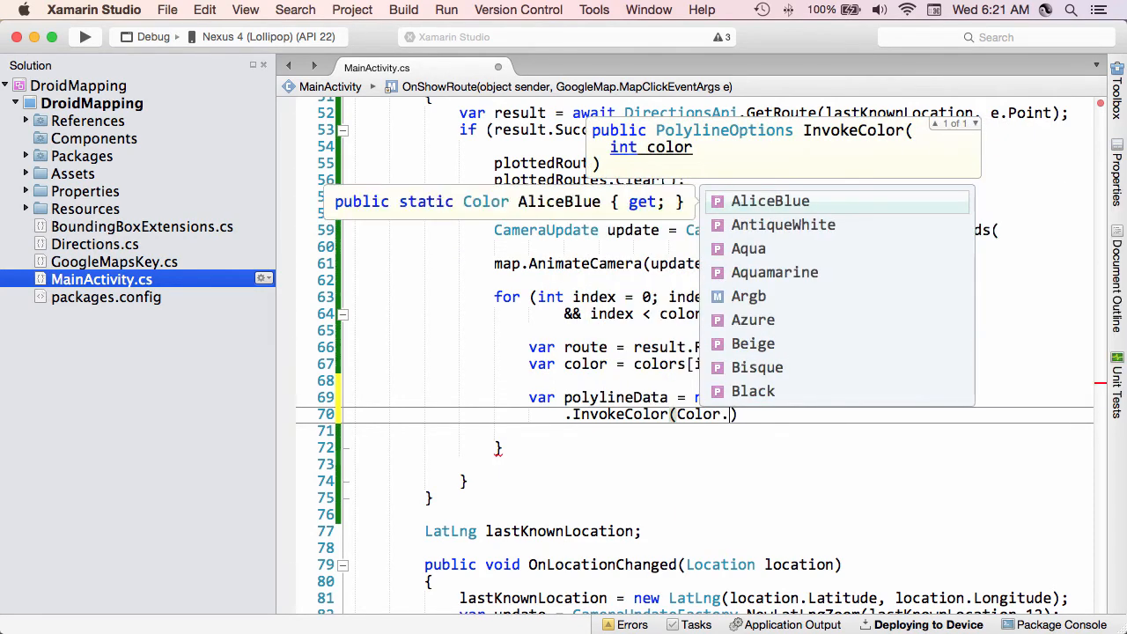
text(Argb()
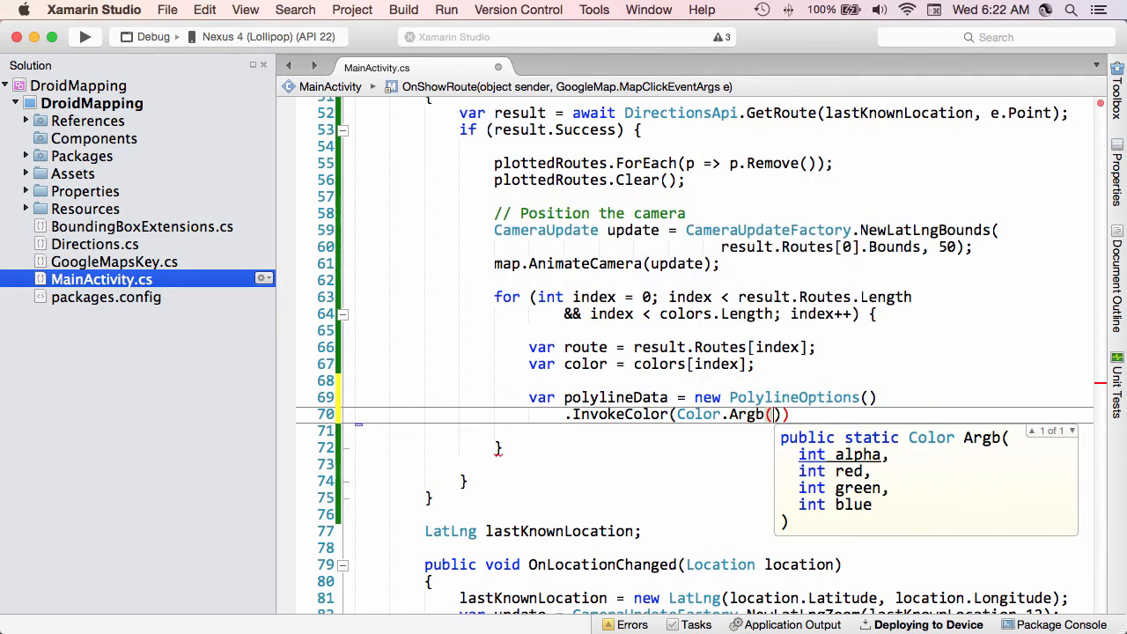
text(140, color.R,)
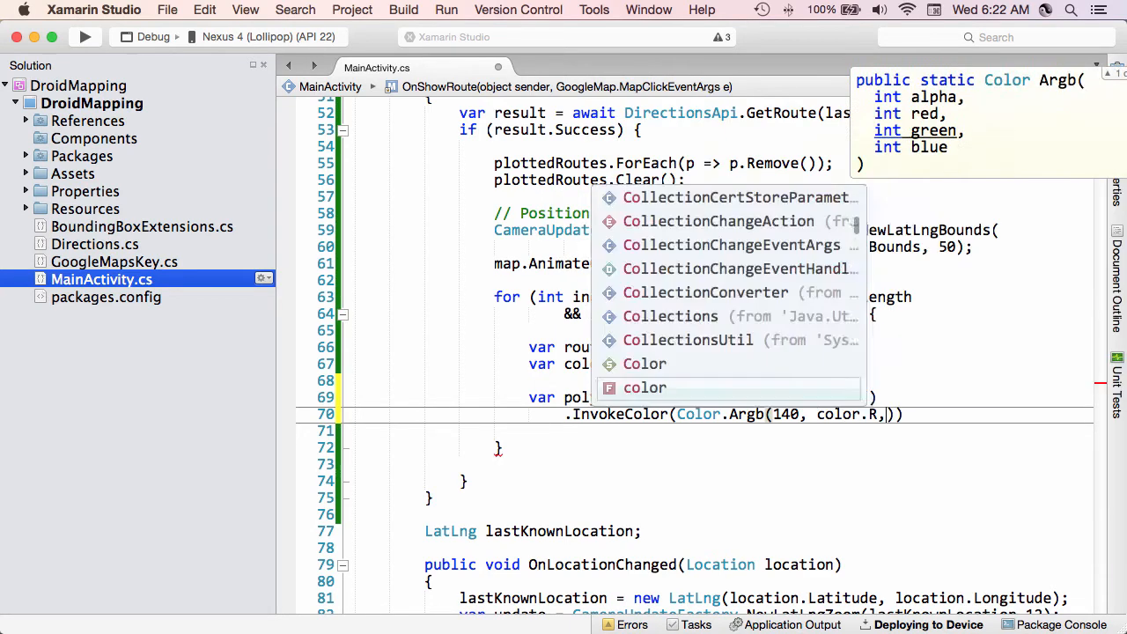
text(color.G, colorB)
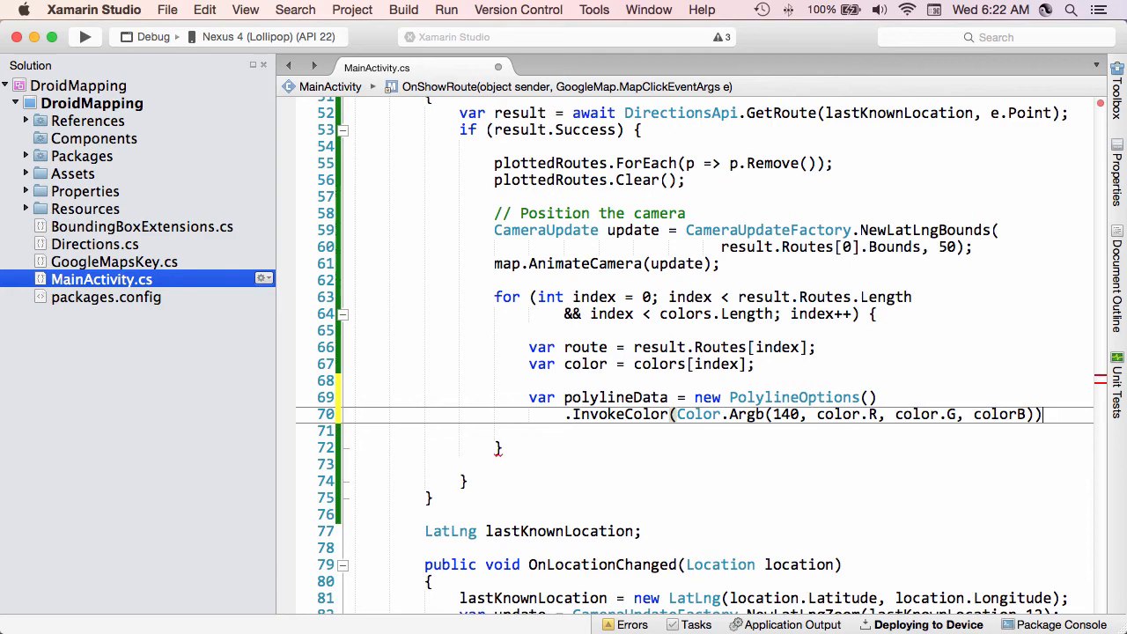
text(.InvokeWidth(10);)
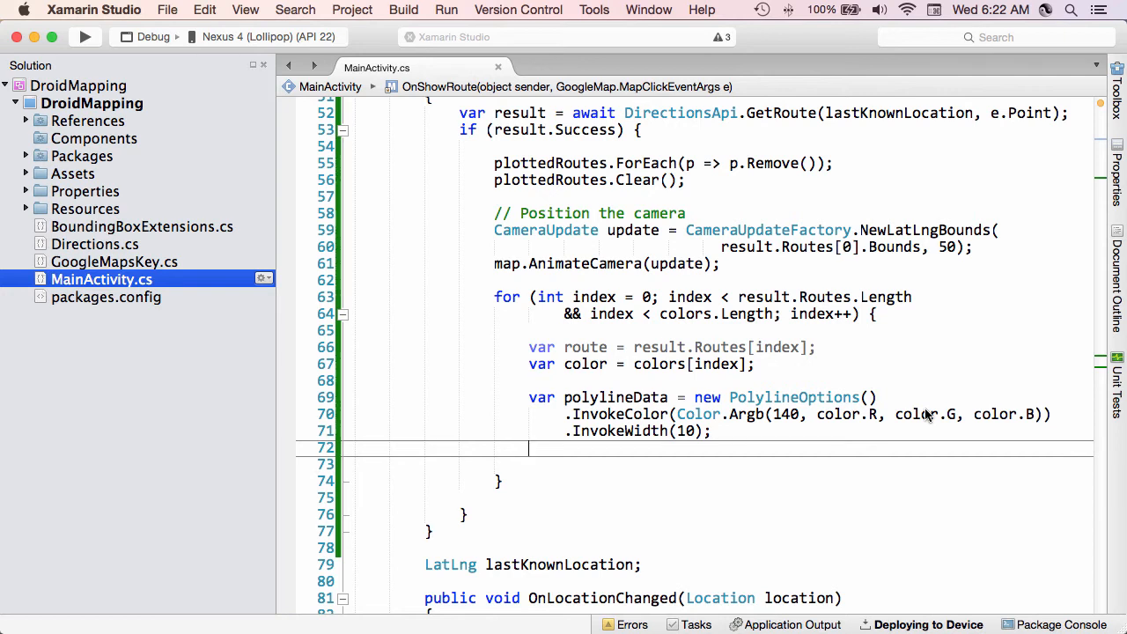
text(foreach)
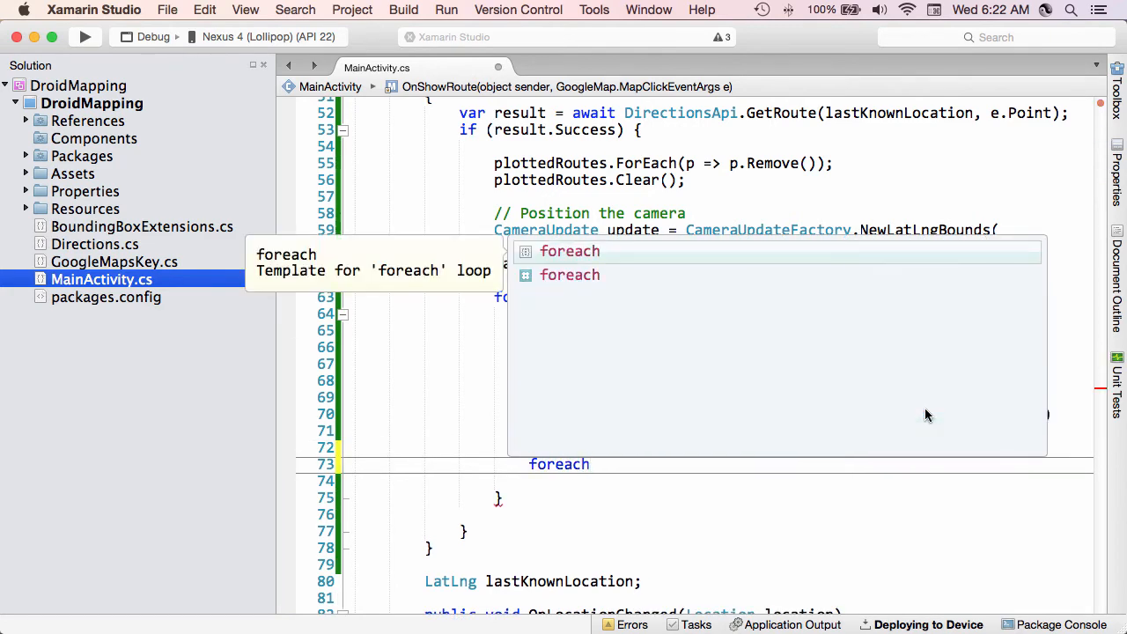
Step: Loop over route.OverviewPolylineCoords with foreach, calling polylineData.Add(coord) for each coordinate
key(Tab)
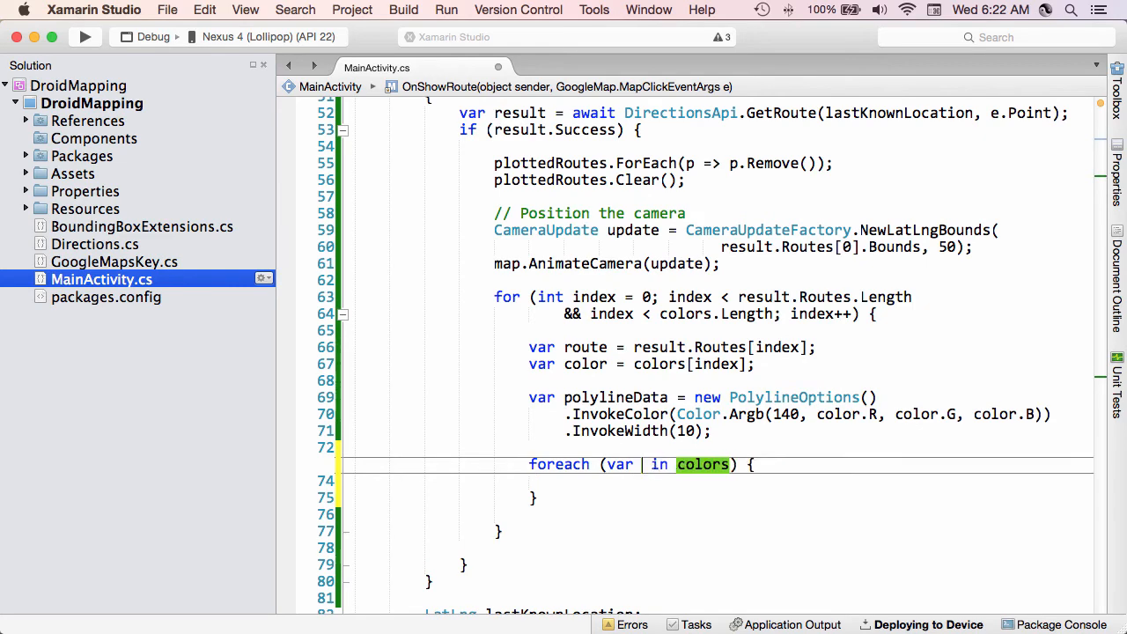
text(coord in route.)
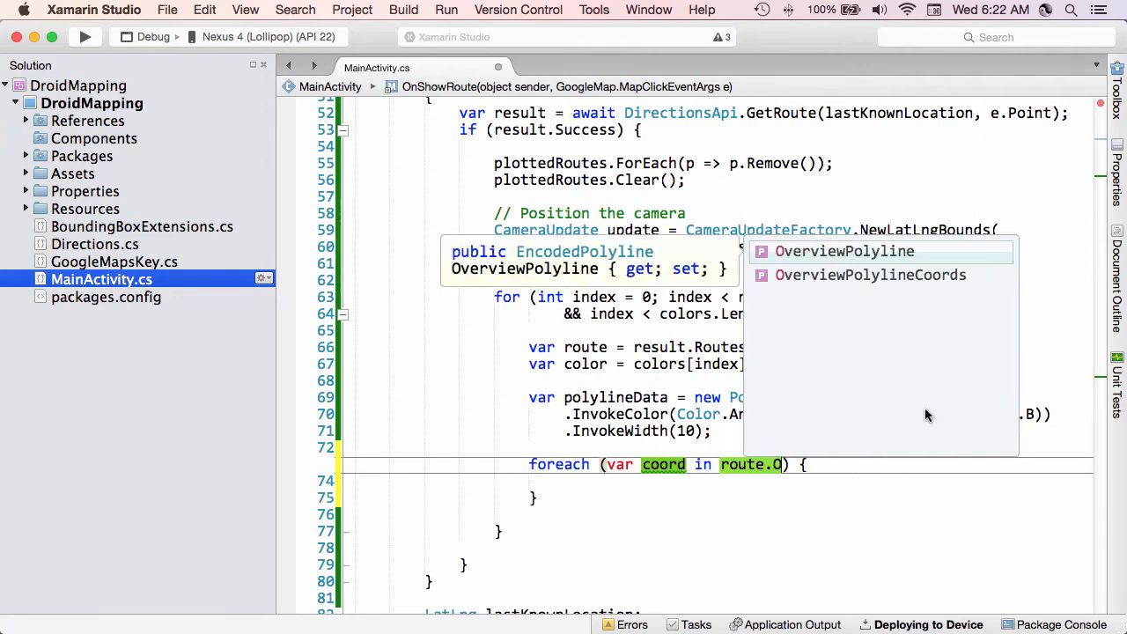
text(OverviewPolylineCoords)
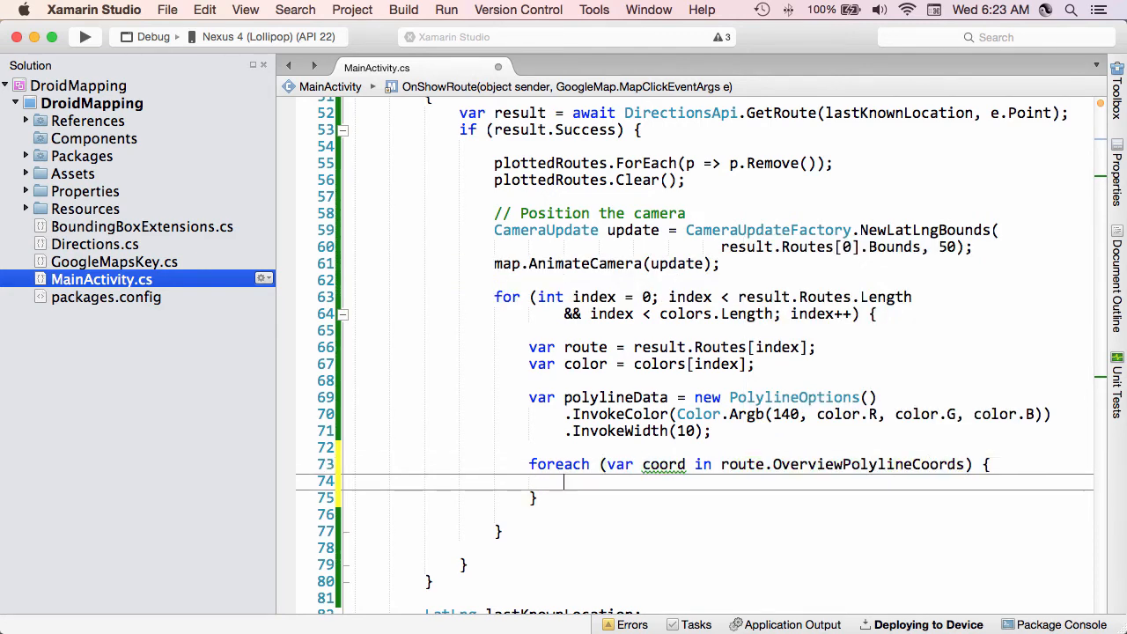
text(pol)
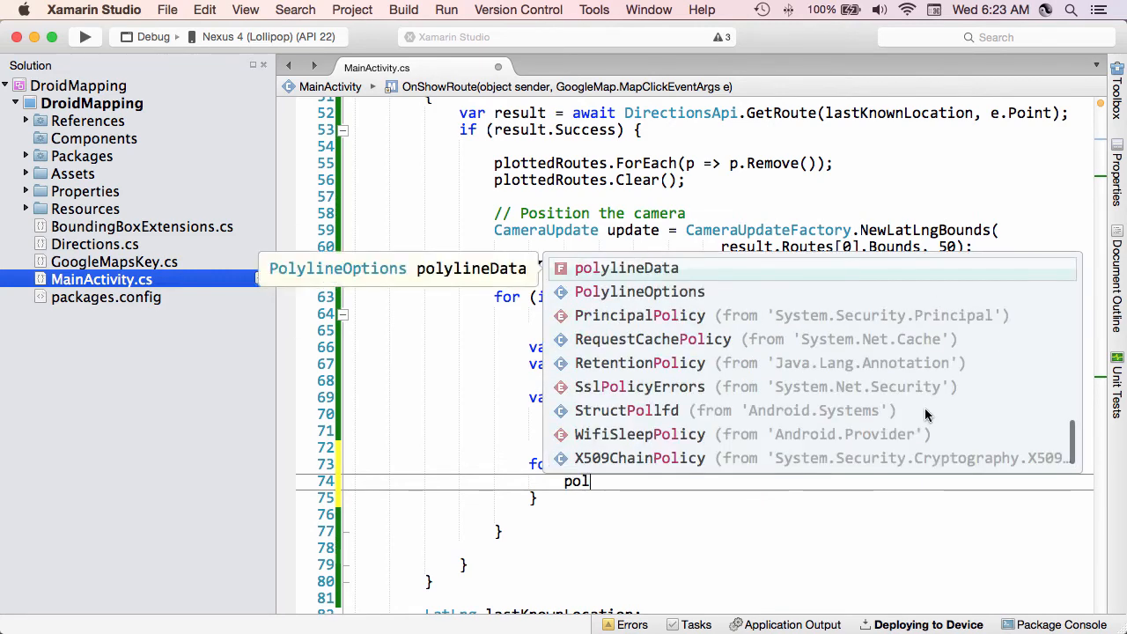
text(.Add()
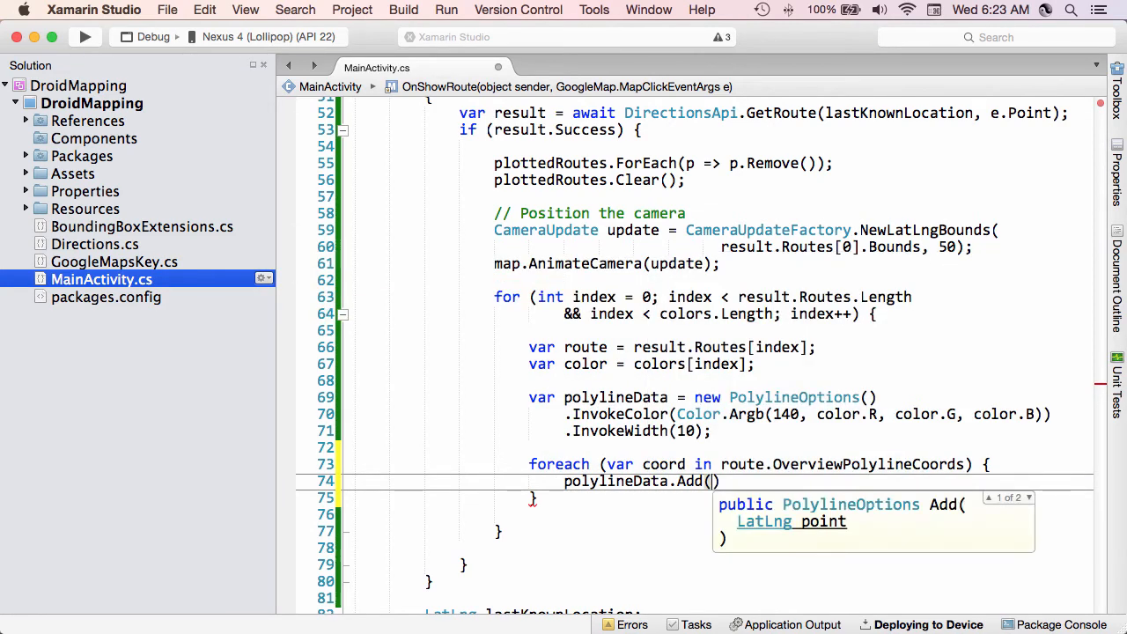
text(coord)
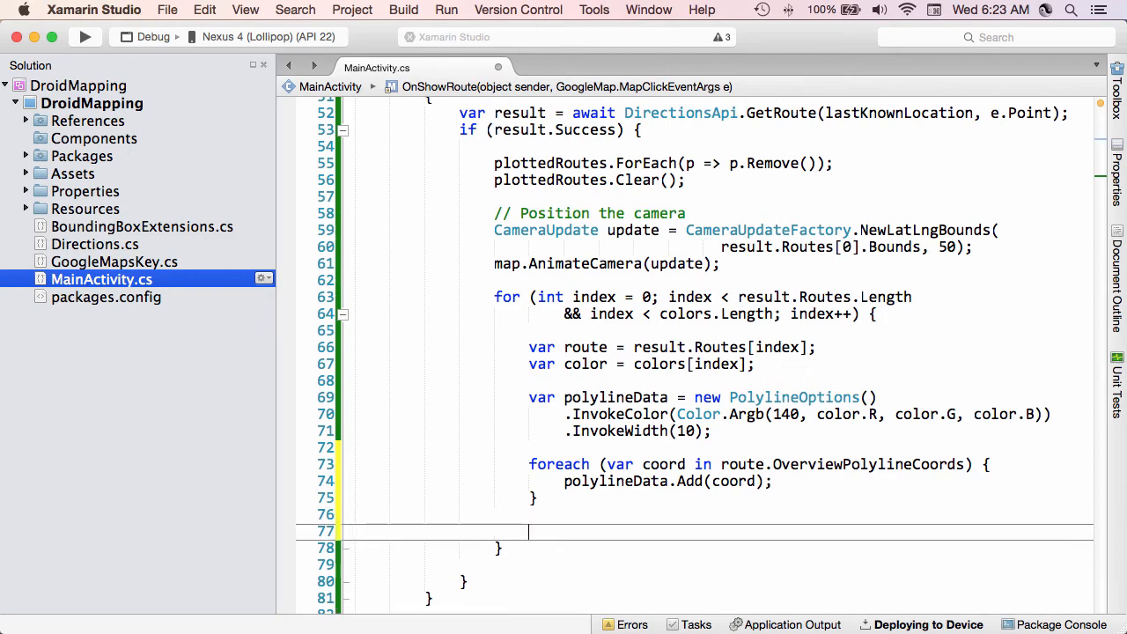
Step: Write plottedRoutes.Add(map.AddPolyline(polylineData)), then remove the inner AddPolyline call, leaving Add() empty
text(plottedRoutes)
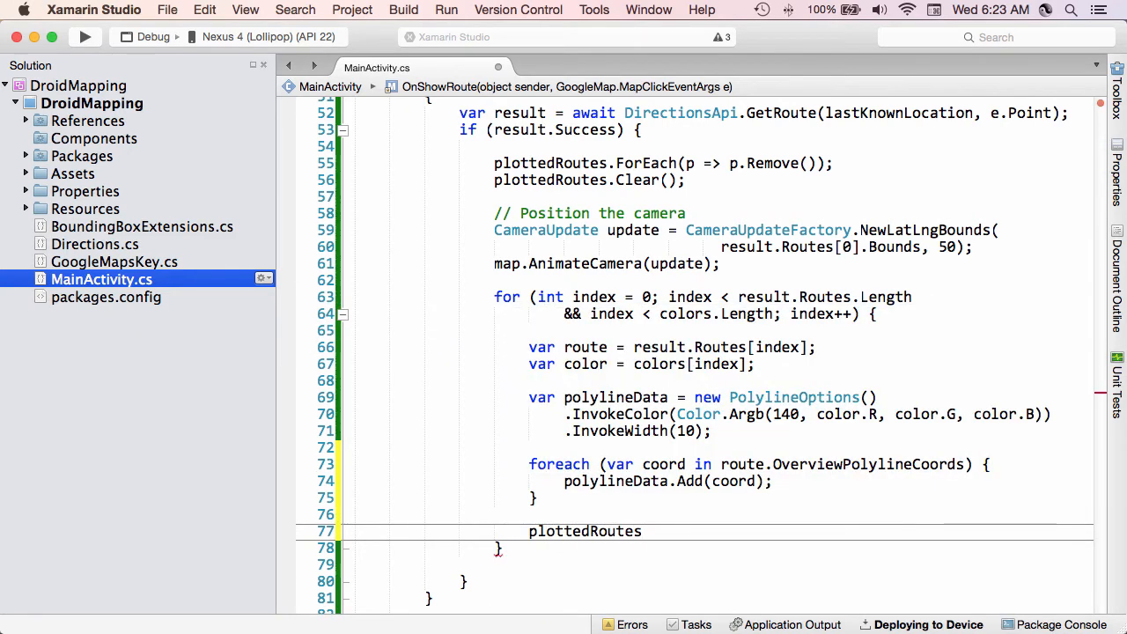
text(.Add()
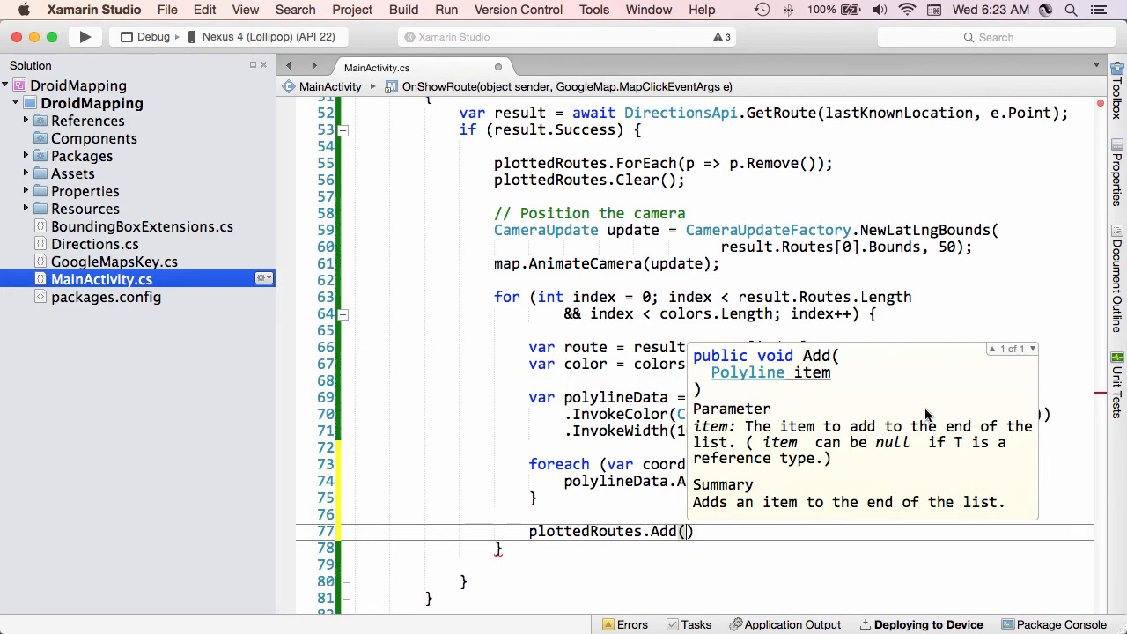
text(map.AddPolyline)
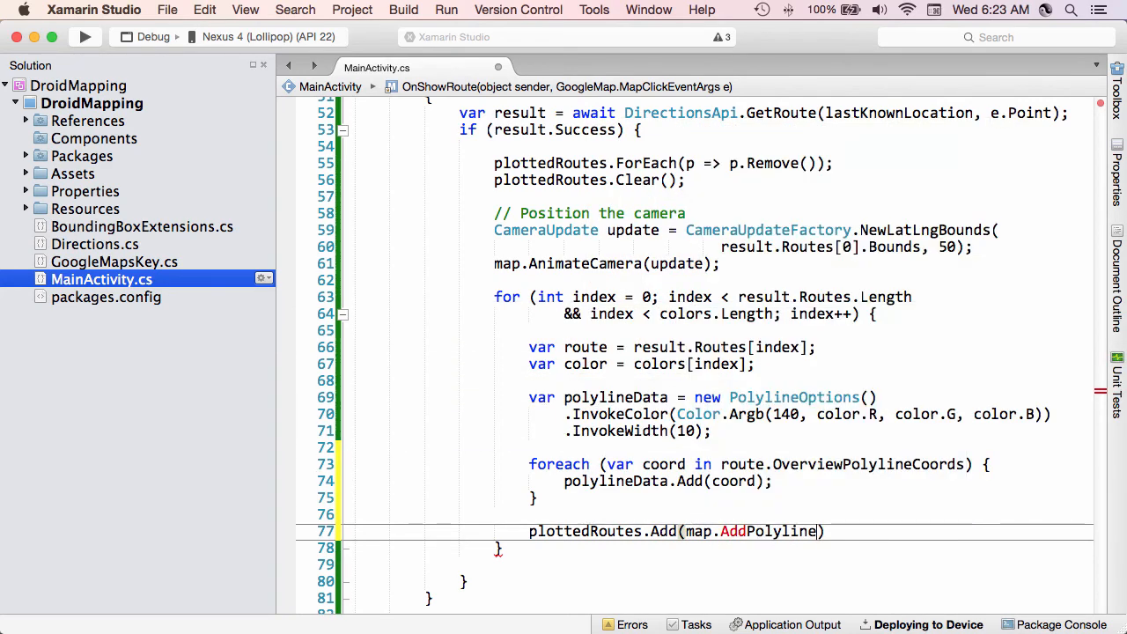
text(()
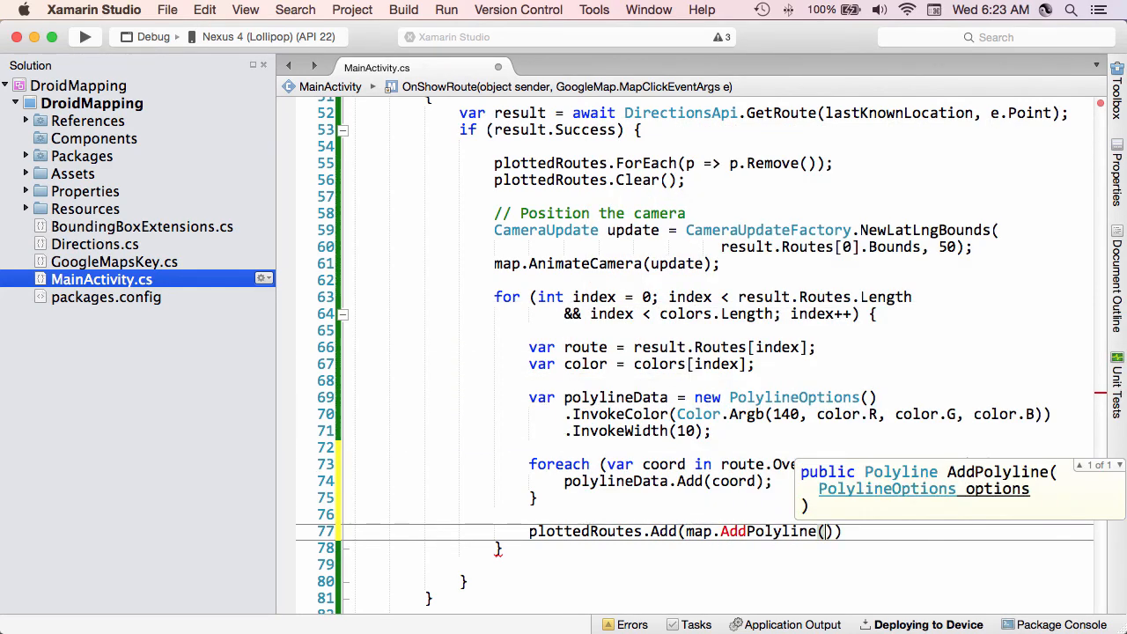
text(polylineData)
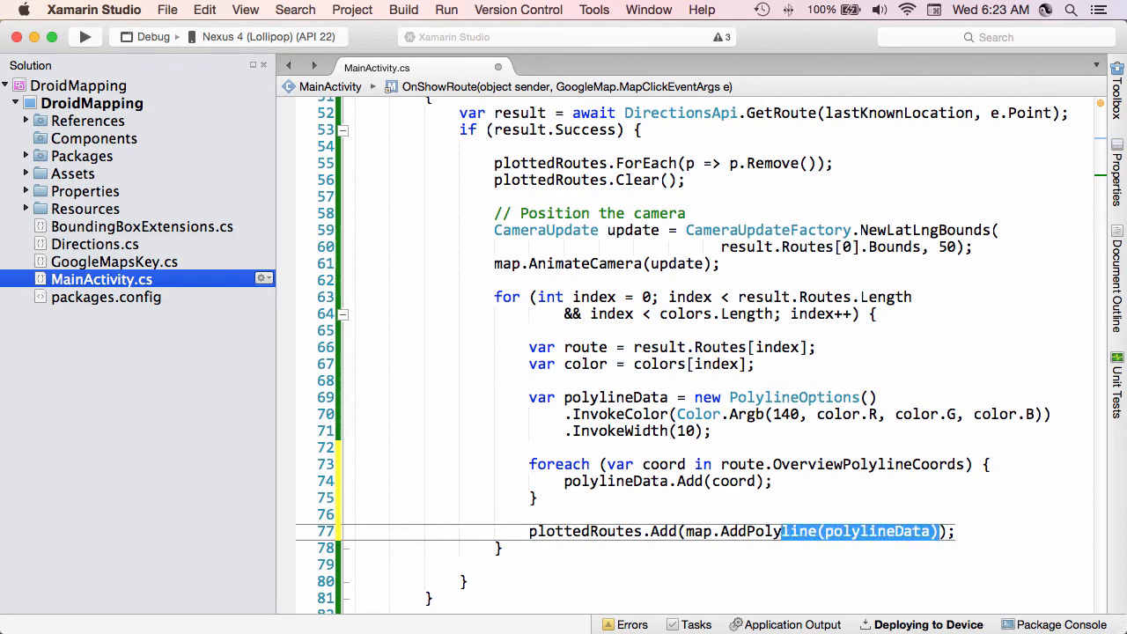
key(Delete)
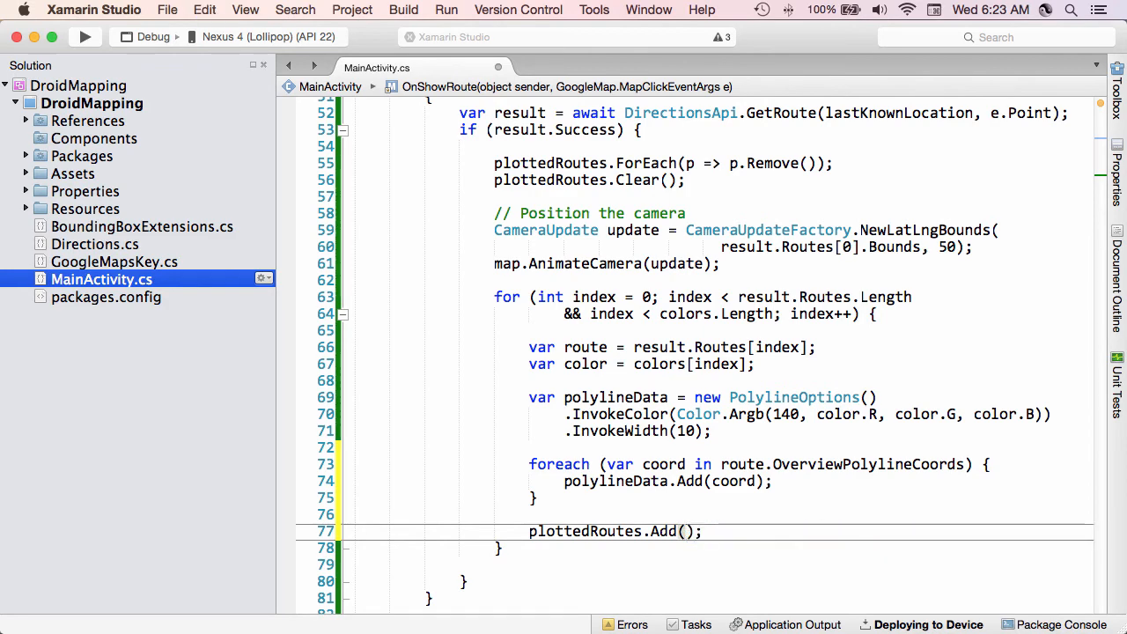
Step: Store map.AddPolyline(polylineData) in a Polyline variable, add it to plottedRoutes, and run the app
text(Polyline polyline =)
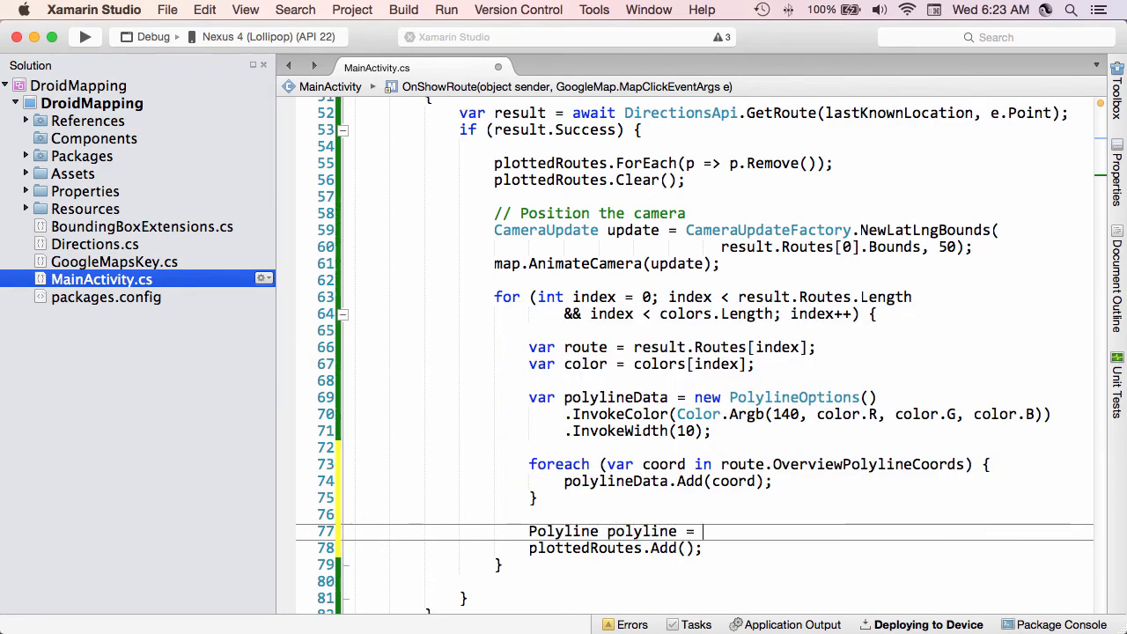
text(map.AddPolyline(polylineData);)
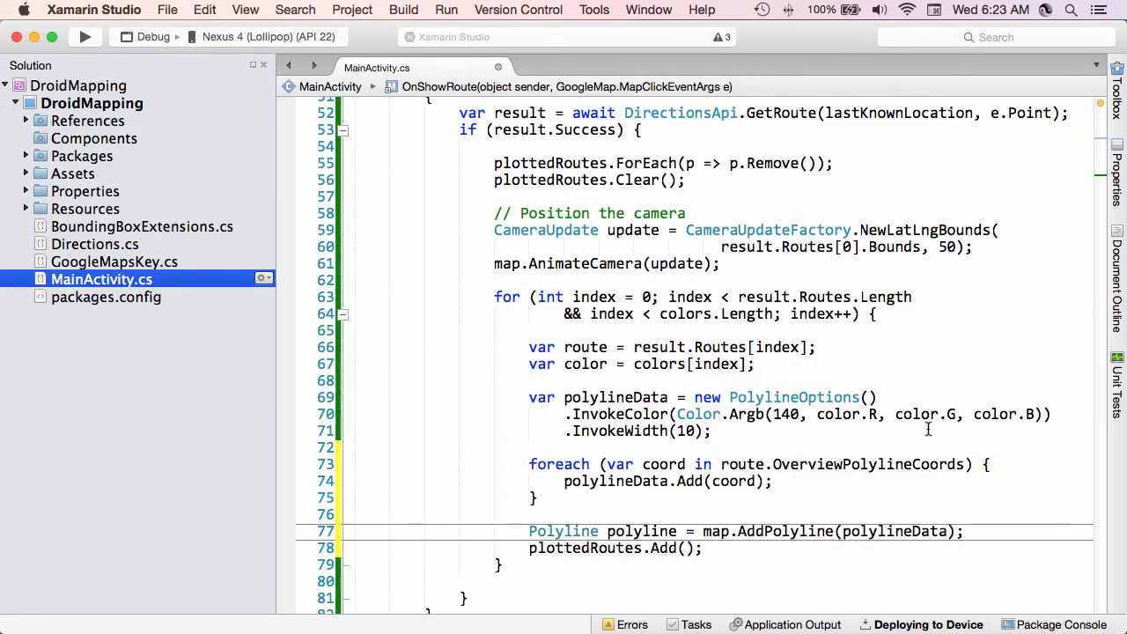
double_click(641, 531)
text(polyline)
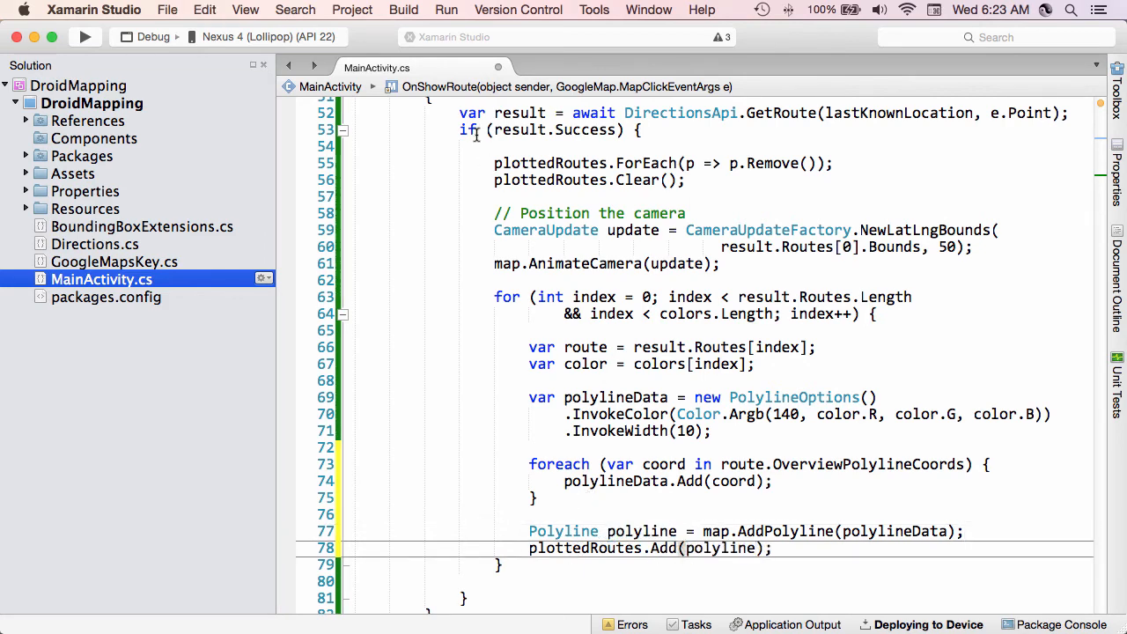
triple_click(660, 162)
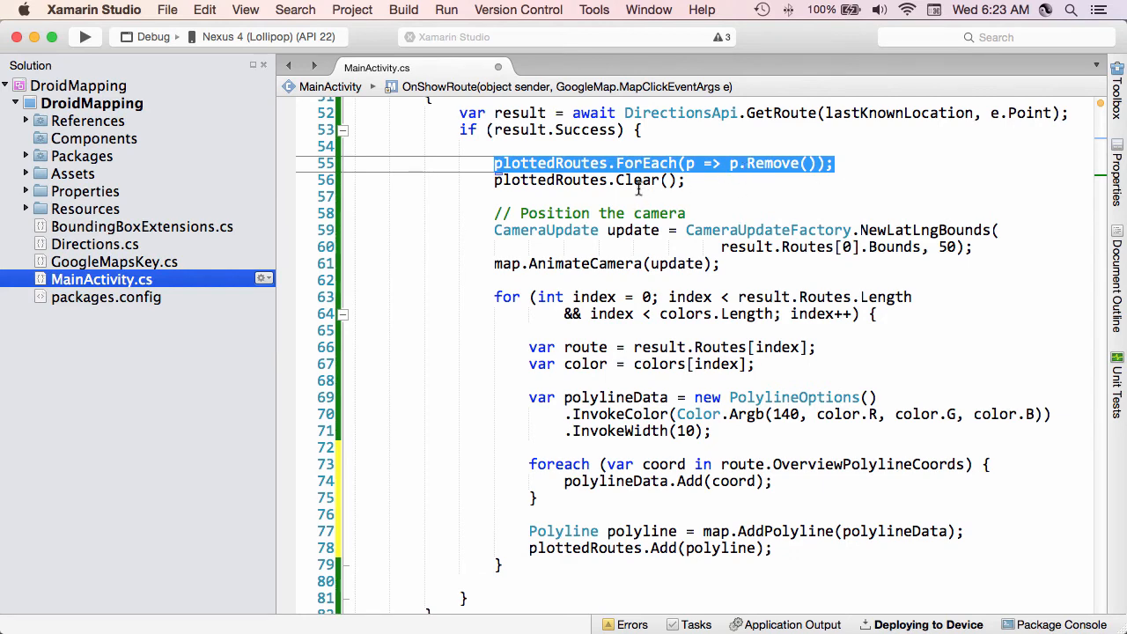
mouse_move(555, 247)
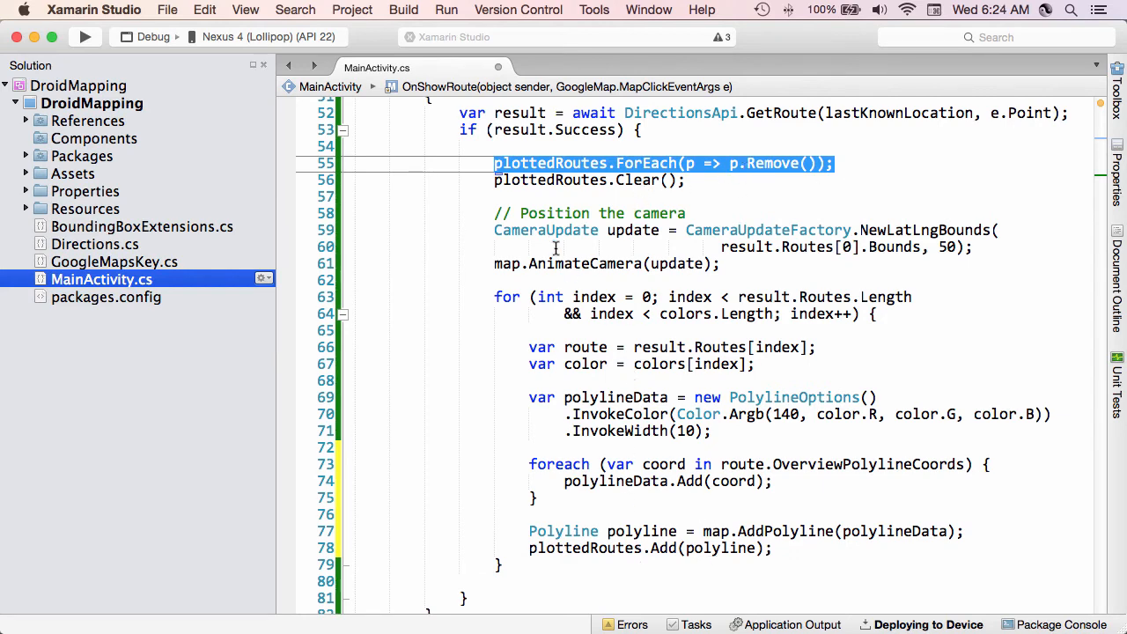
mouse_move(612, 313)
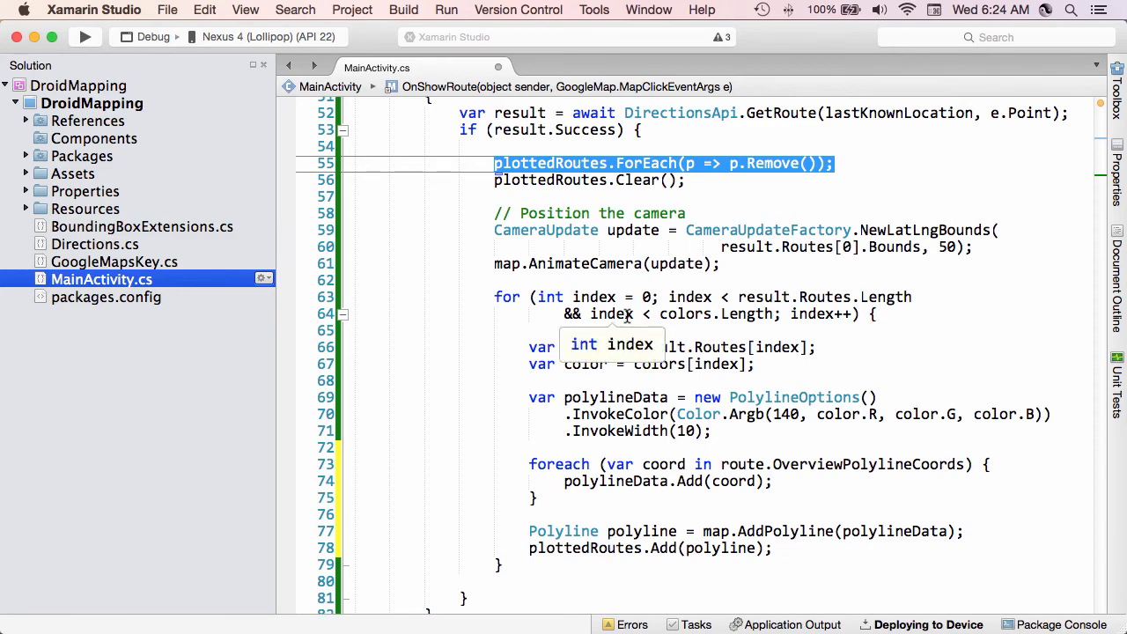
mouse_move(565, 373)
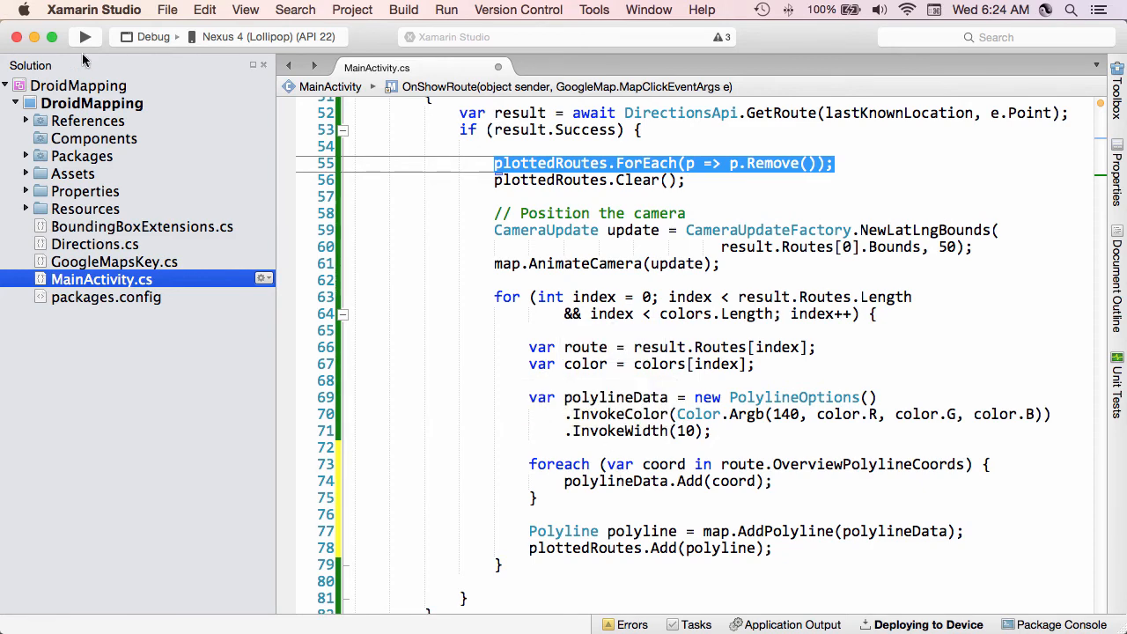
click(85, 36)
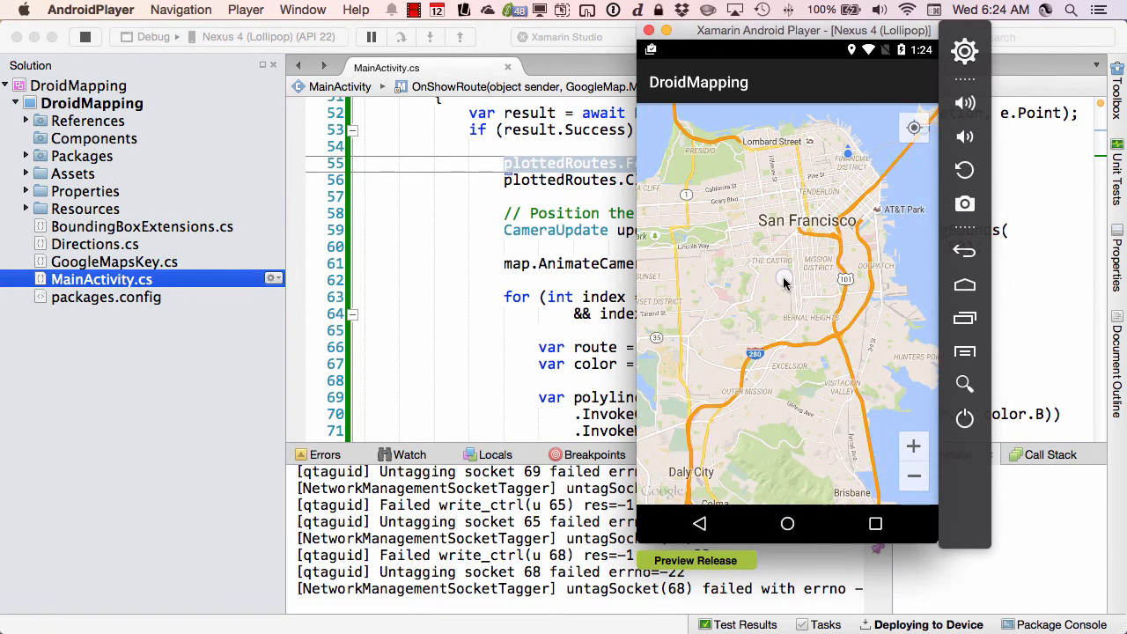
Step: Tap a downtown San Francisco location to draw the red, green and purple routes
click(914, 476)
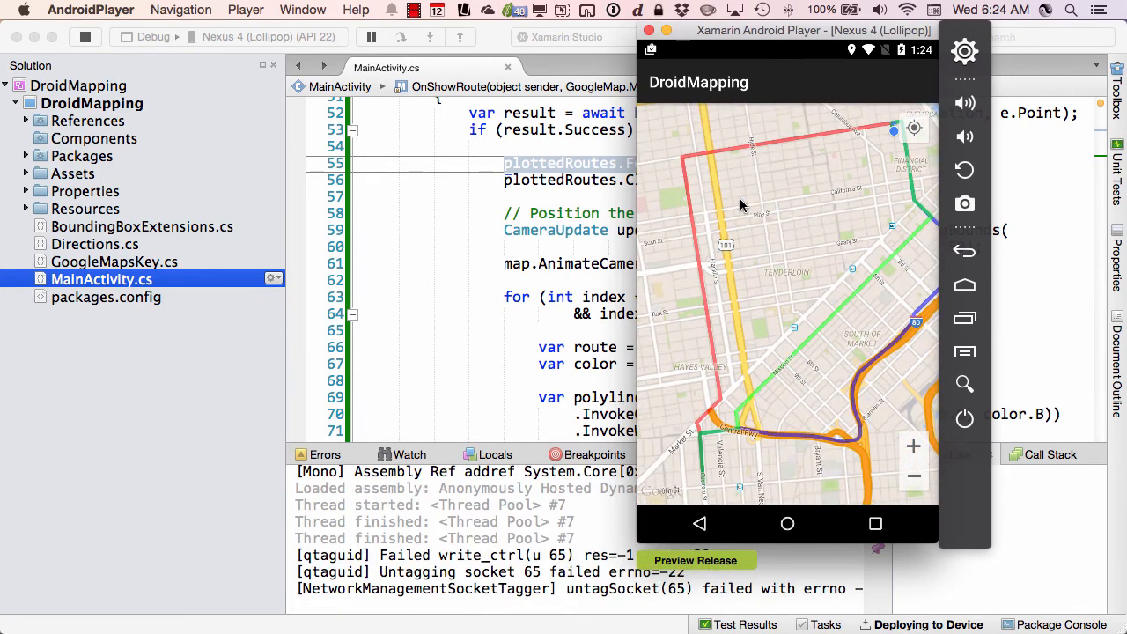
mouse_move(858, 198)
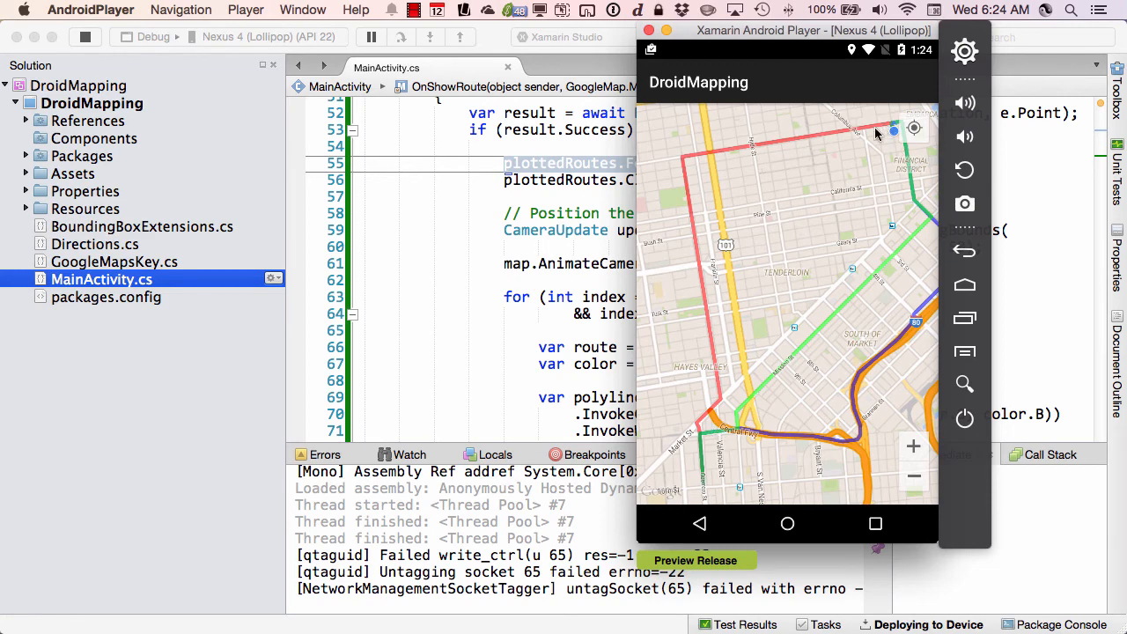
mouse_move(713, 409)
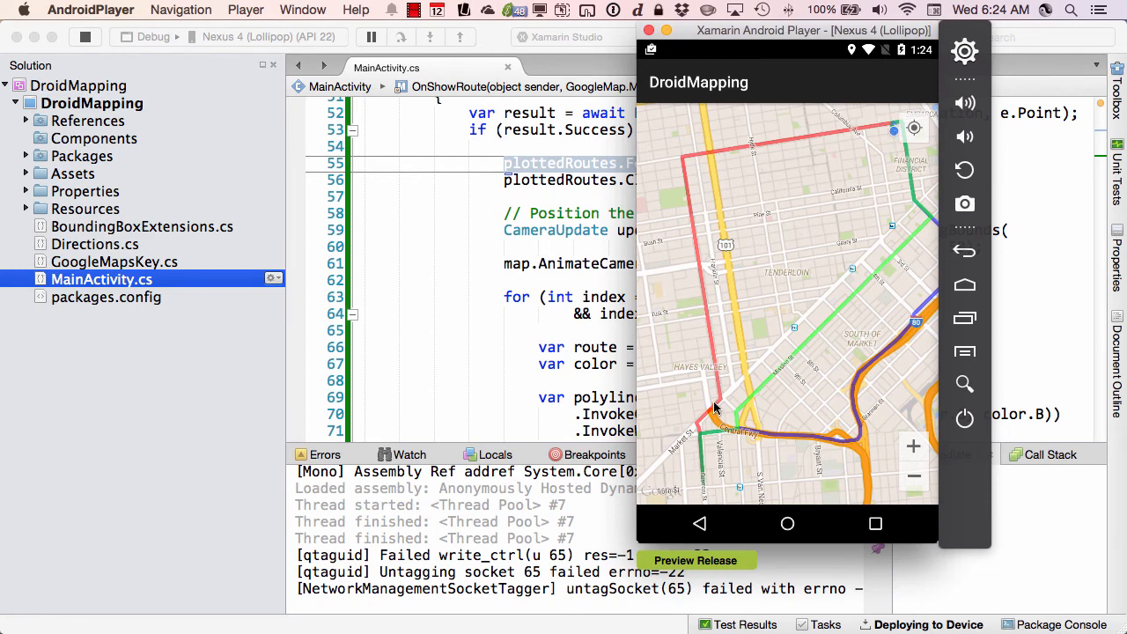
mouse_move(930, 241)
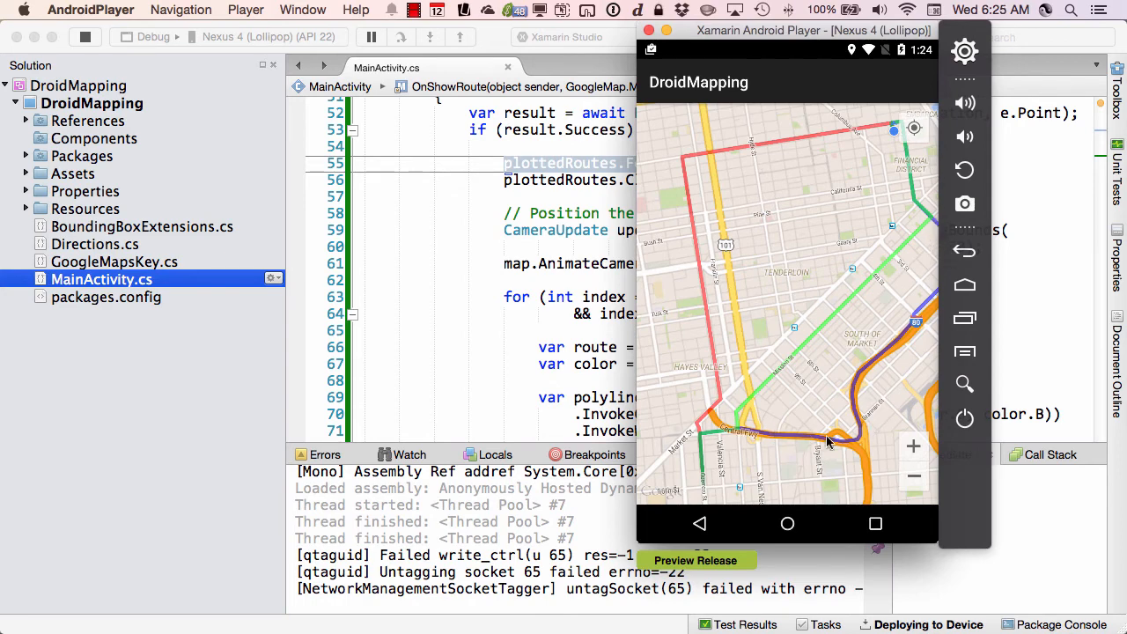
mouse_move(770, 358)
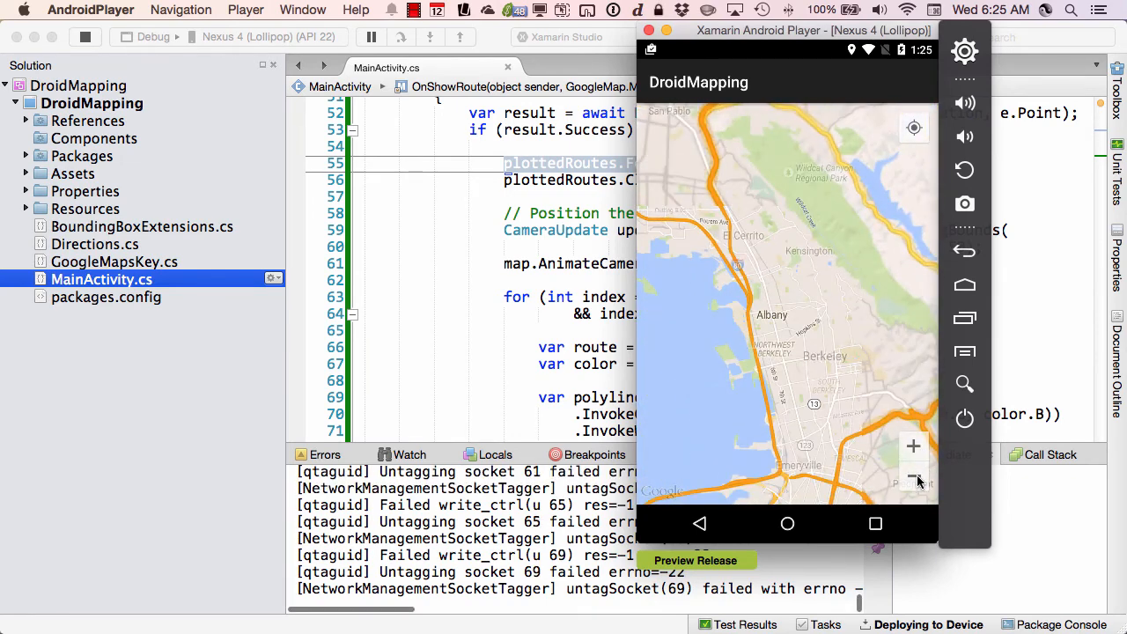
Step: Zoom the map out to show the wider Bay Area around the routes
click(912, 475)
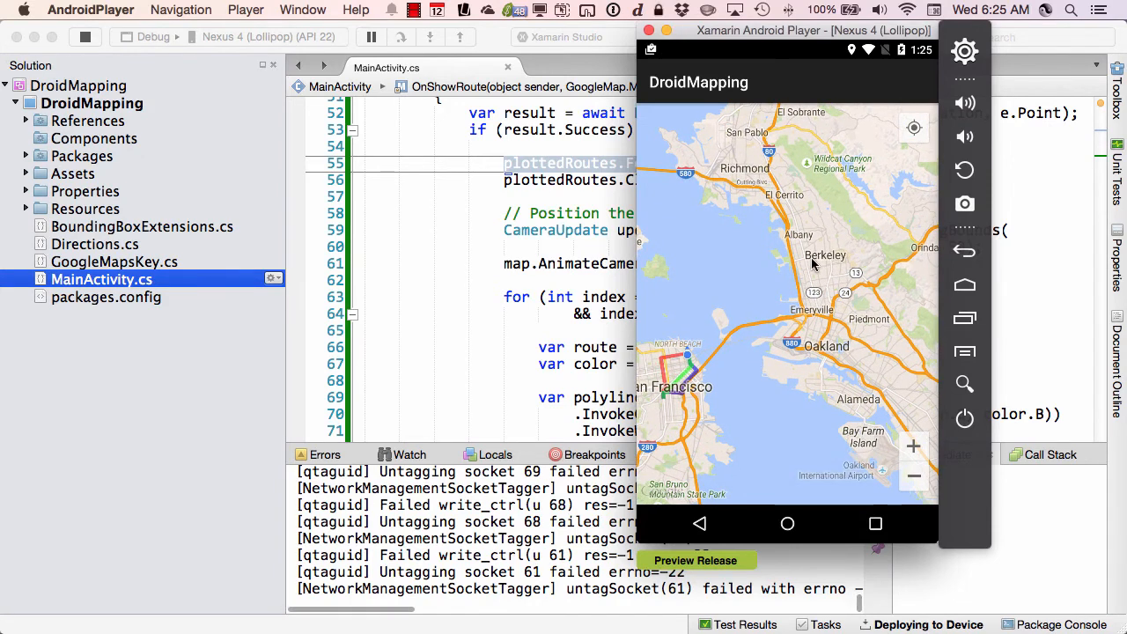
mouse_move(823, 264)
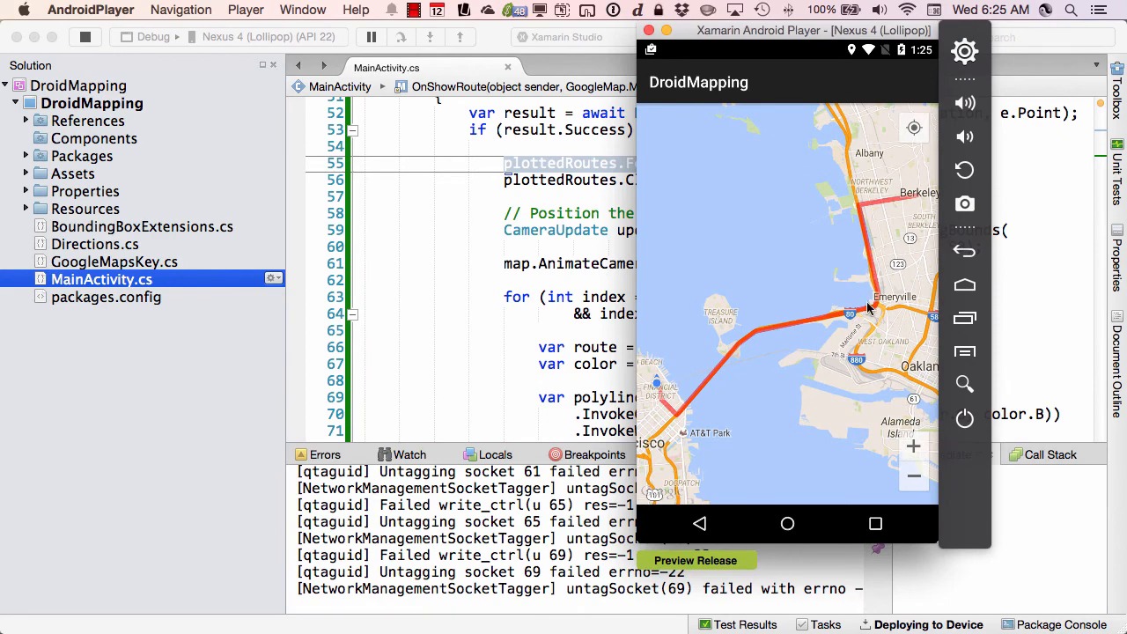
mouse_move(821, 319)
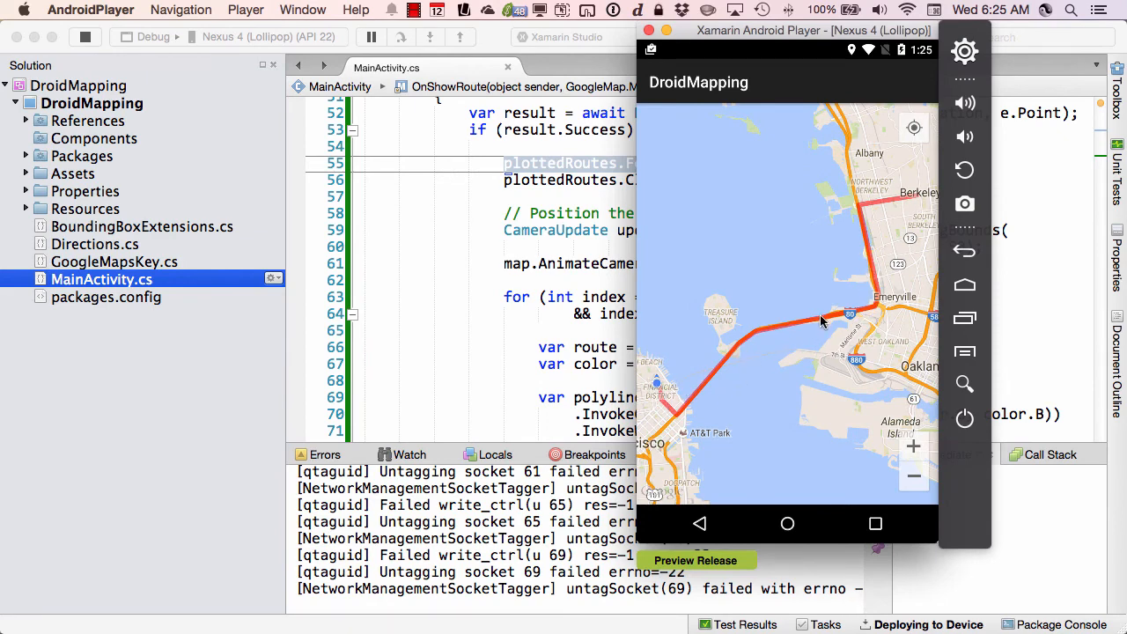
mouse_move(869, 224)
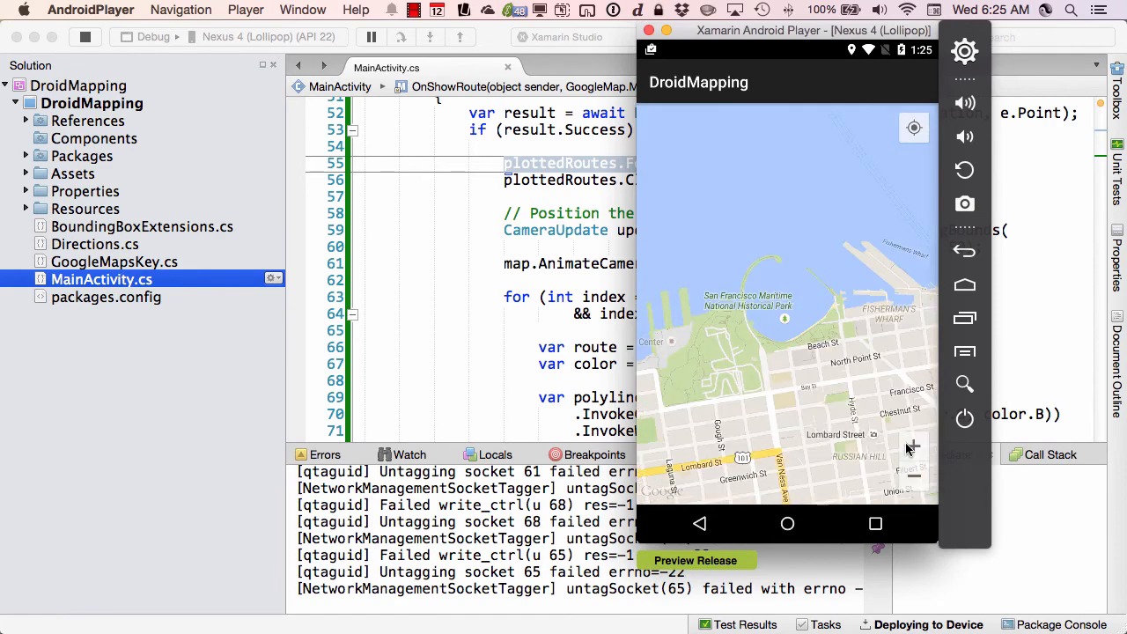
mouse_move(763, 310)
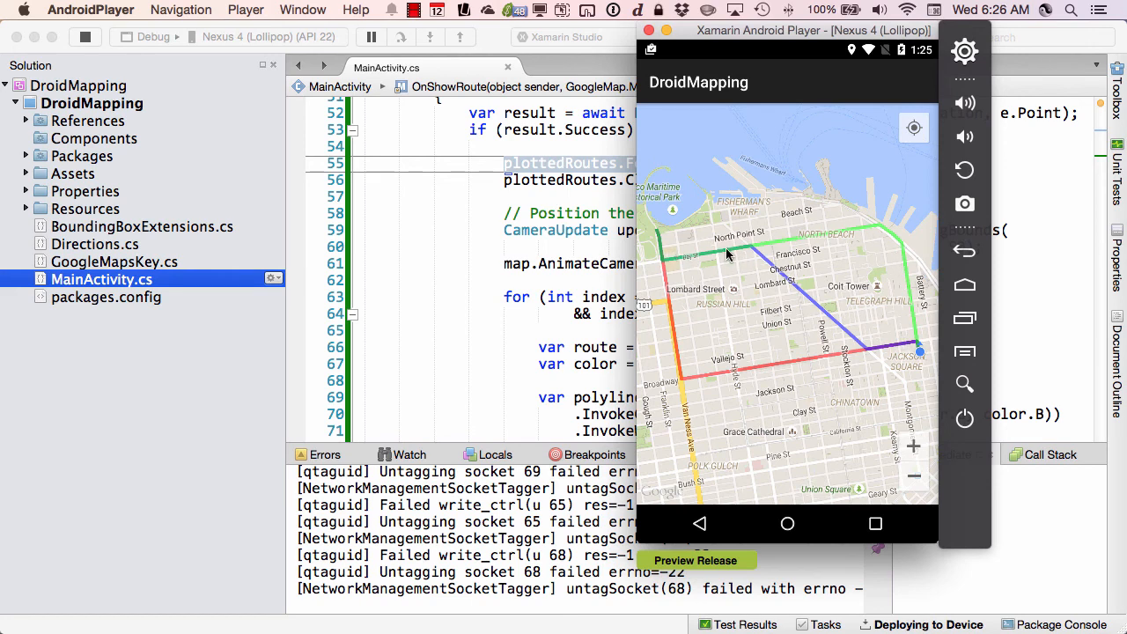
mouse_move(660, 255)
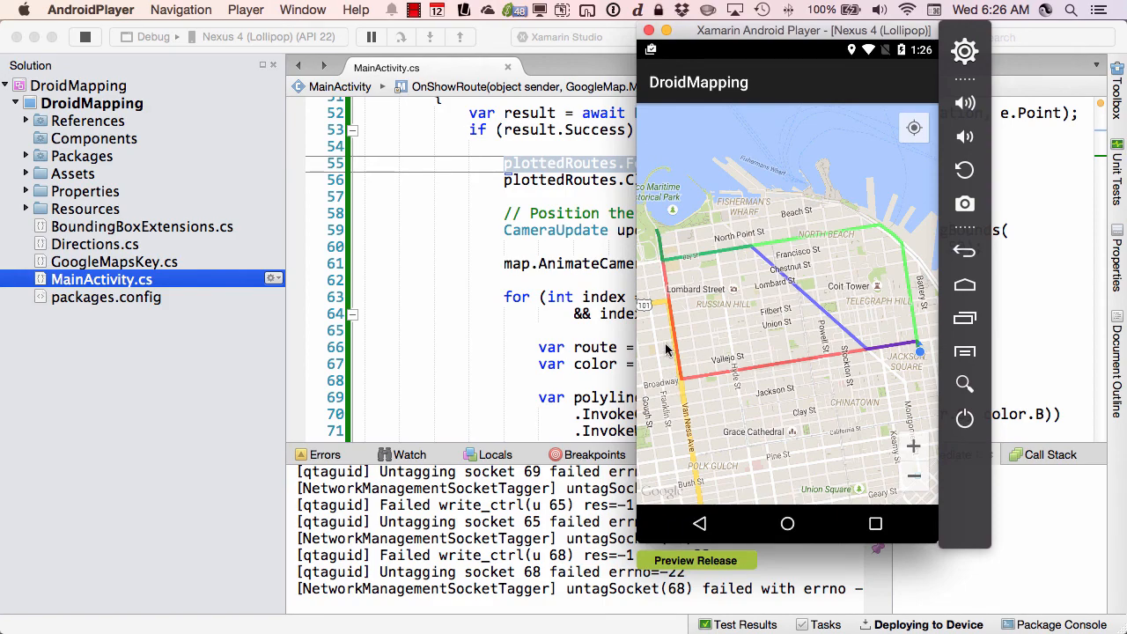
mouse_move(786, 279)
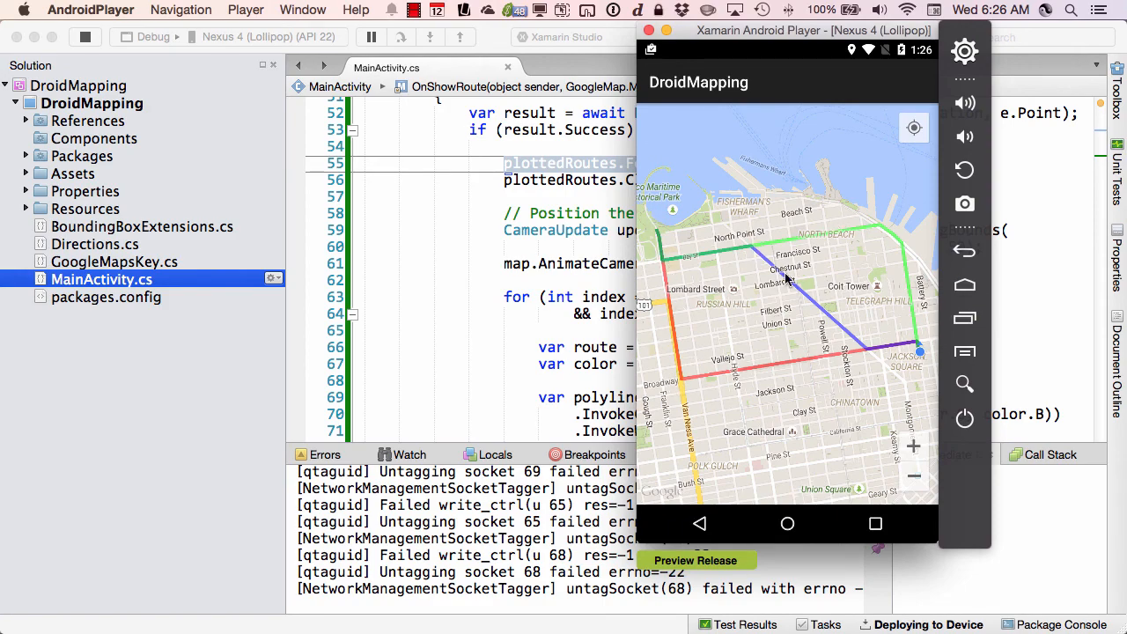